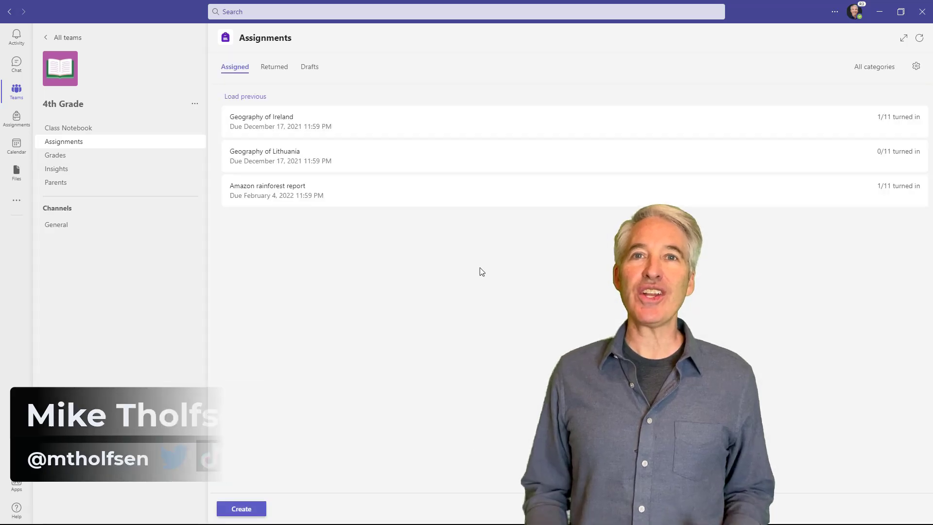
Open the Amazon rainforest report assignment and its To return student list
click(267, 190)
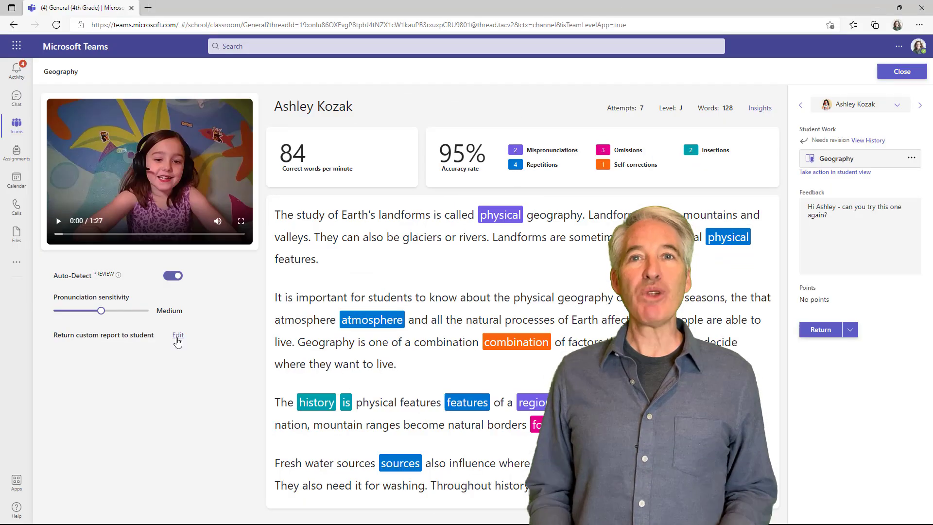
click(178, 334)
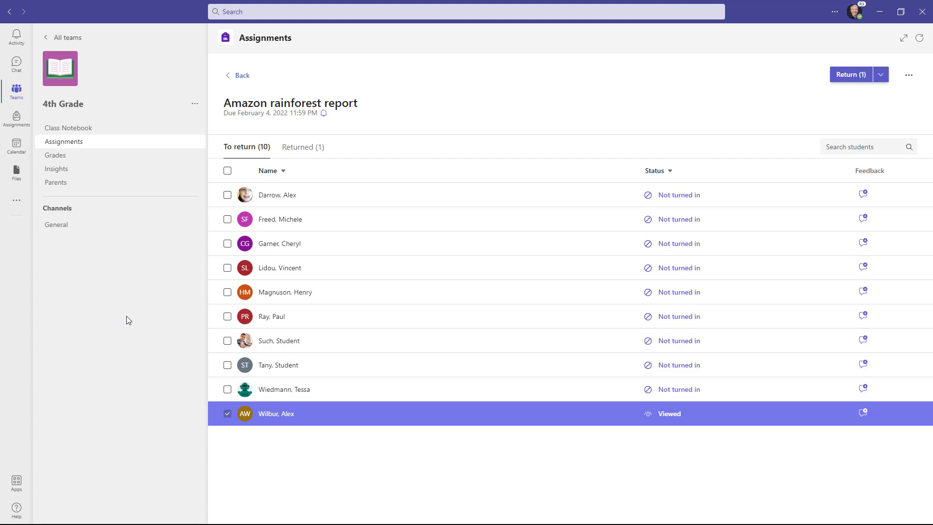
mouse_move(126, 316)
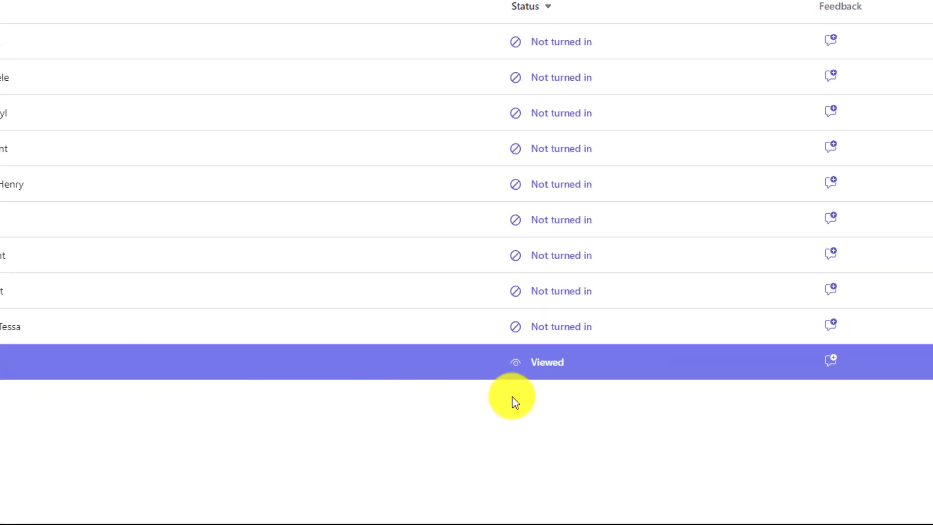
mouse_move(459, 408)
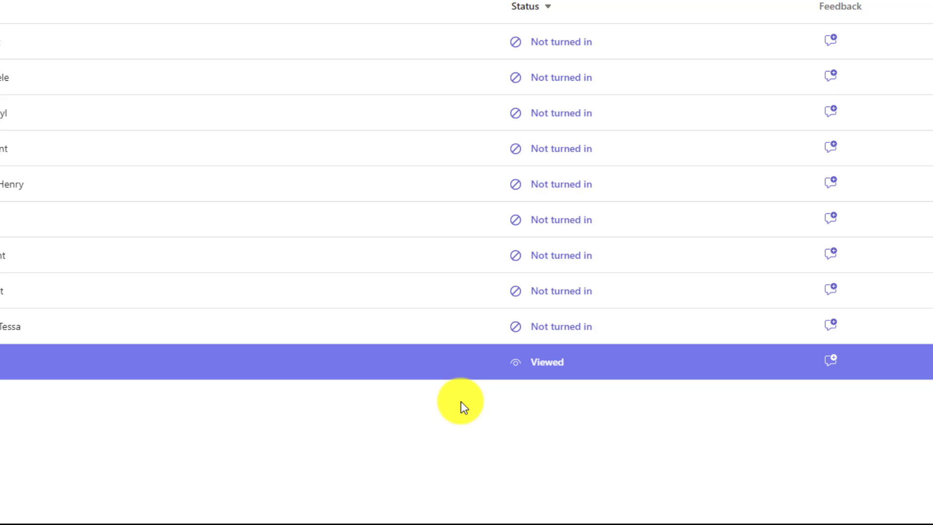
Scroll up in Alex Wilbur's Amazon Rainforest.docx submission in the grading pane
scroll(up, 3)
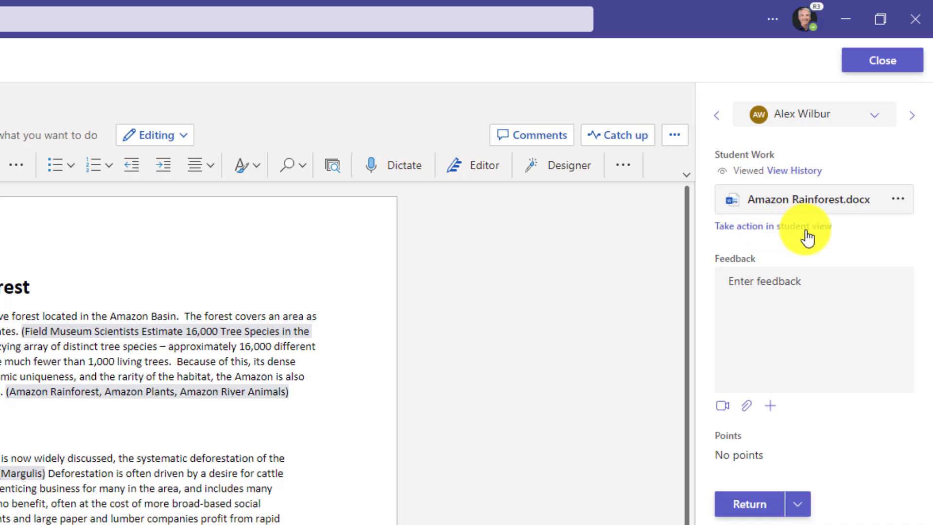
Switch to student view and turn in the Amazon rainforest report late
click(798, 226)
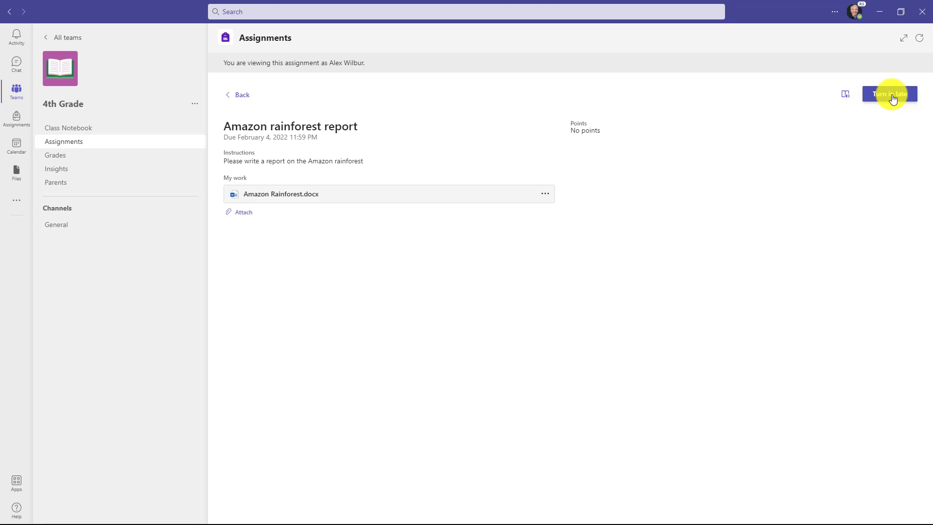
mouse_move(305, 236)
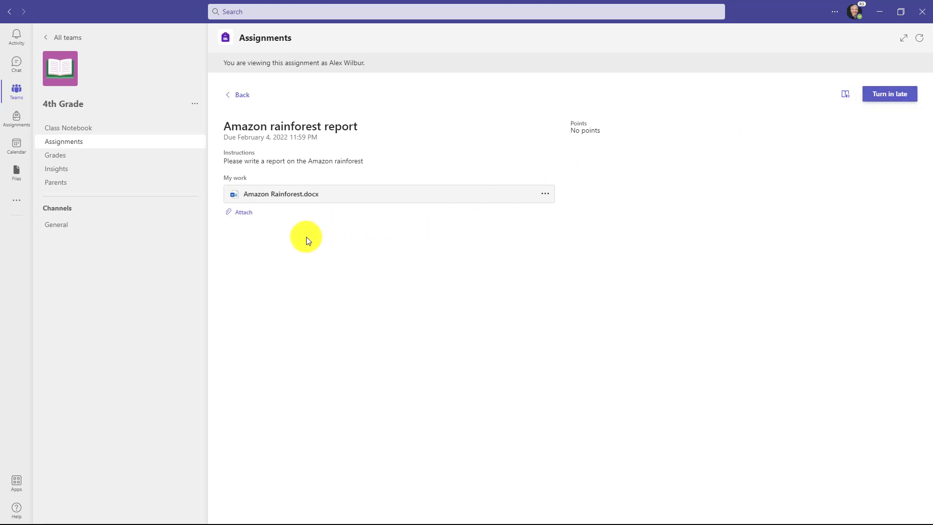
mouse_move(844, 141)
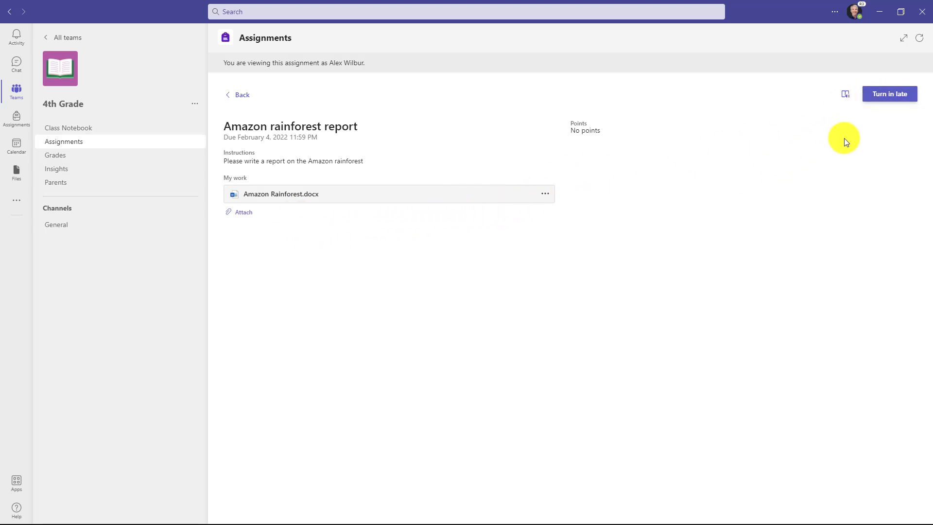
mouse_move(888, 94)
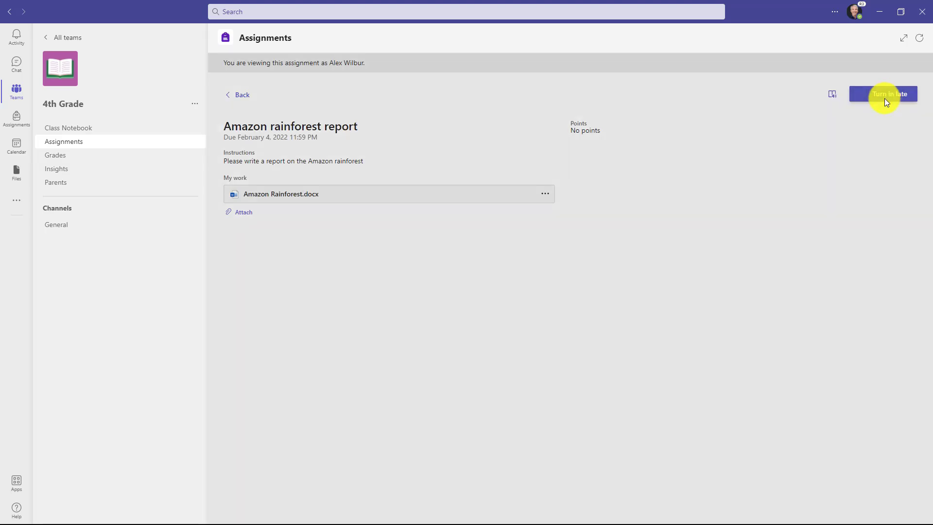
click(890, 93)
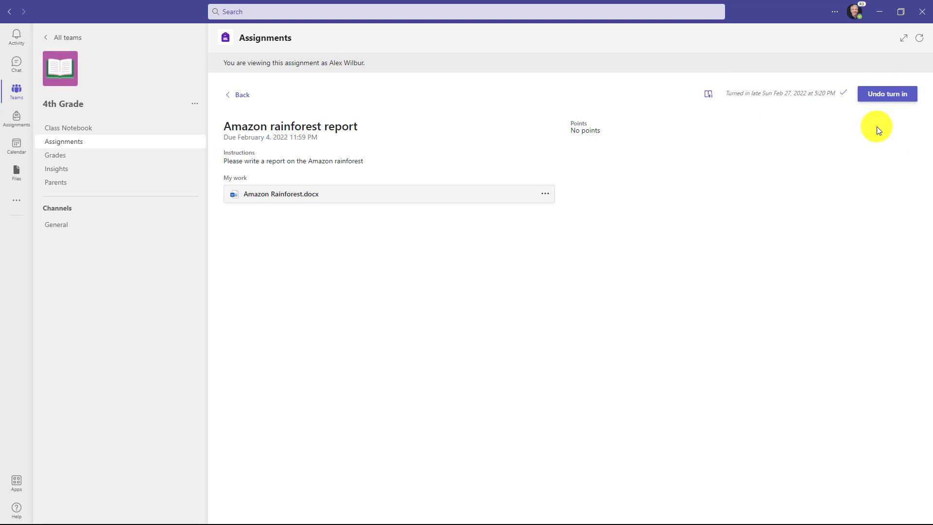
click(281, 193)
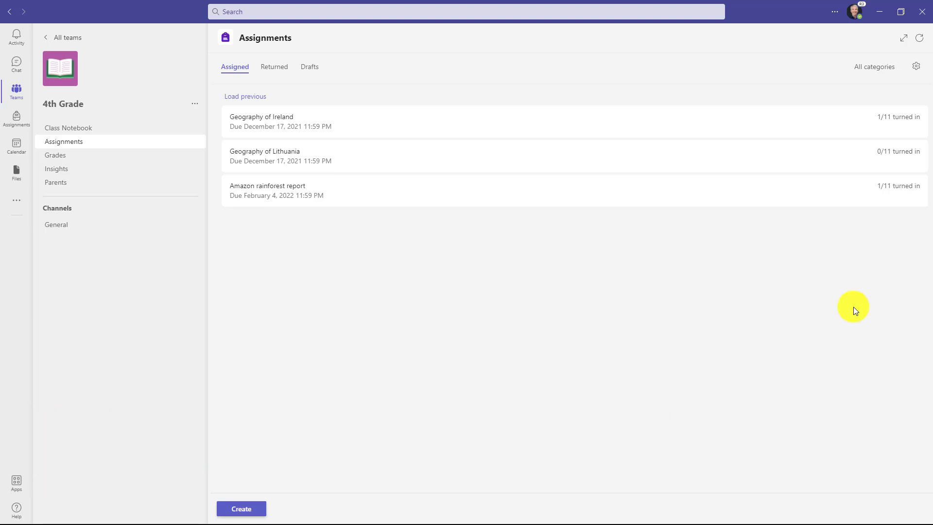
mouse_move(847, 309)
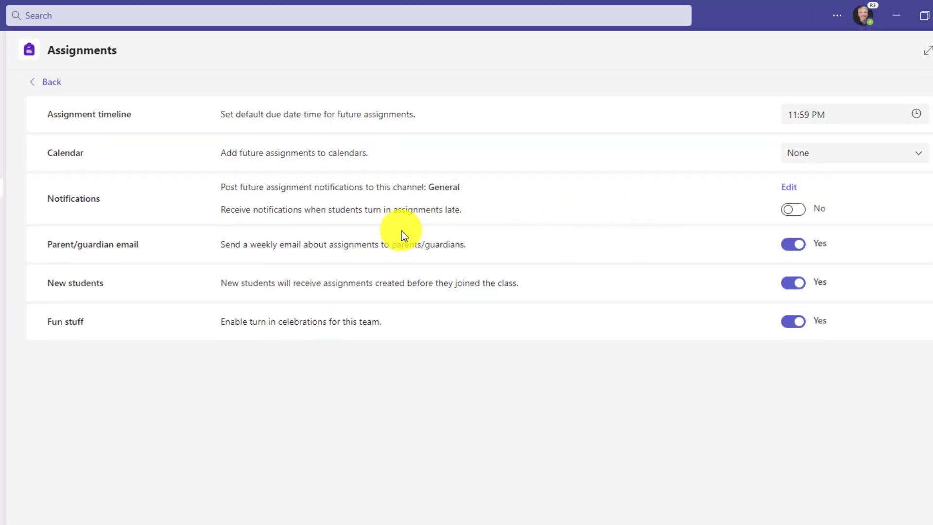
mouse_move(360, 209)
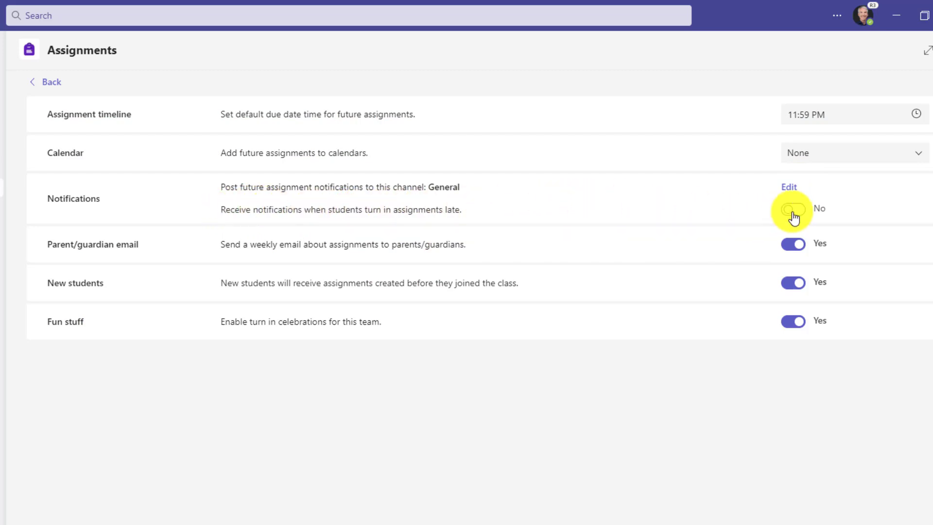
Toggle late turn-in notifications on then off, and go back to the assignment list
click(792, 209)
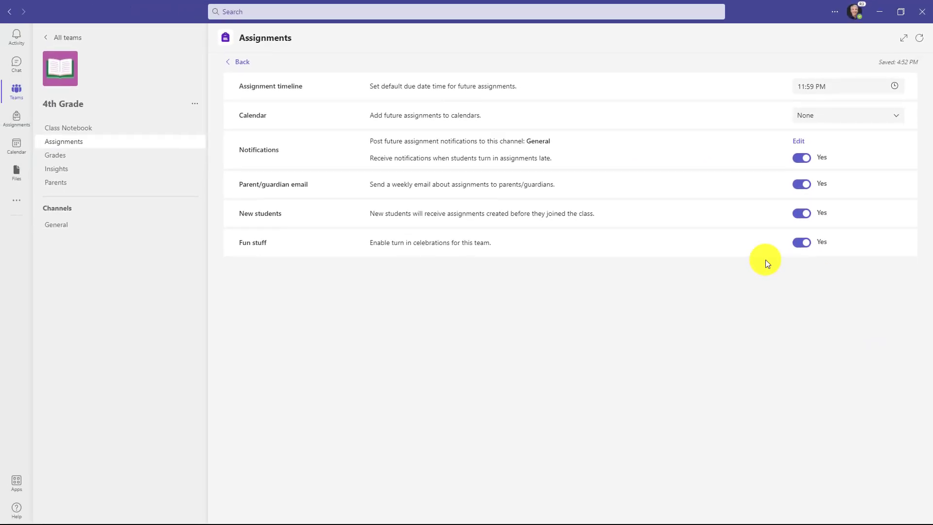
mouse_move(16, 35)
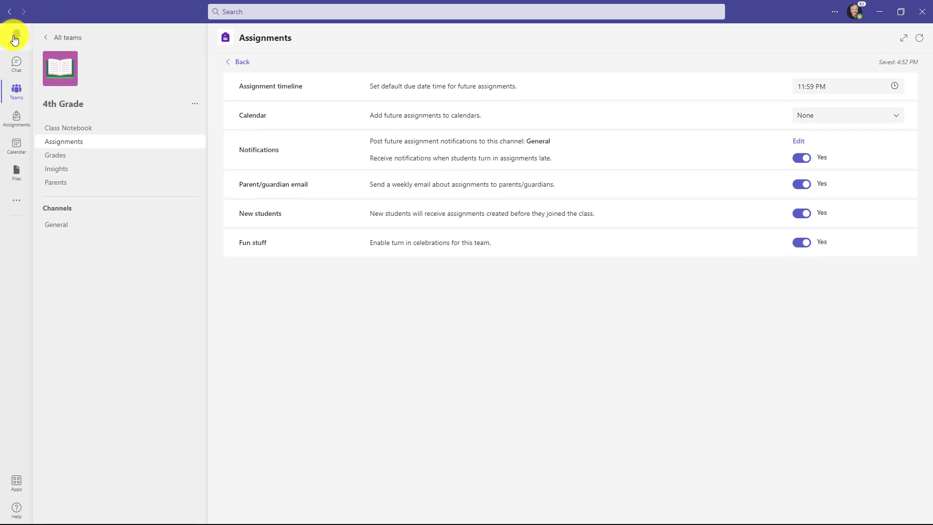
click(801, 157)
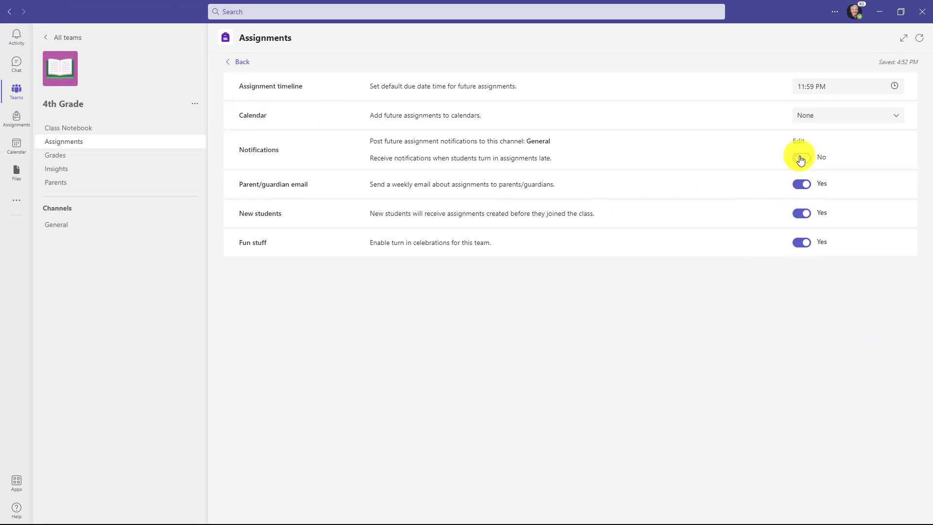
click(236, 61)
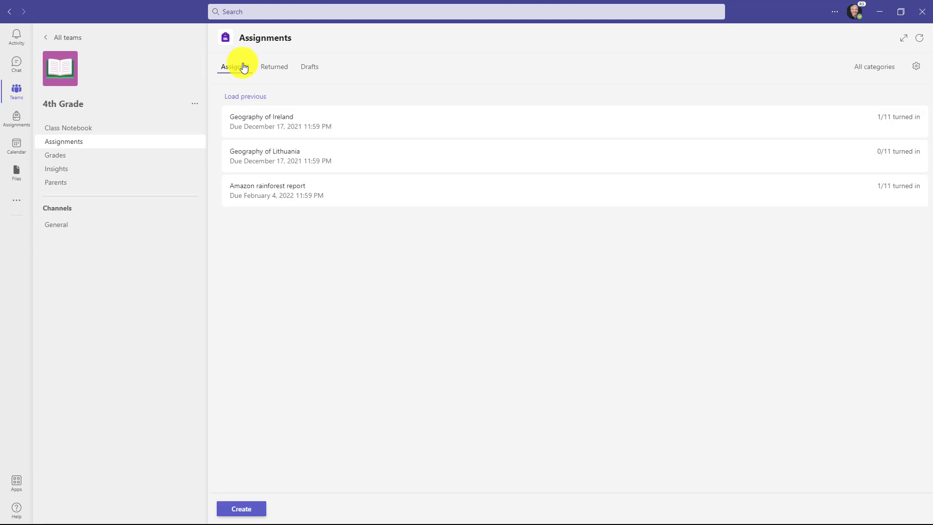
mouse_move(542, 345)
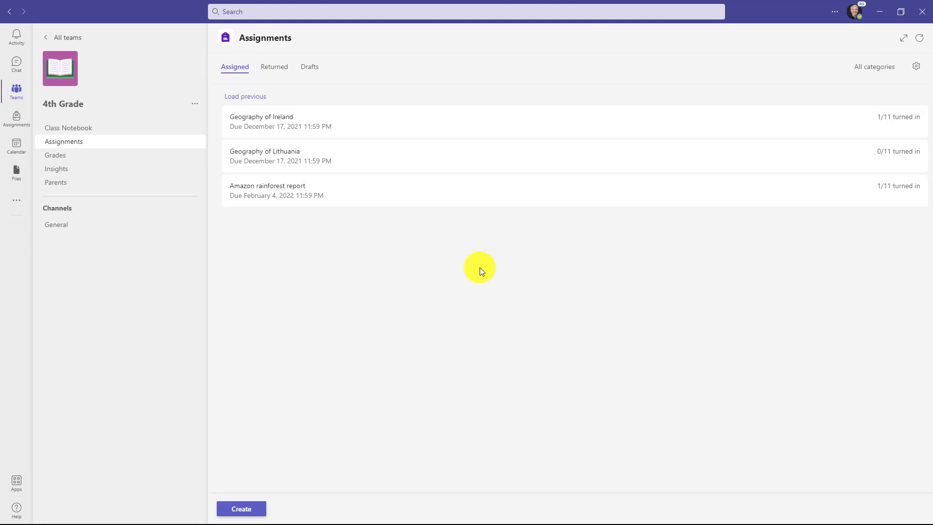
mouse_move(374, 228)
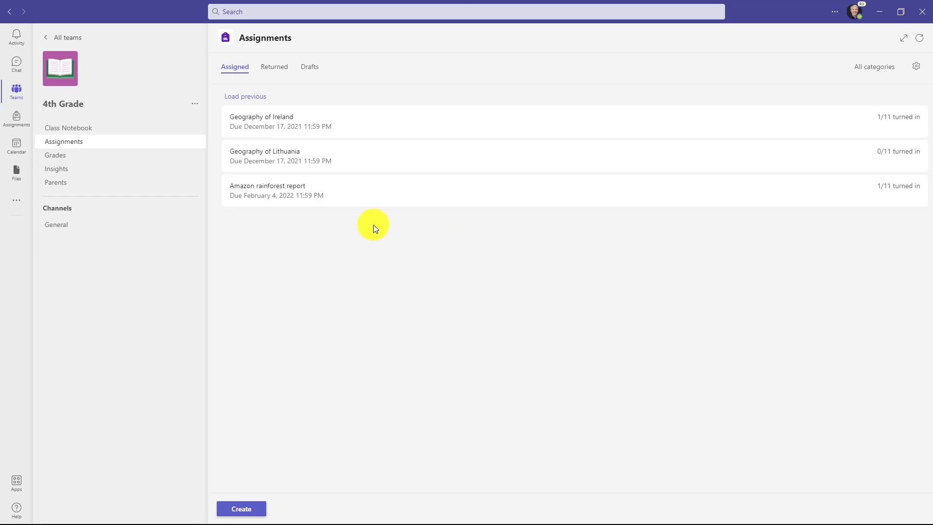
mouse_move(340, 195)
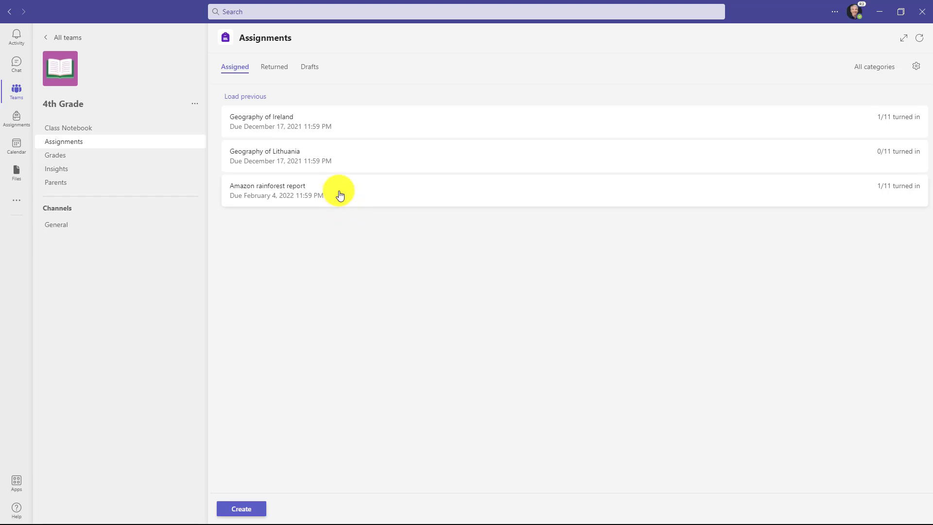
Turn on Notify for late turn-ins from the Amazon rainforest report's more-options menu
click(267, 186)
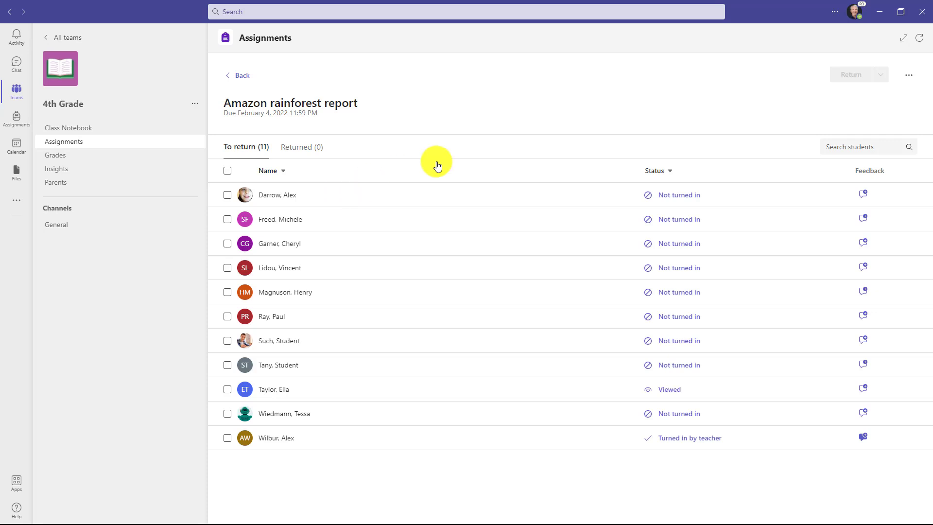
click(908, 74)
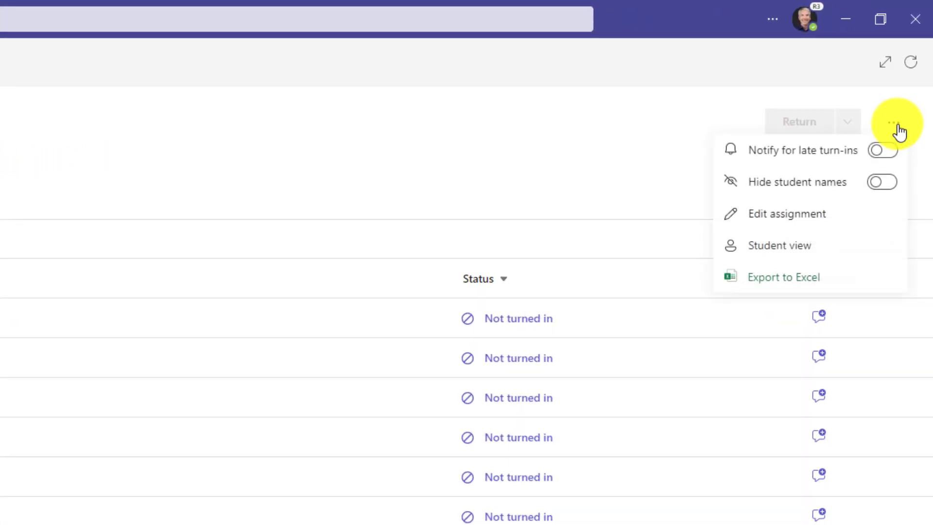
mouse_move(761, 157)
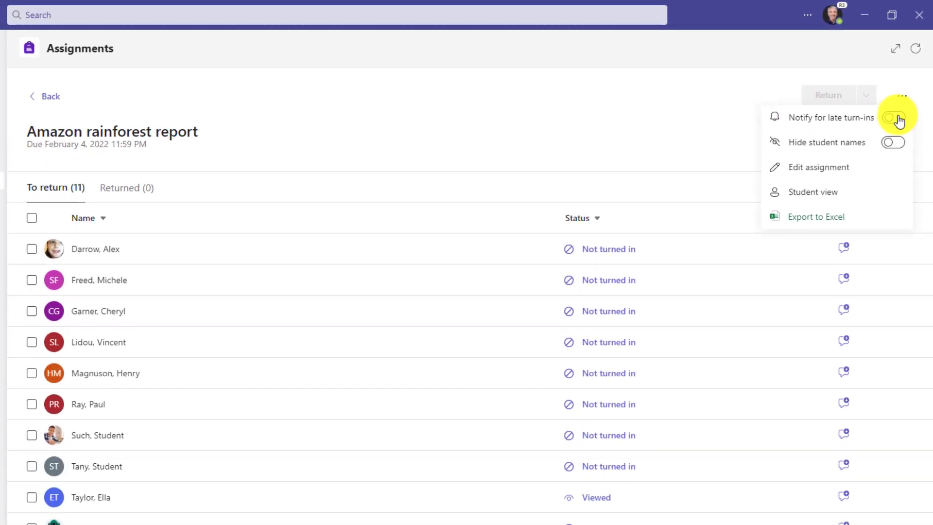
click(893, 116)
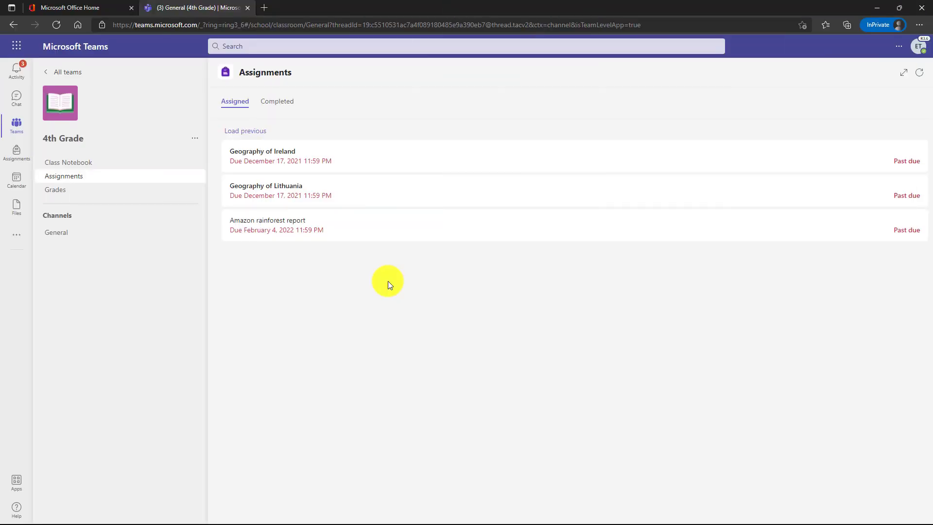
mouse_move(321, 276)
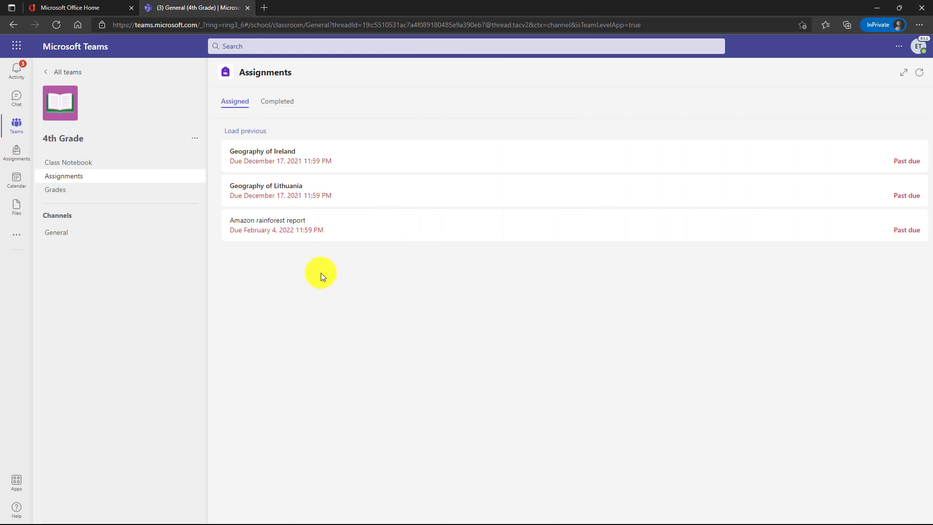
mouse_move(916, 251)
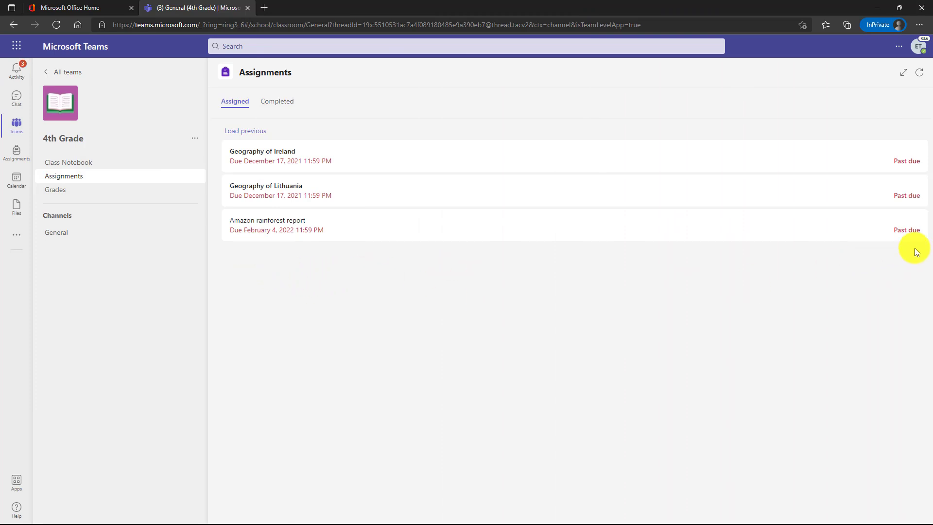
Attach a new Word document to the Amazon rainforest report and turn it in late
click(267, 220)
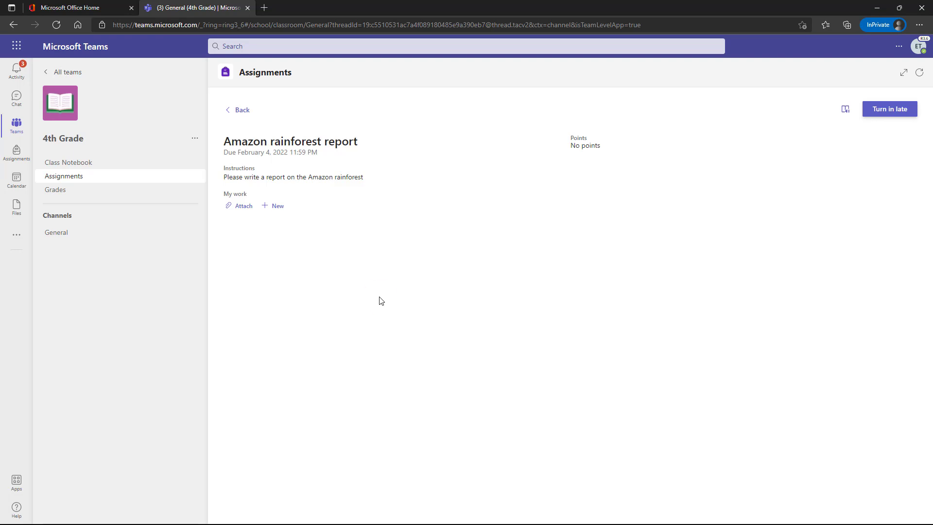
click(238, 205)
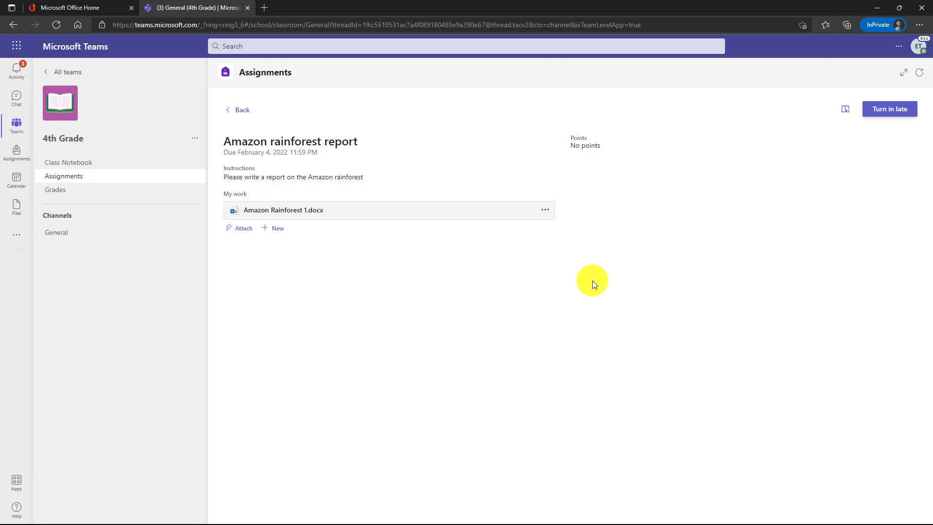
mouse_move(889, 108)
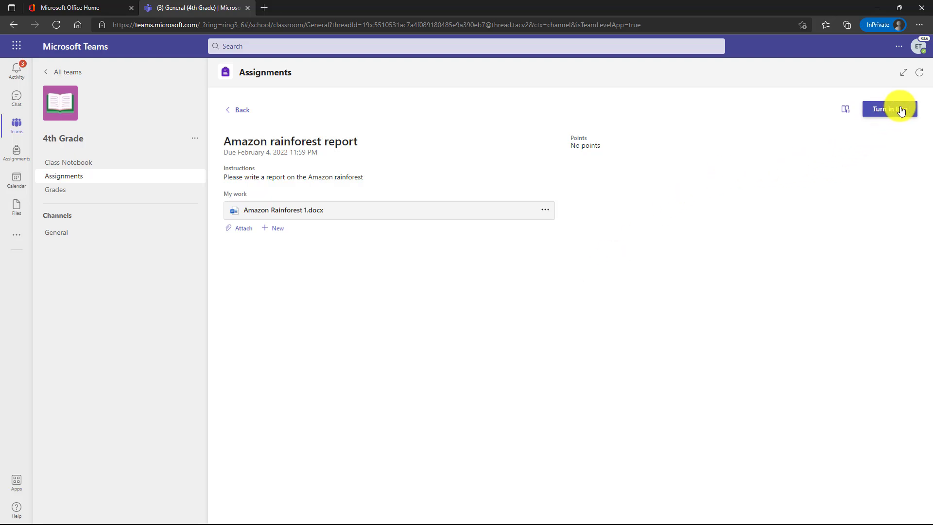
click(888, 108)
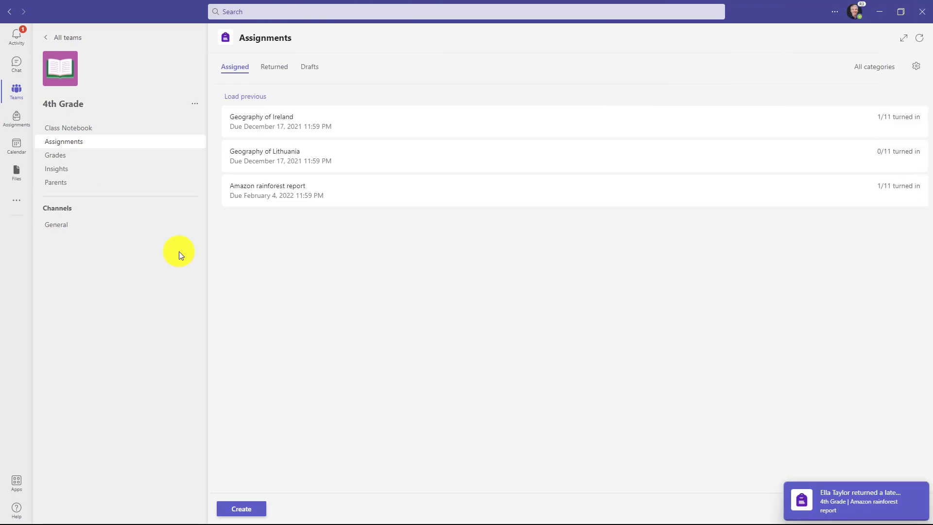
mouse_move(883, 500)
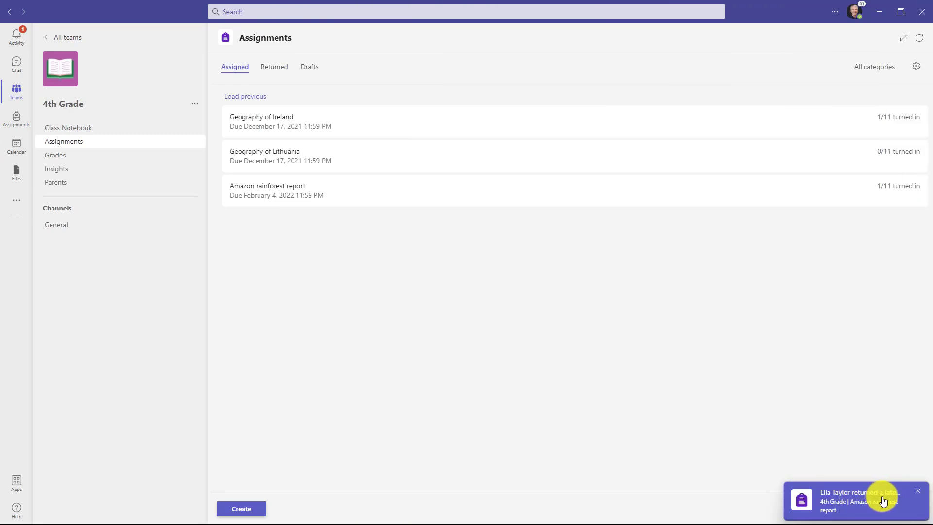
click(16, 34)
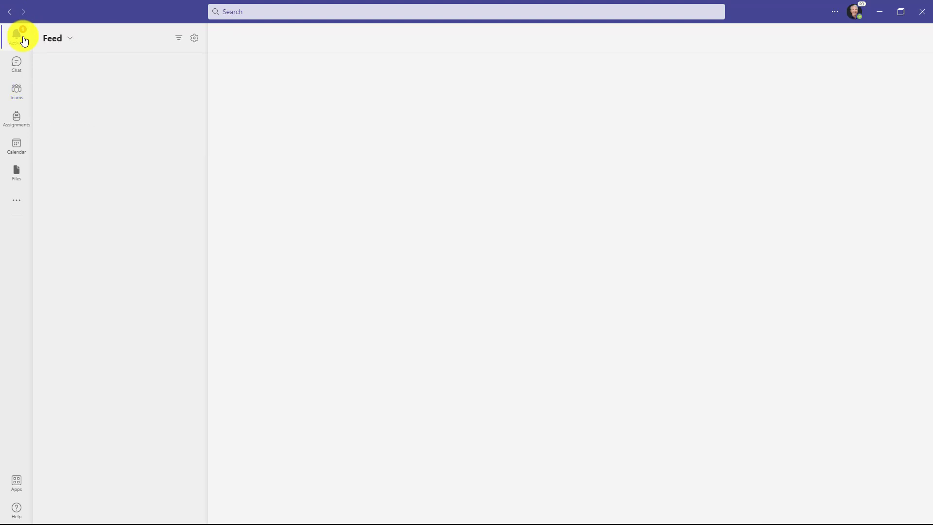
click(16, 34)
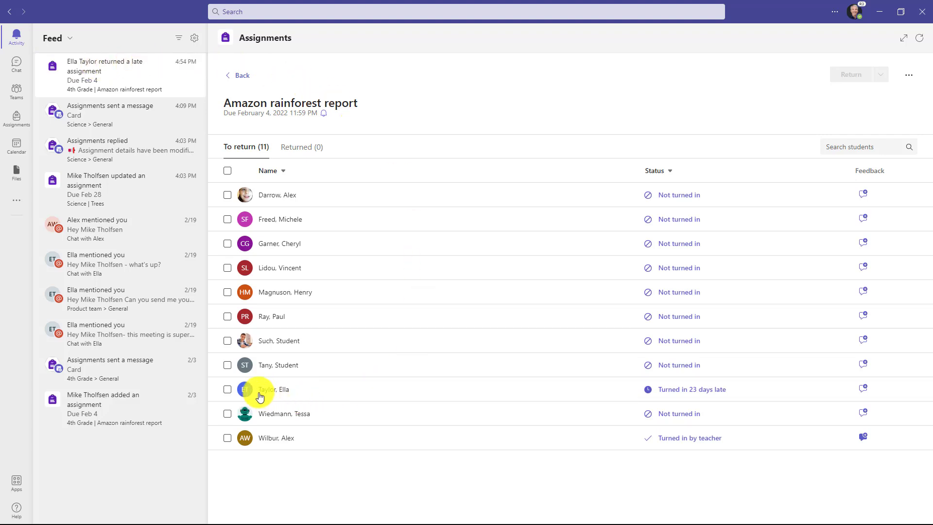
mouse_move(676, 400)
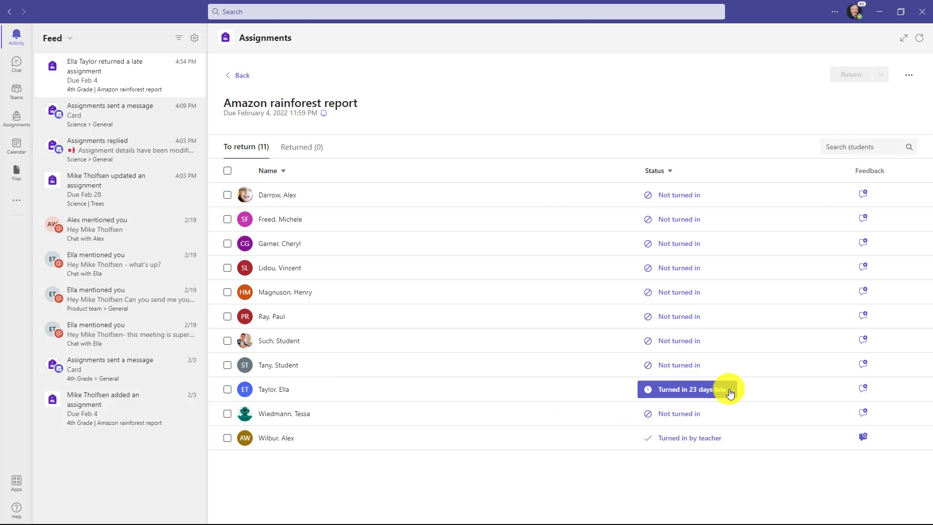
mouse_move(528, 231)
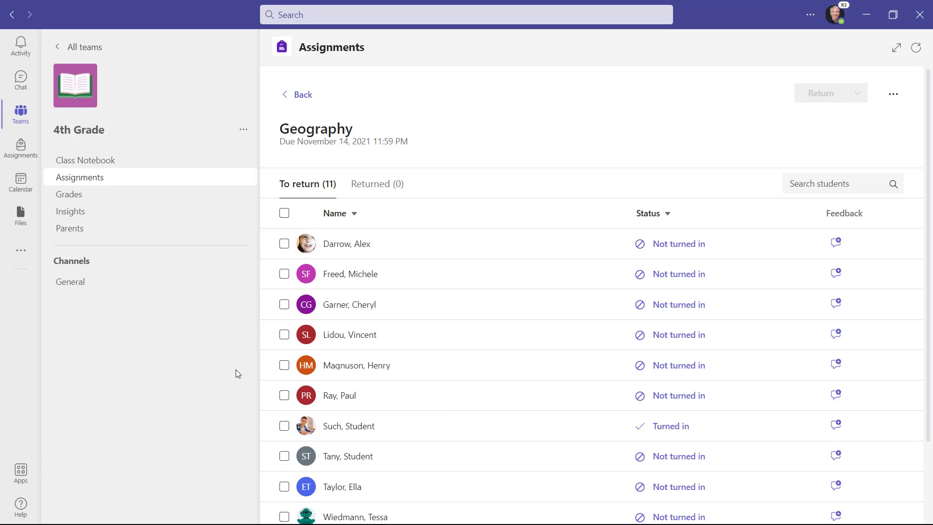
Open Alex Wilbur's Geography reading submission marked Turned in 3 months late
scroll(down, 3)
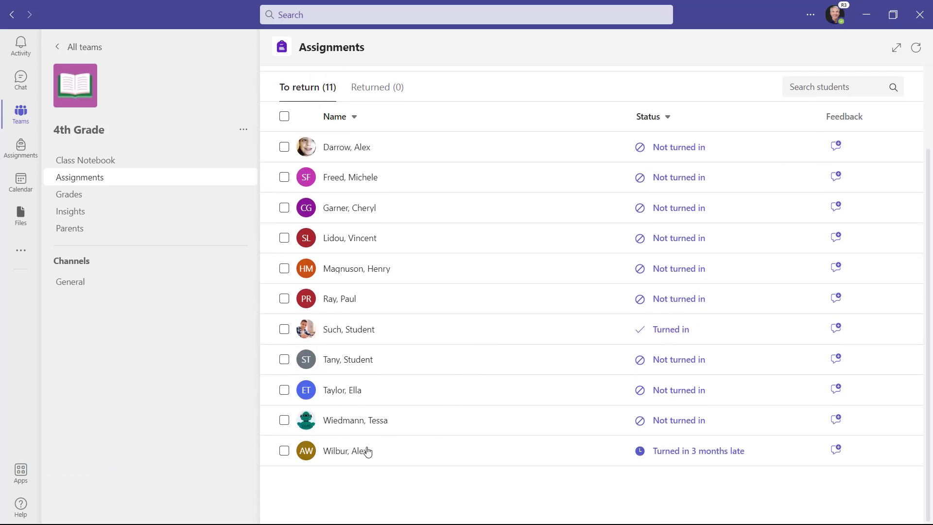
click(347, 450)
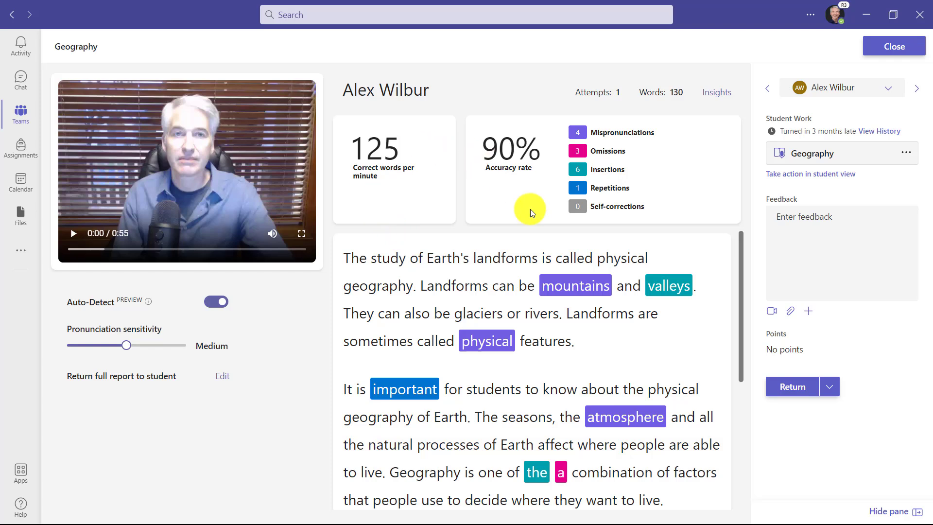
mouse_move(535, 369)
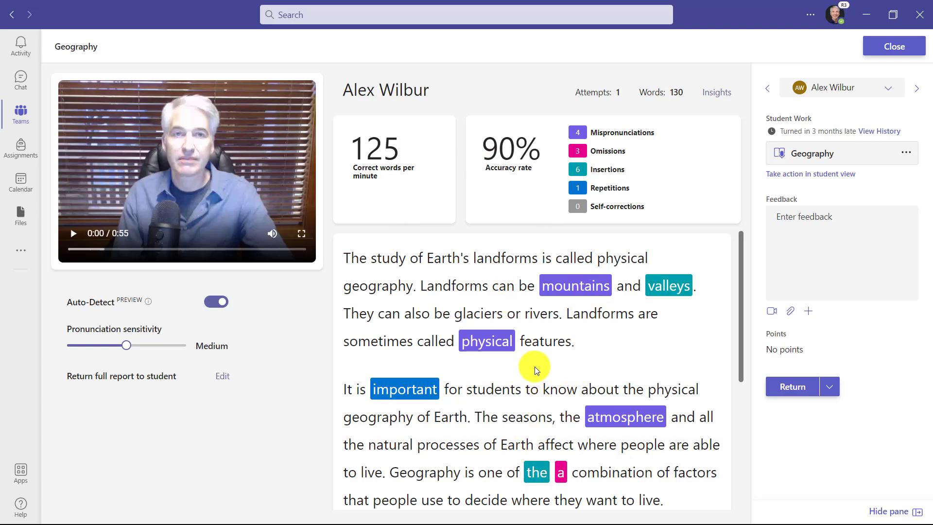
mouse_move(636, 268)
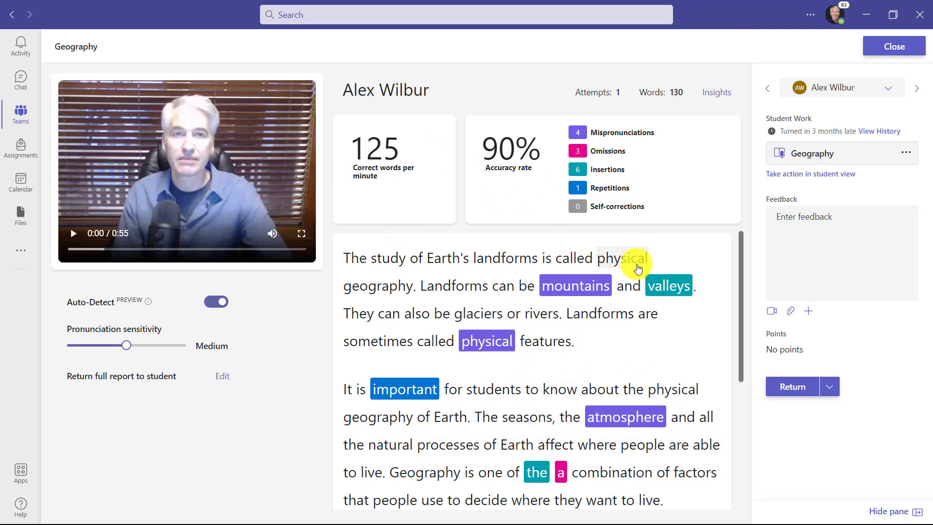
scroll(down, 3)
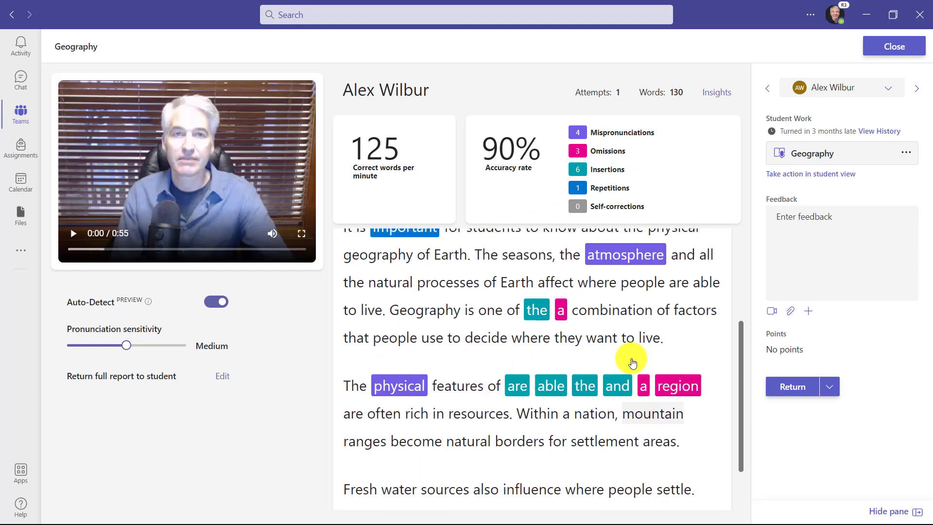
scroll(up, 3)
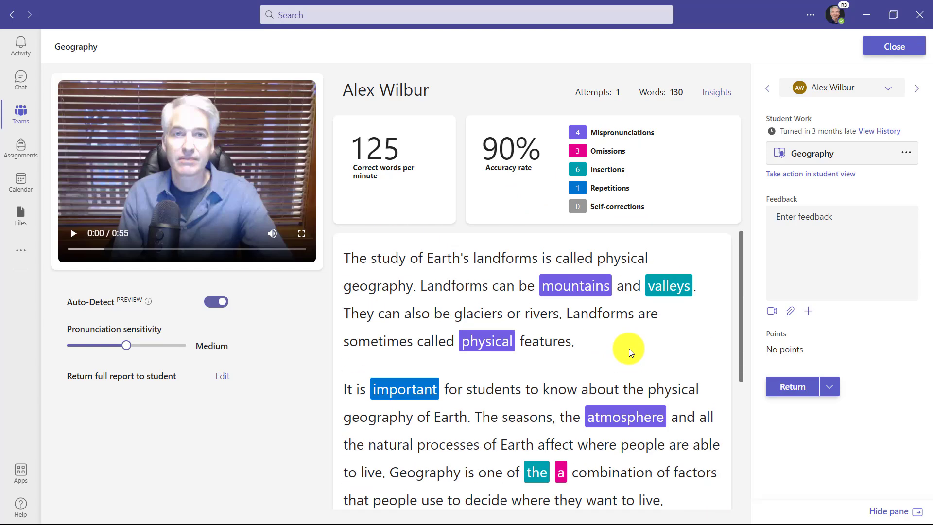
mouse_move(835, 464)
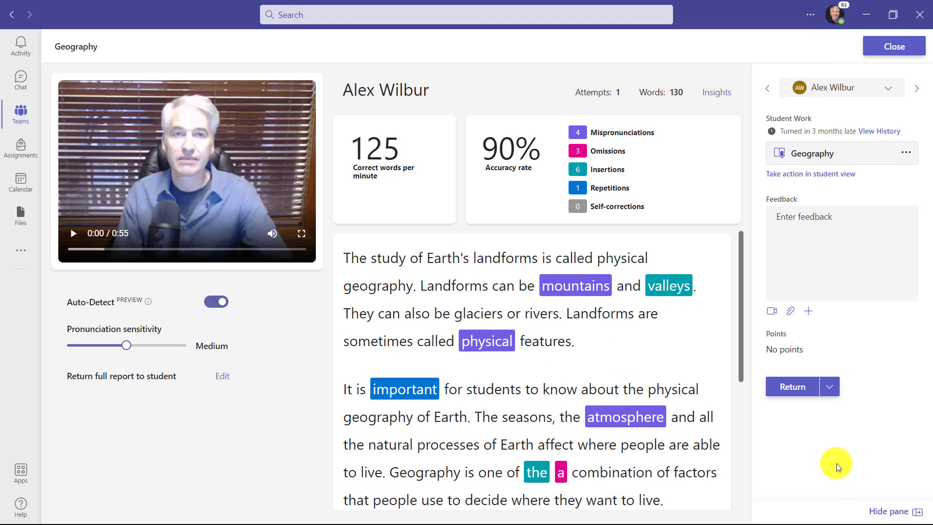
mouse_move(856, 474)
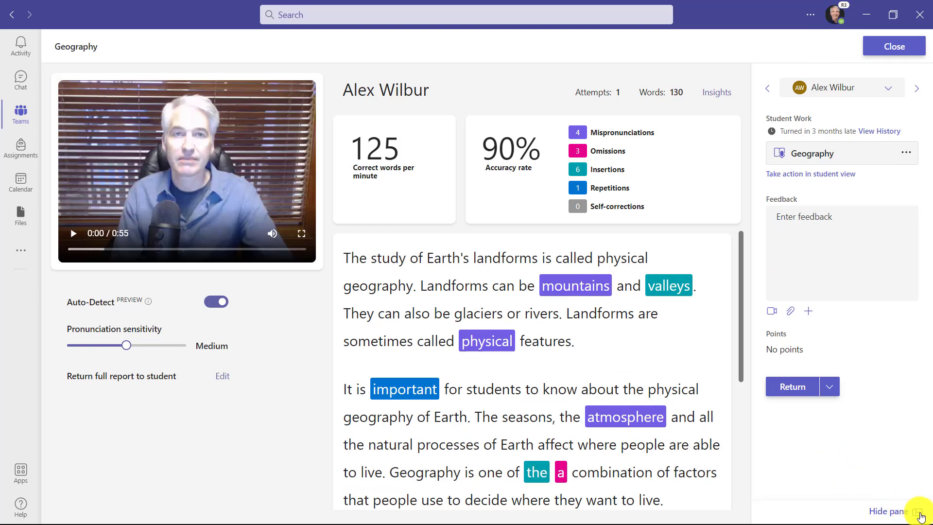
click(919, 514)
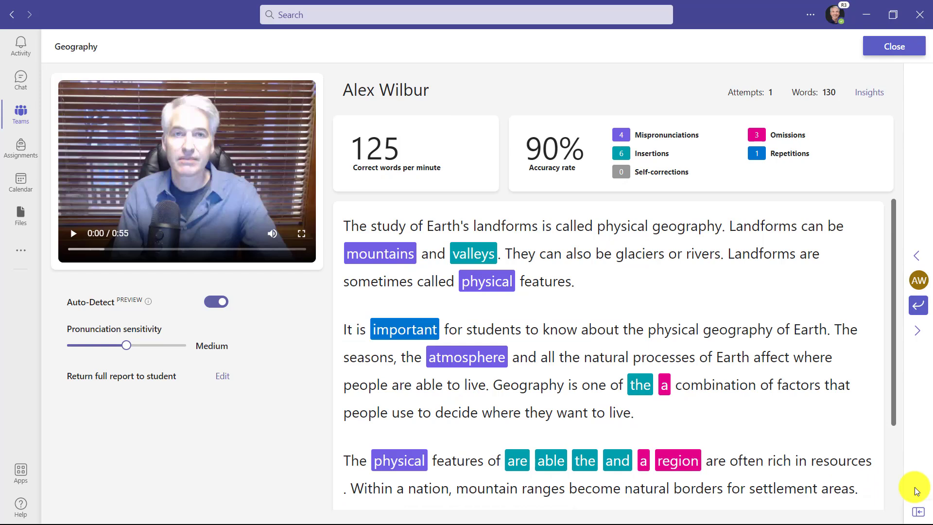
mouse_move(912, 279)
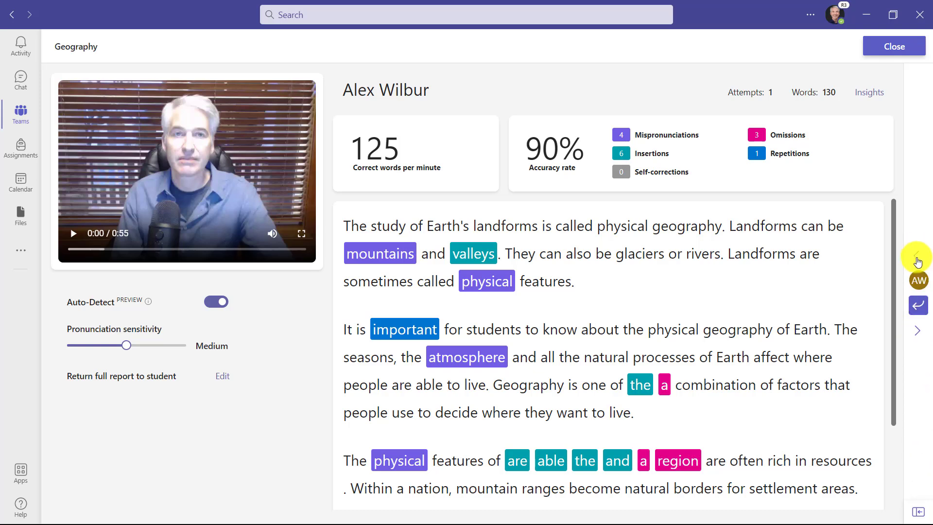
mouse_move(604, 276)
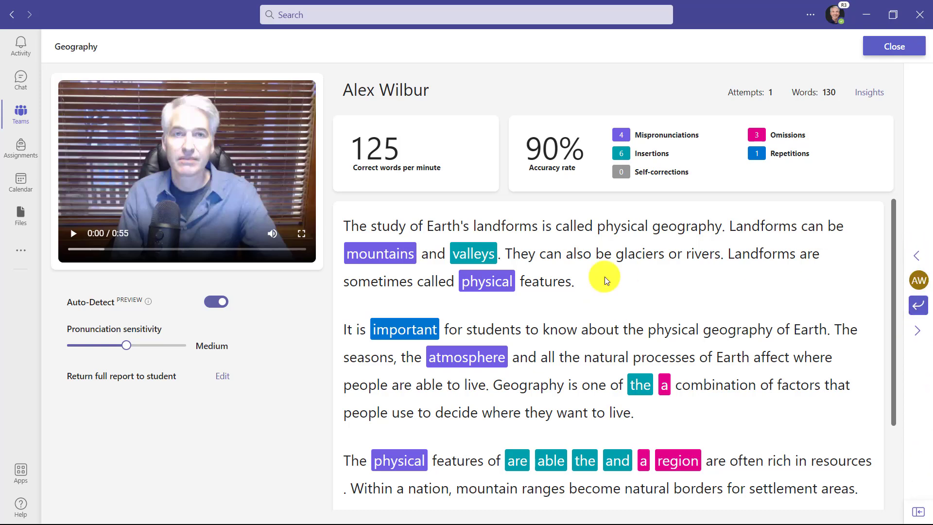
mouse_move(636, 320)
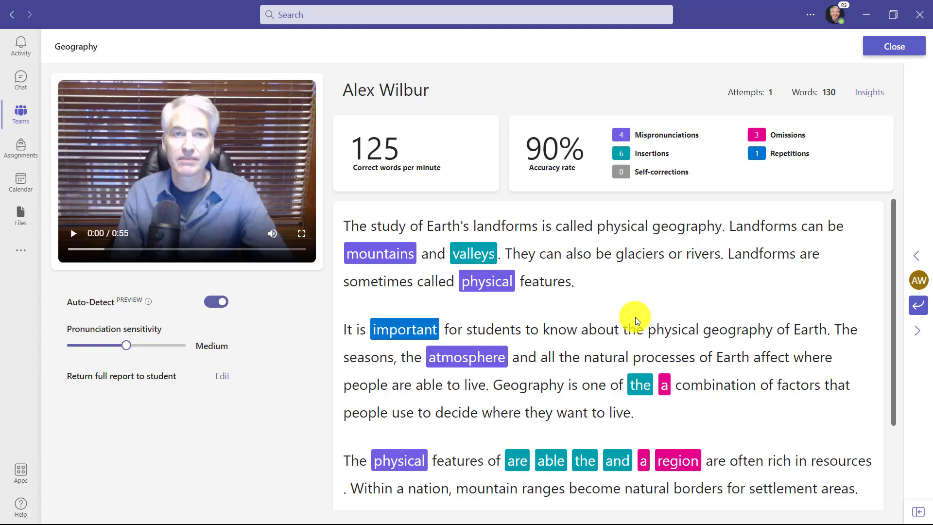
mouse_move(823, 408)
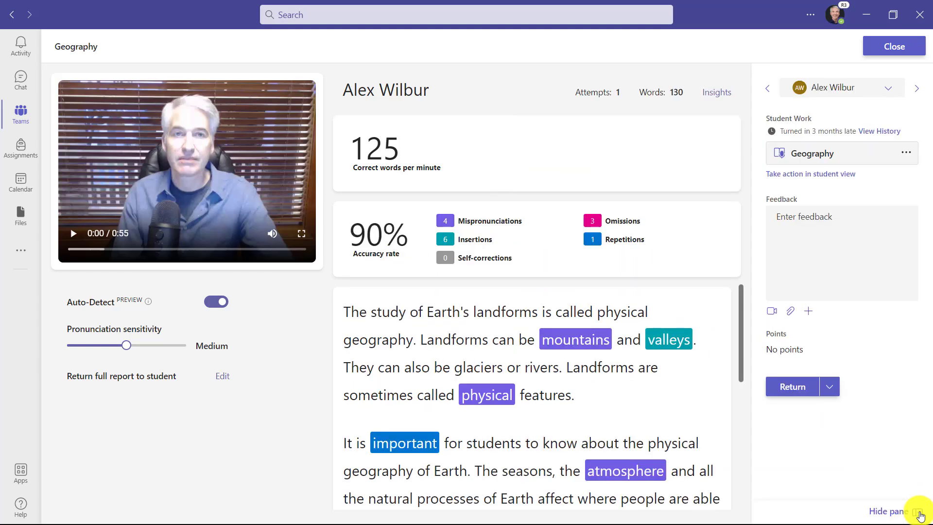
mouse_move(877, 426)
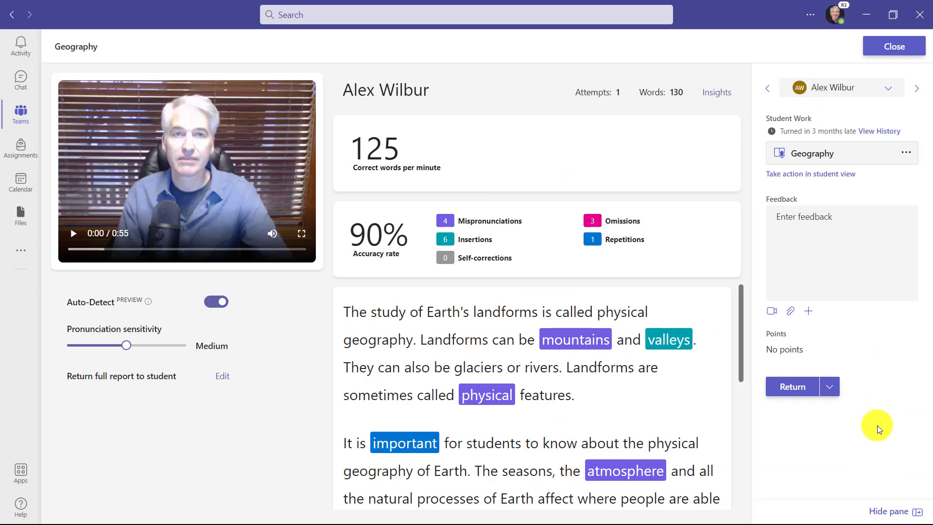
mouse_move(876, 435)
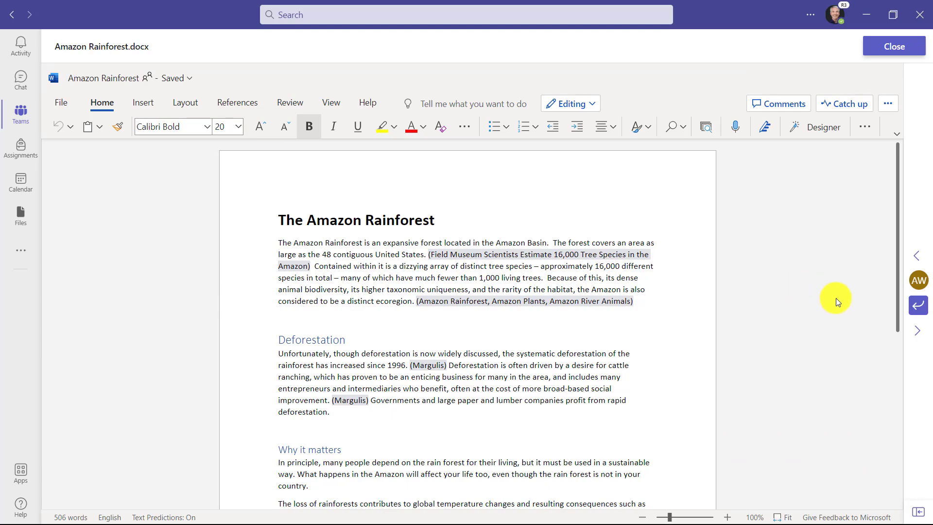
mouse_move(917, 305)
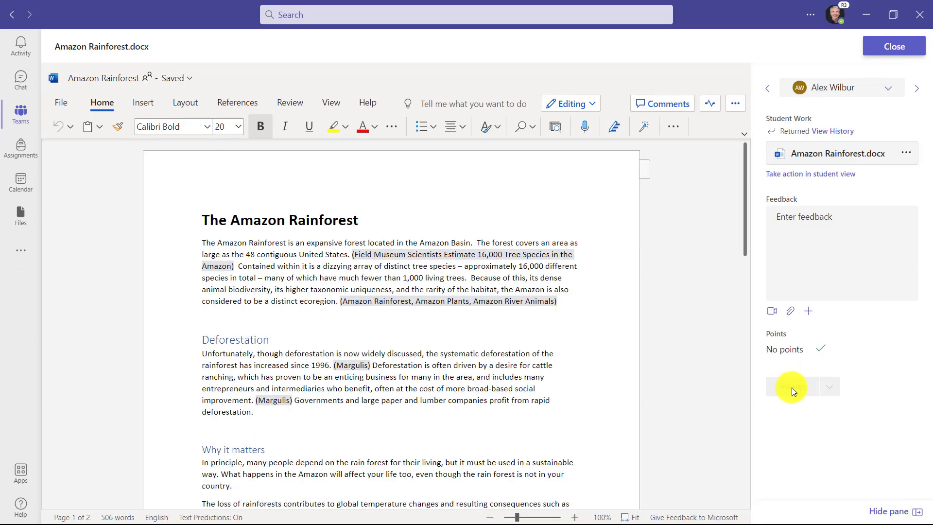
Return Alex Wilbur's Amazon Rainforest.docx submission to the student
click(892, 46)
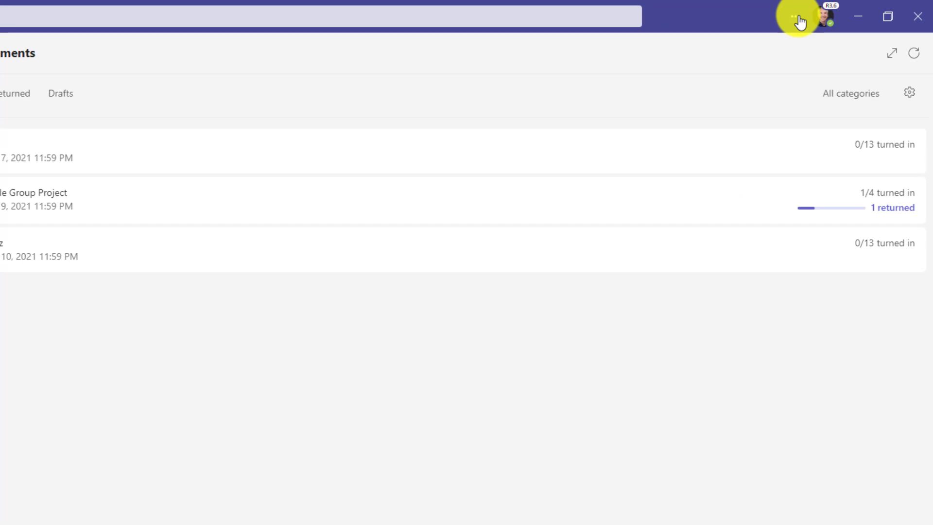
Open Settings from the title-bar menu and scroll Notifications to the Assignments options
click(795, 16)
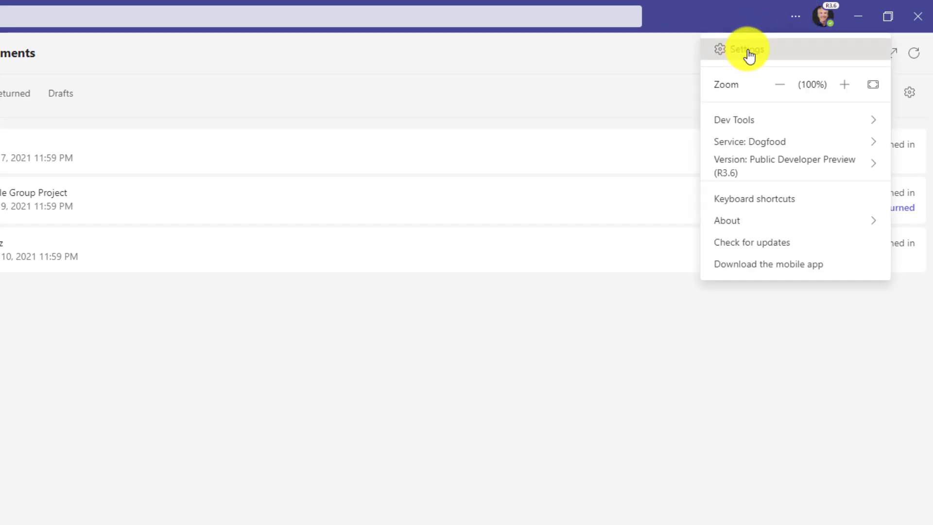
click(746, 49)
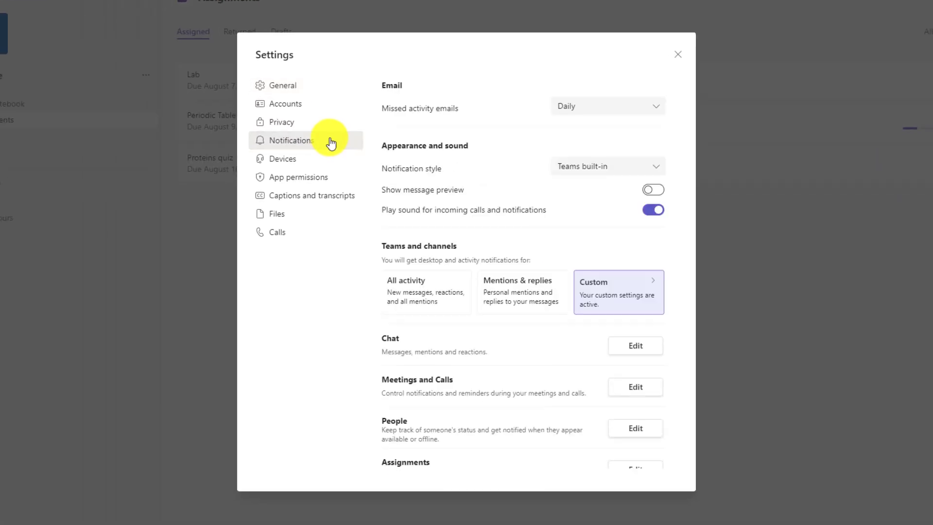
scroll(down, 3)
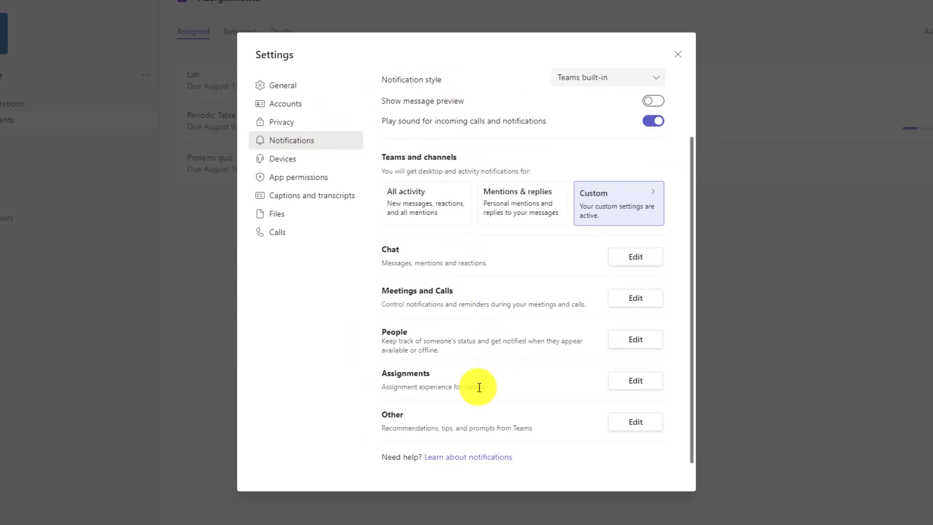
mouse_move(506, 381)
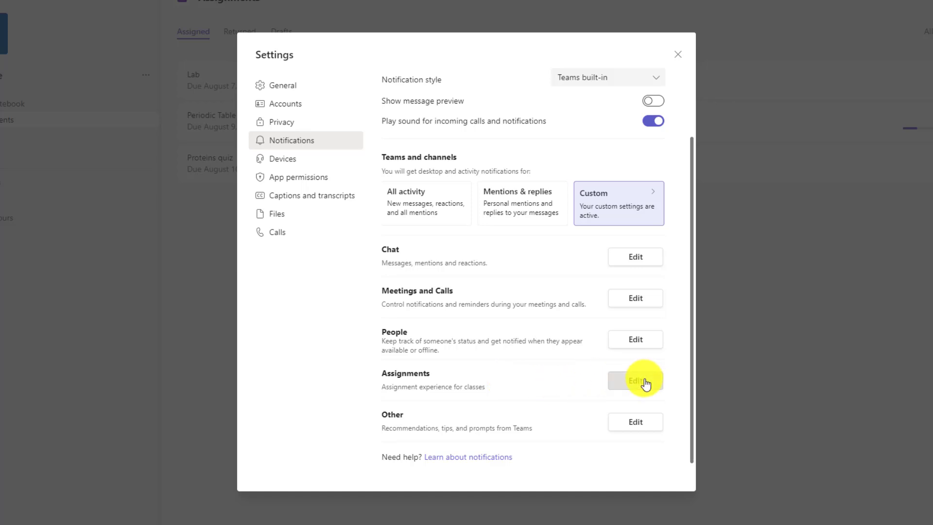
Keep published and returned assignment notifications off, and set a level for assignment failure activity
click(634, 379)
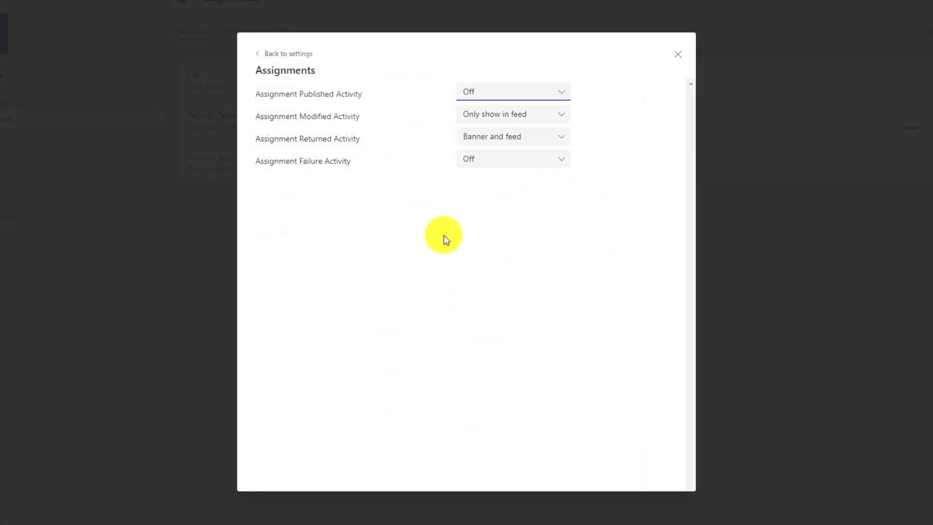
mouse_move(417, 215)
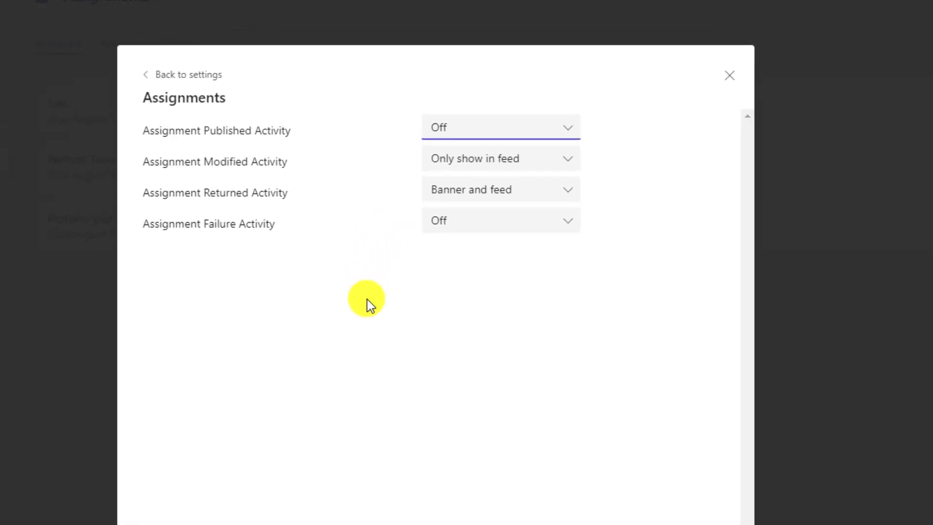
mouse_move(331, 228)
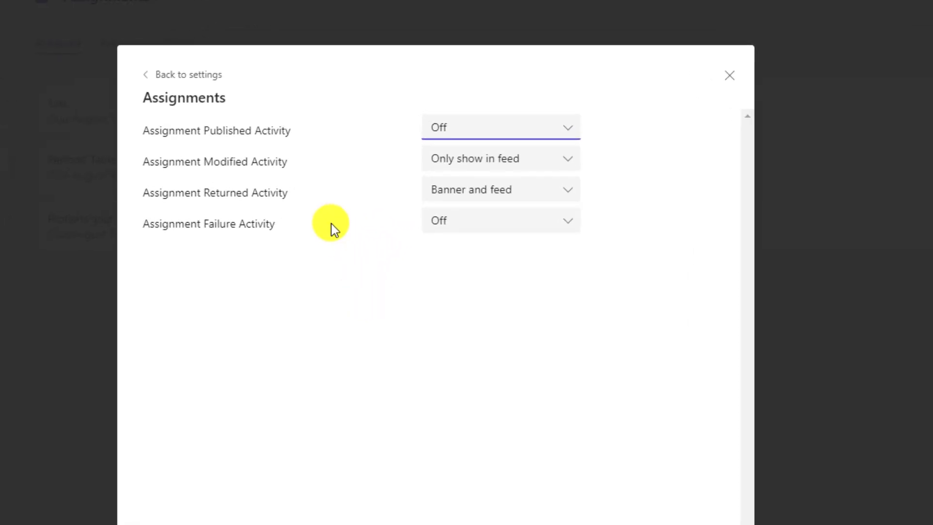
mouse_move(360, 127)
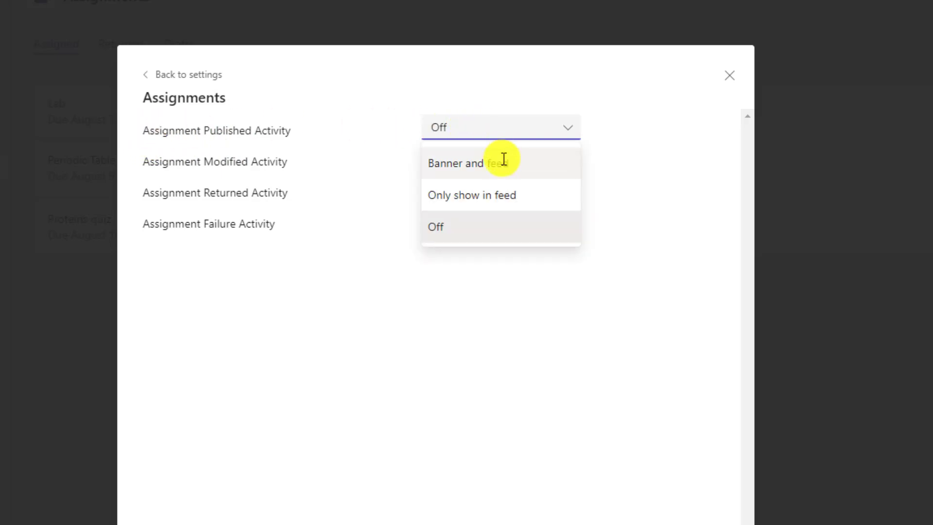
mouse_move(514, 196)
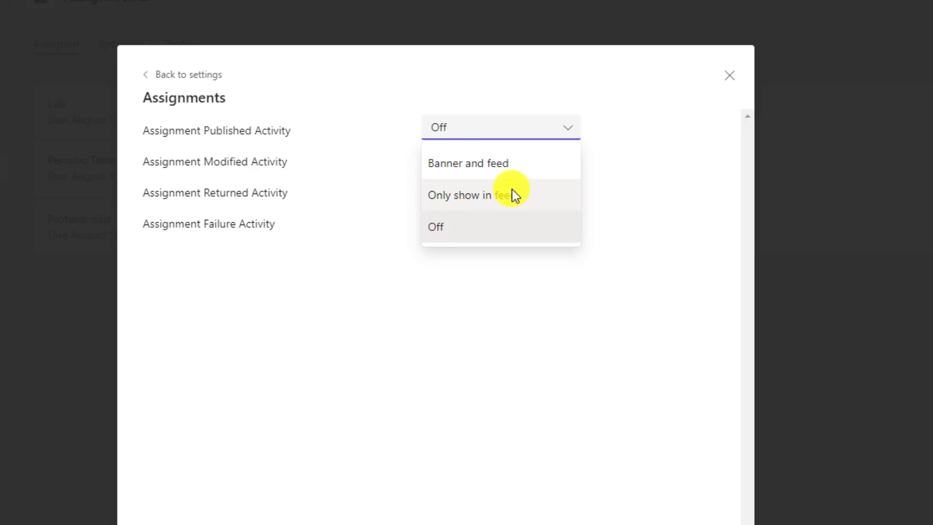
click(458, 194)
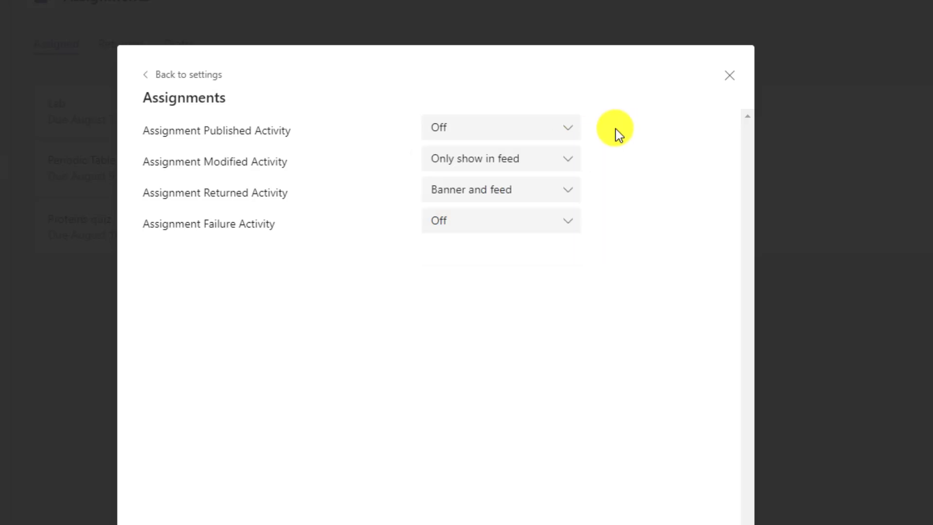
mouse_move(532, 161)
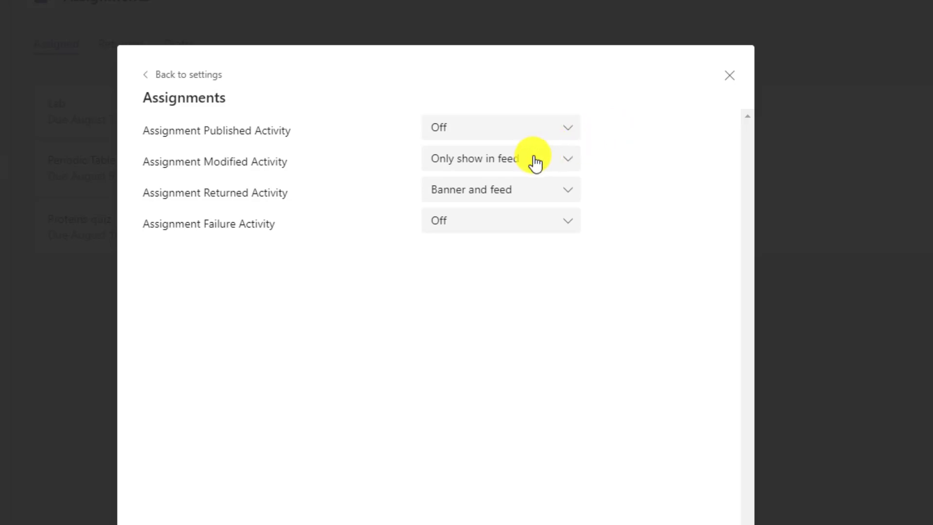
mouse_move(170, 204)
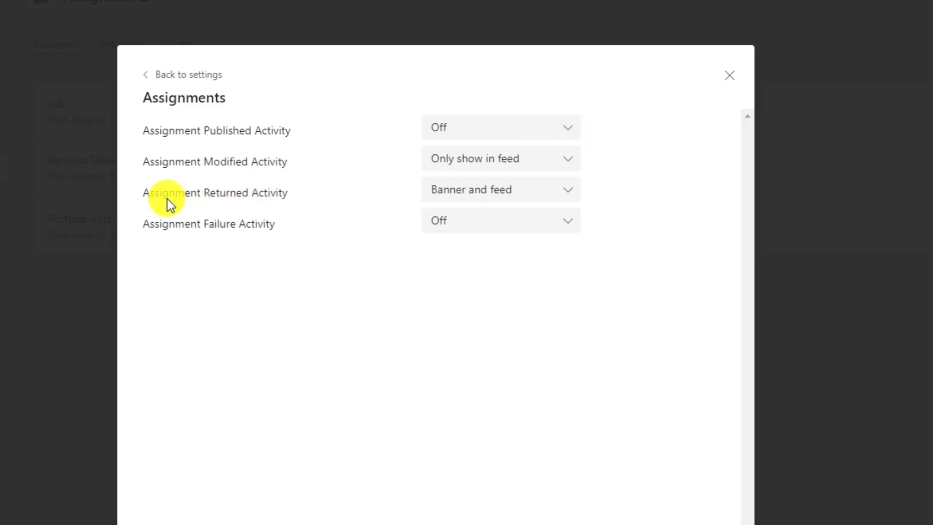
mouse_move(472, 196)
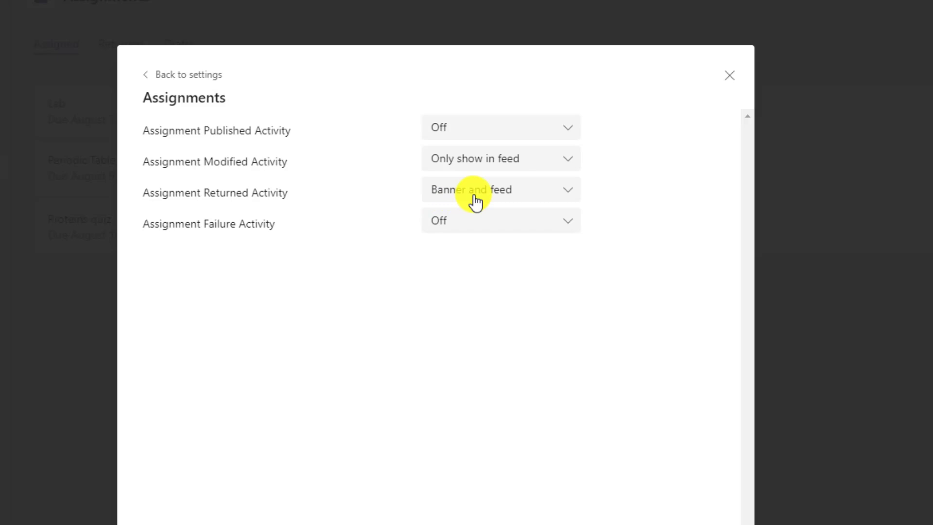
mouse_move(503, 199)
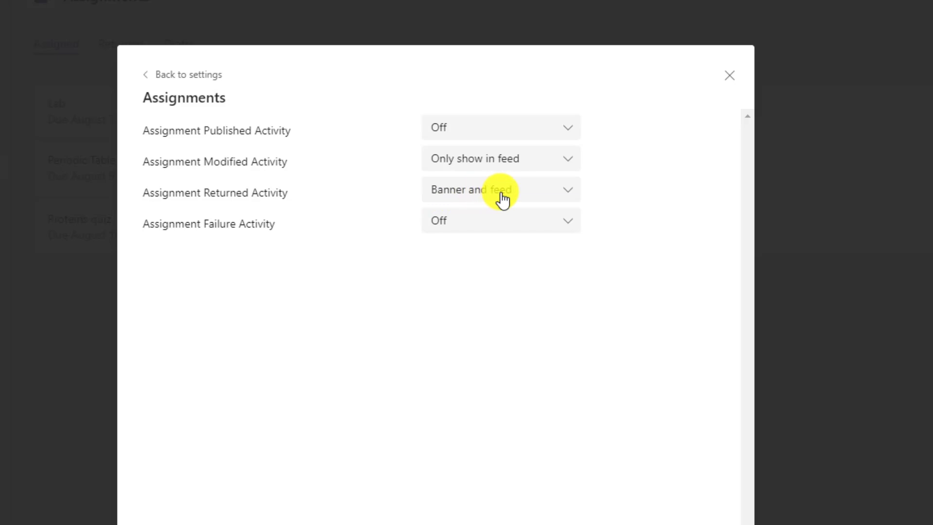
click(499, 189)
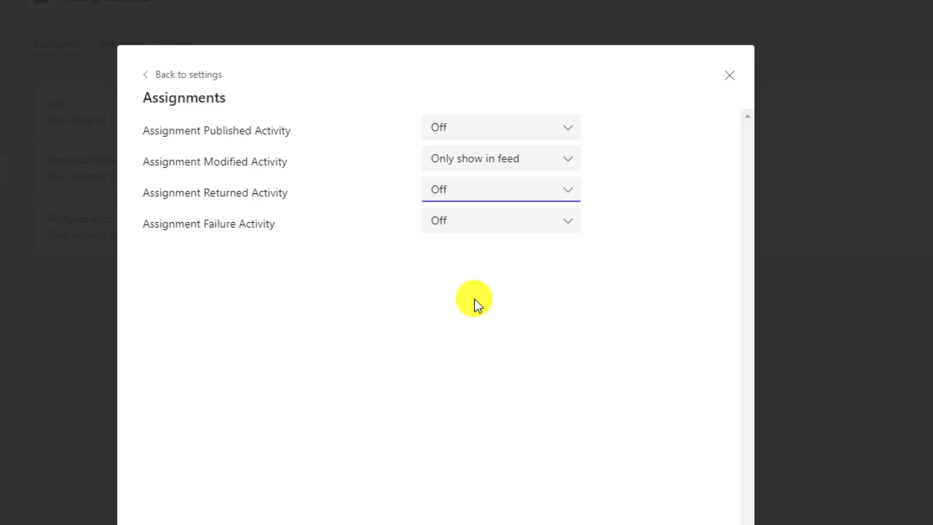
mouse_move(280, 240)
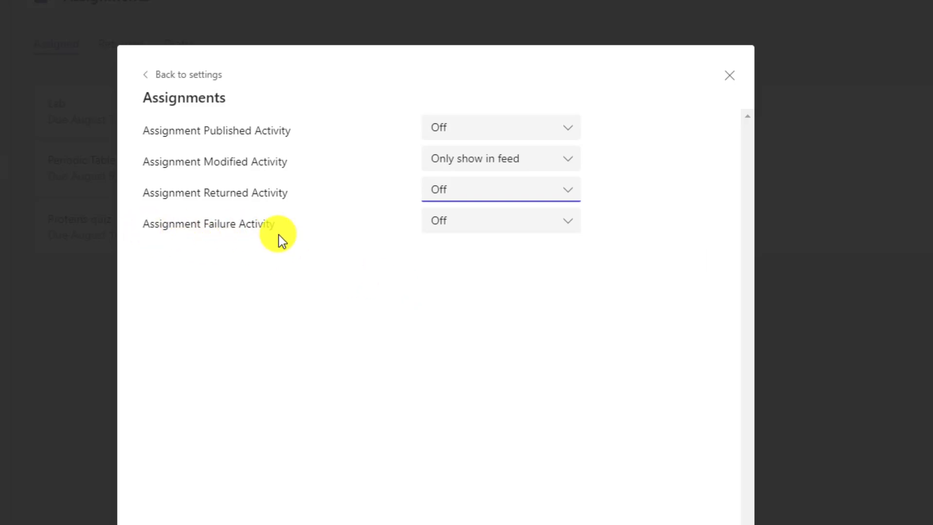
click(500, 220)
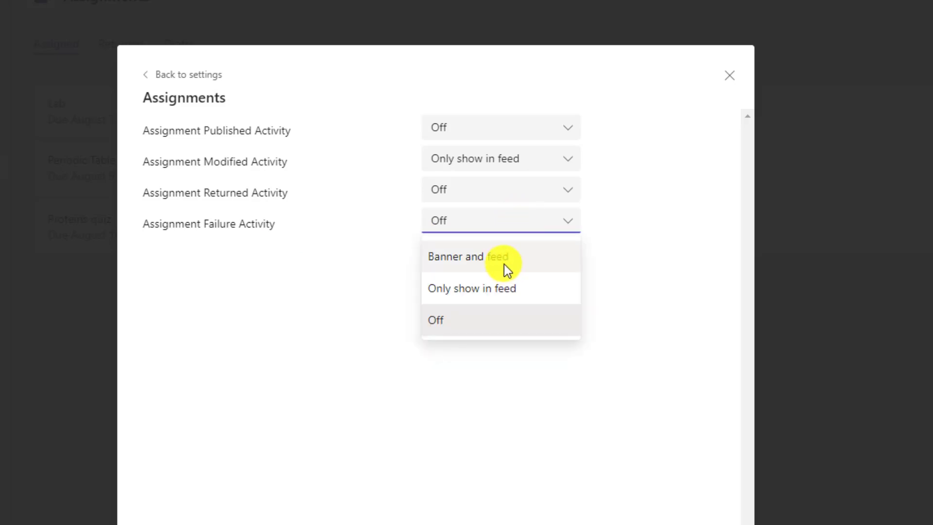
click(435, 320)
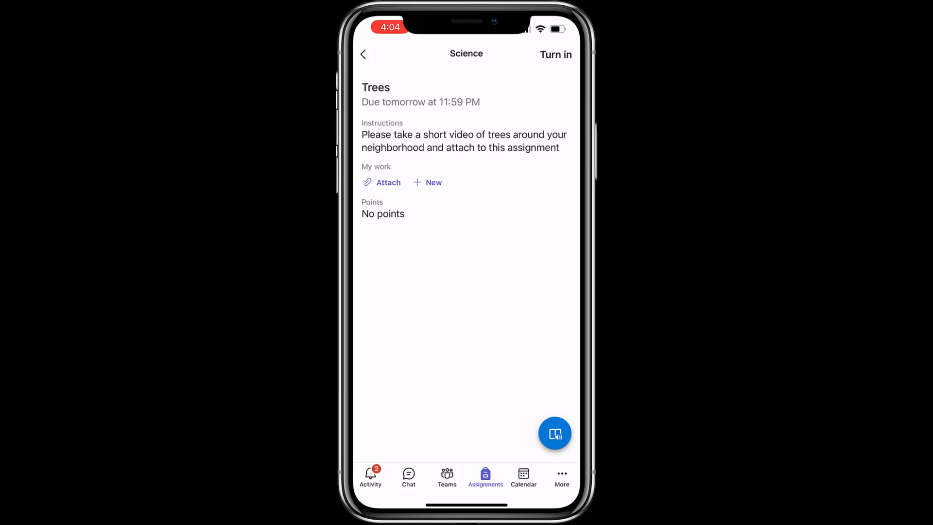
Choose Video recording from the Trees assignment's new-work options
click(428, 182)
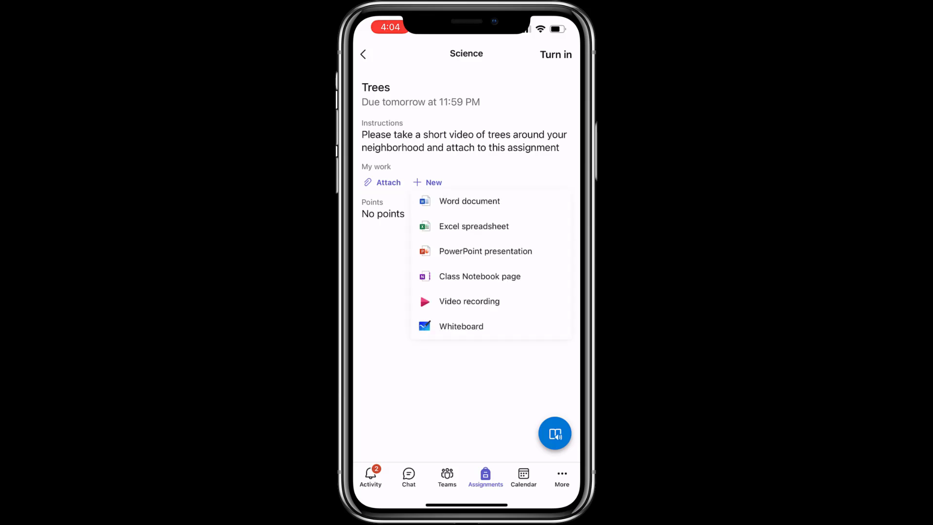
click(469, 301)
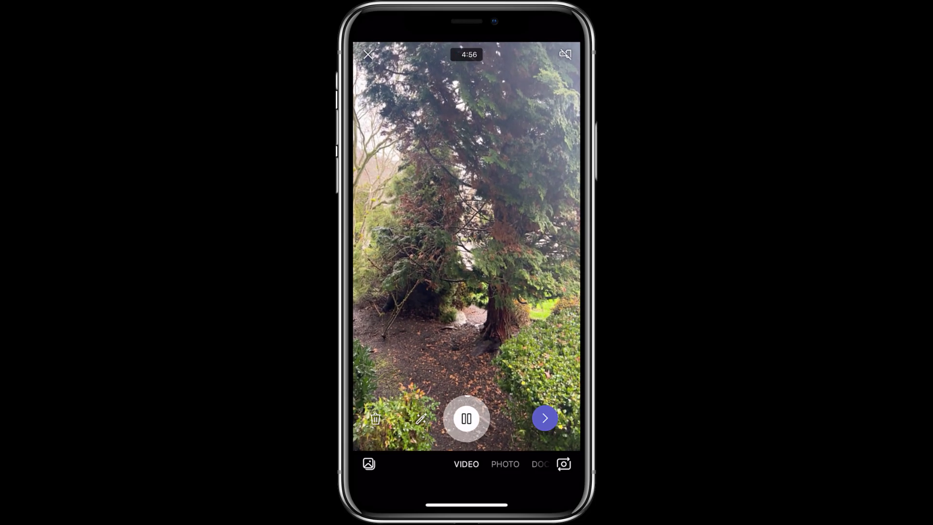
Record two clips of trees, trim a clip, and attach the video as Trees.mp4
click(466, 418)
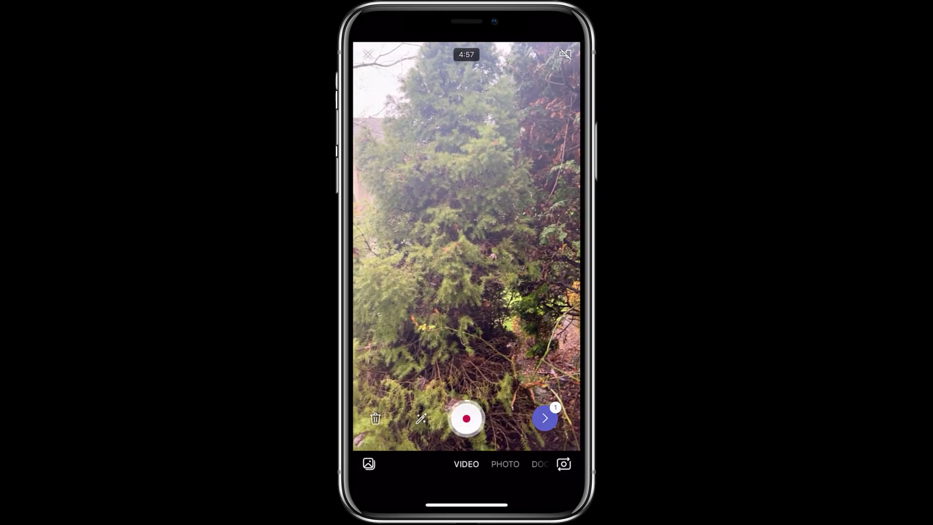
click(466, 419)
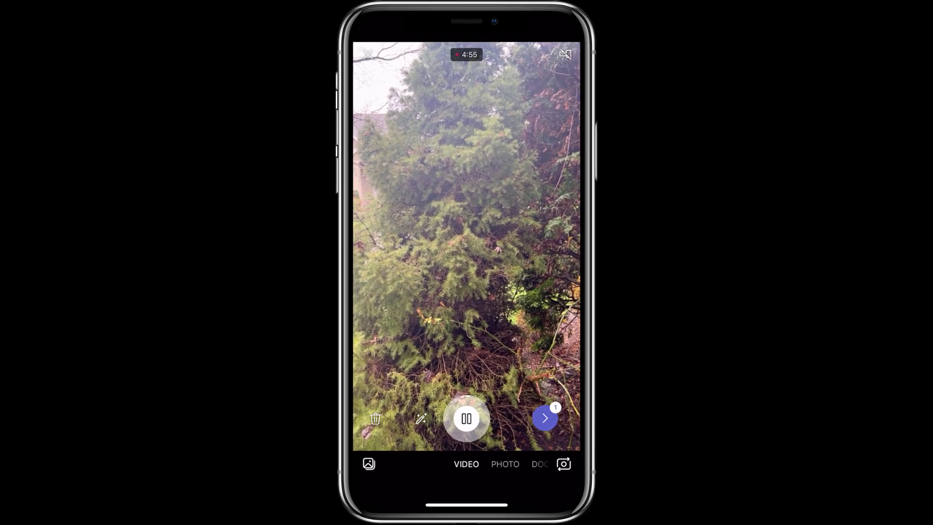
click(466, 418)
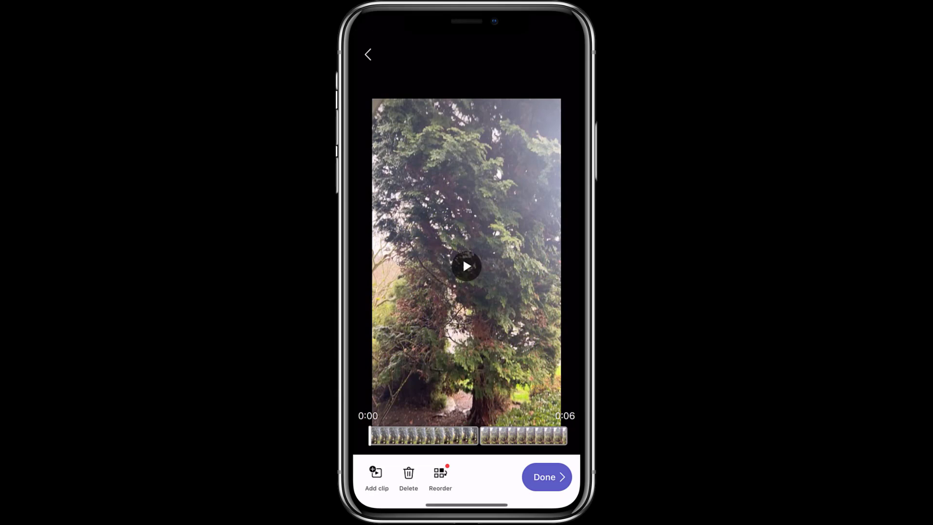
click(545, 476)
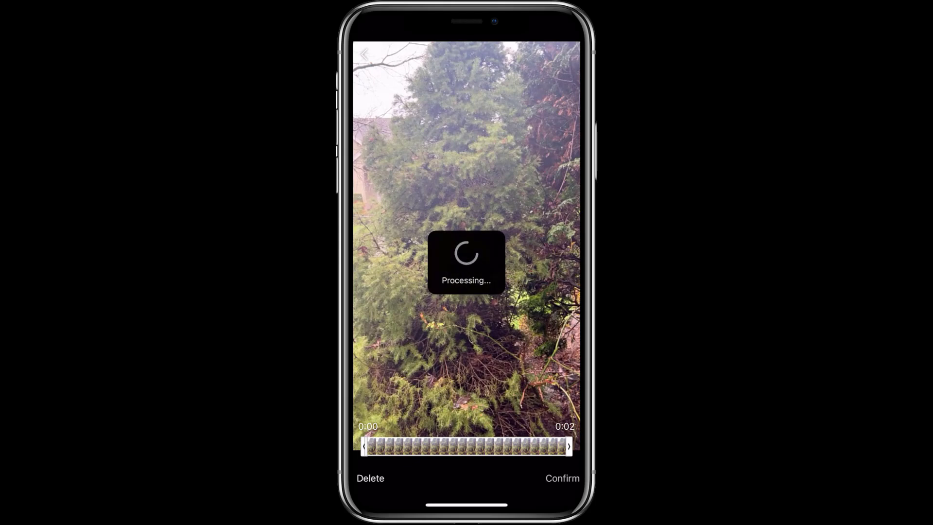
click(561, 478)
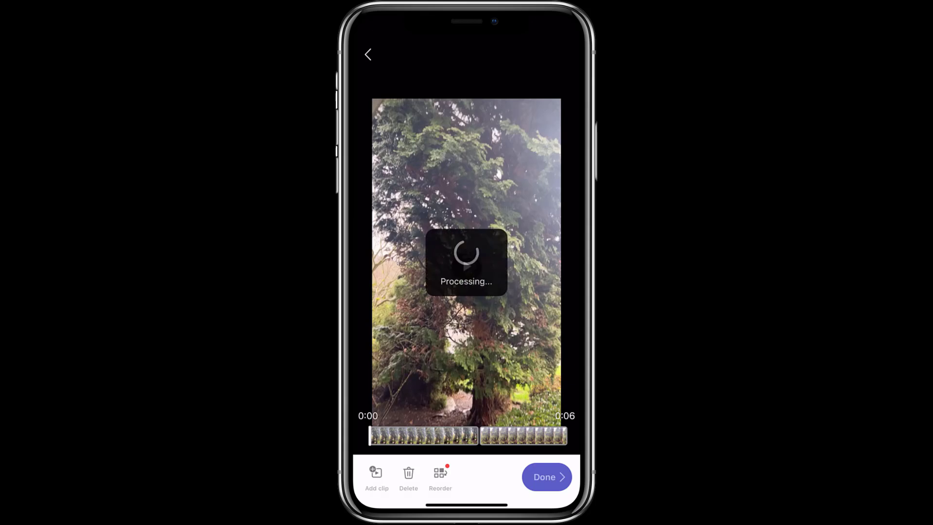
click(544, 476)
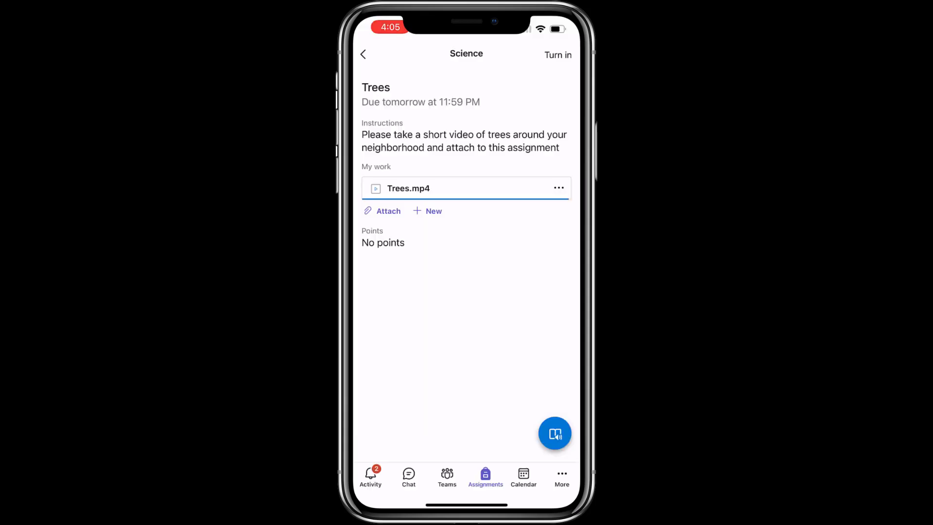
Turn in the Trees assignment with Trees.mp4 and return to the assignments list
click(557, 55)
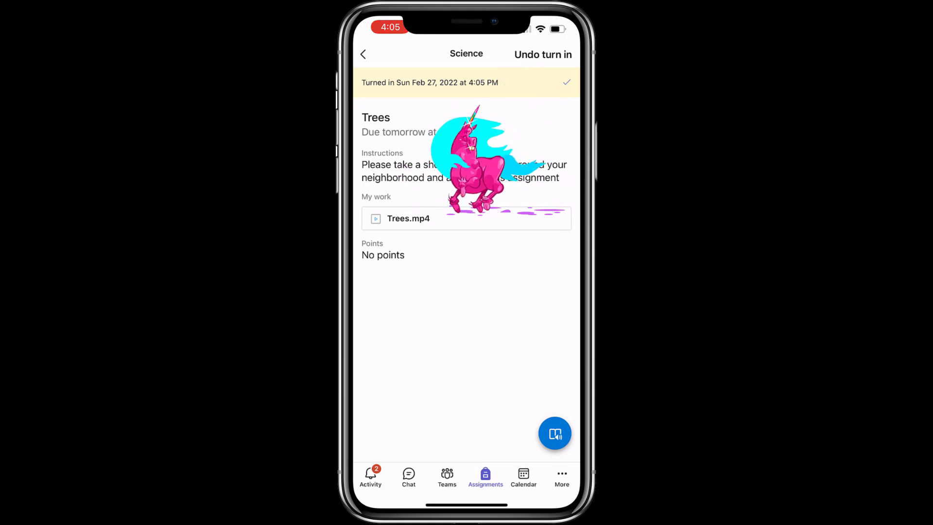
click(363, 54)
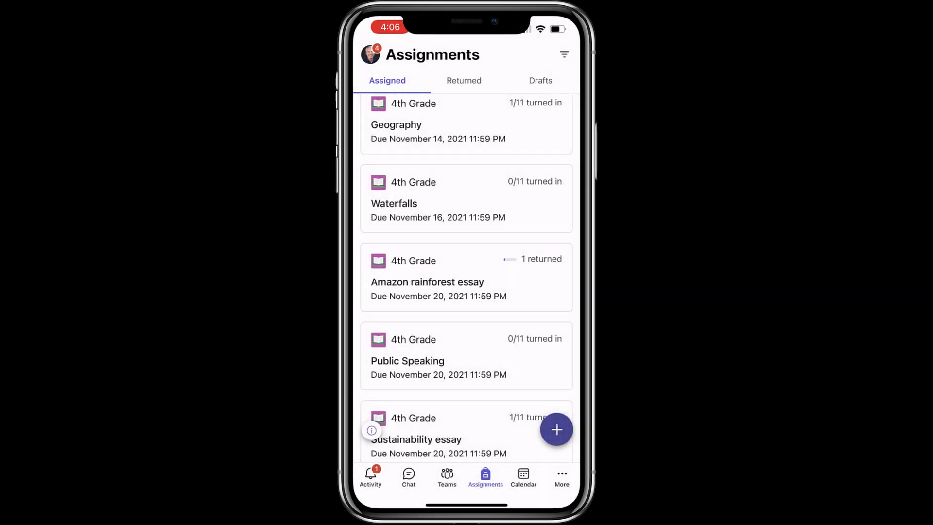
Start a new assignment for the Science class and open its rubric chooser
click(556, 430)
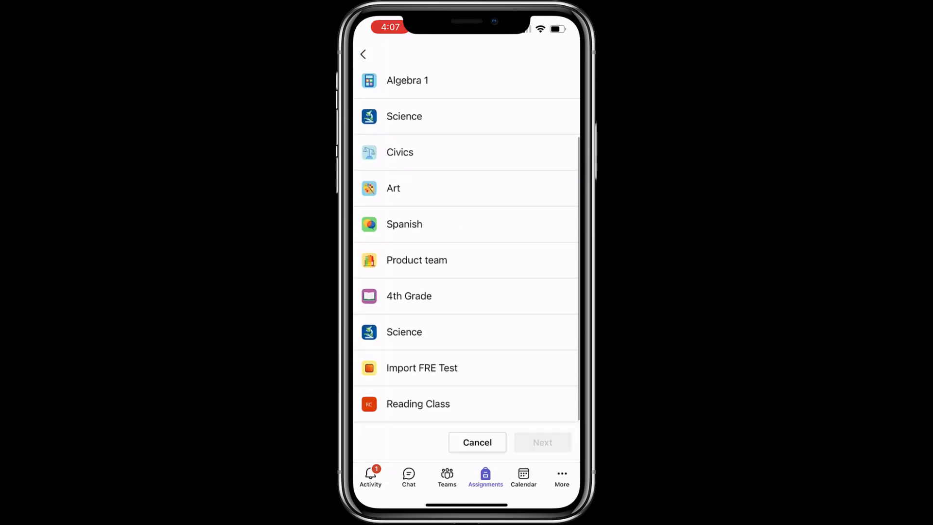
click(403, 332)
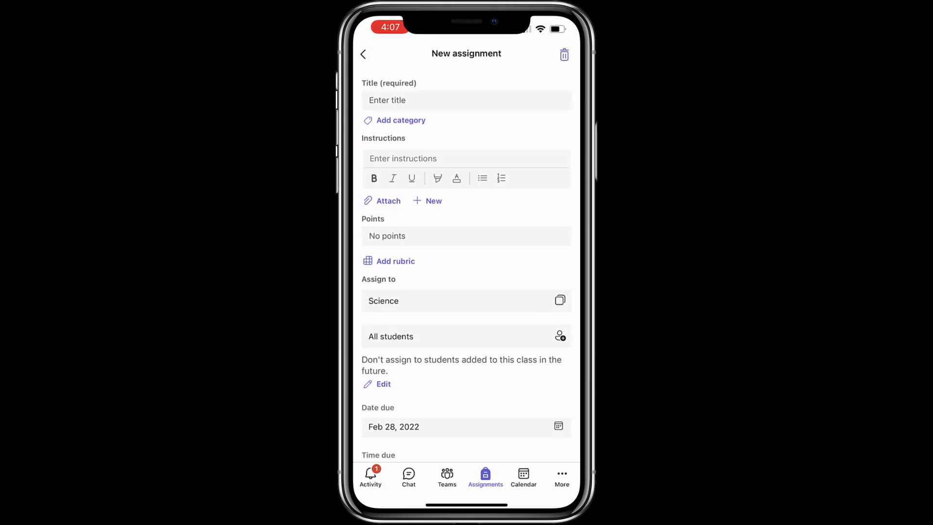
click(394, 260)
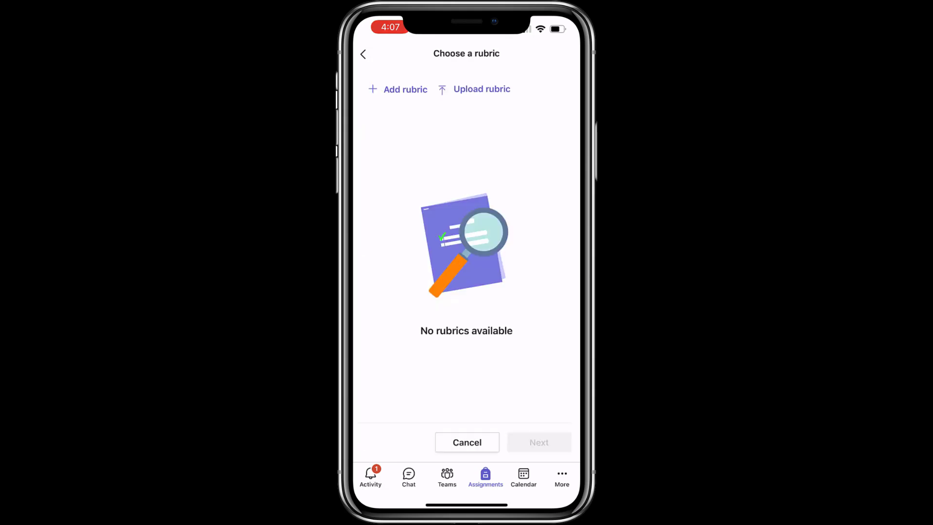
Create a 'Cell structures' rubric with point ratings, making the assignment worth 100 points
click(397, 89)
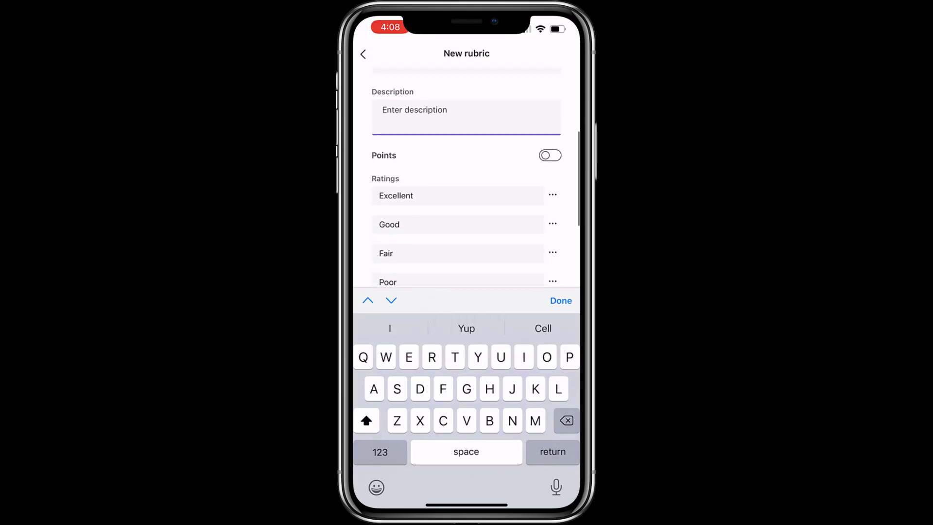
click(559, 300)
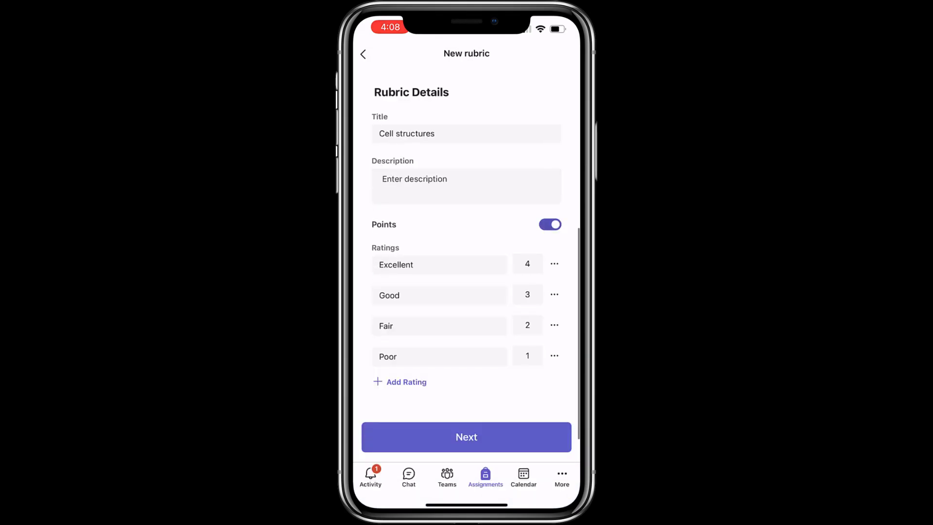
click(406, 382)
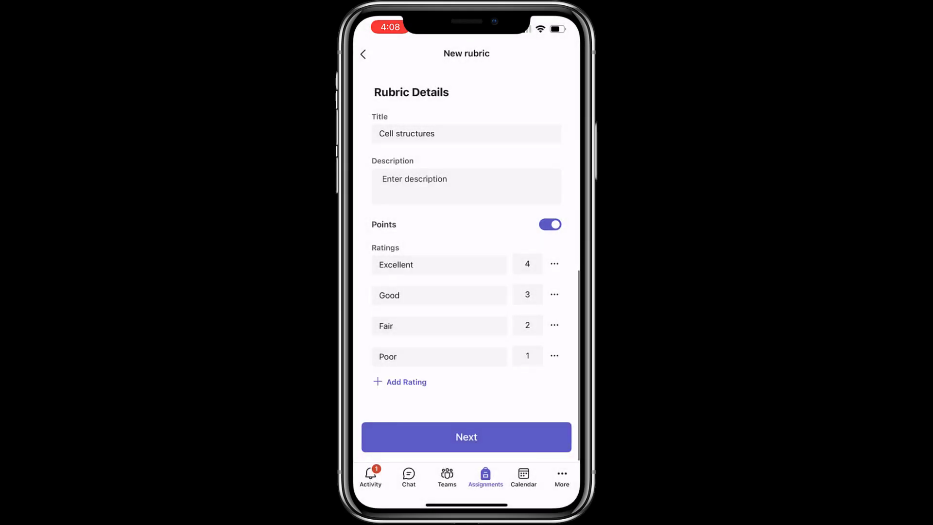
click(466, 437)
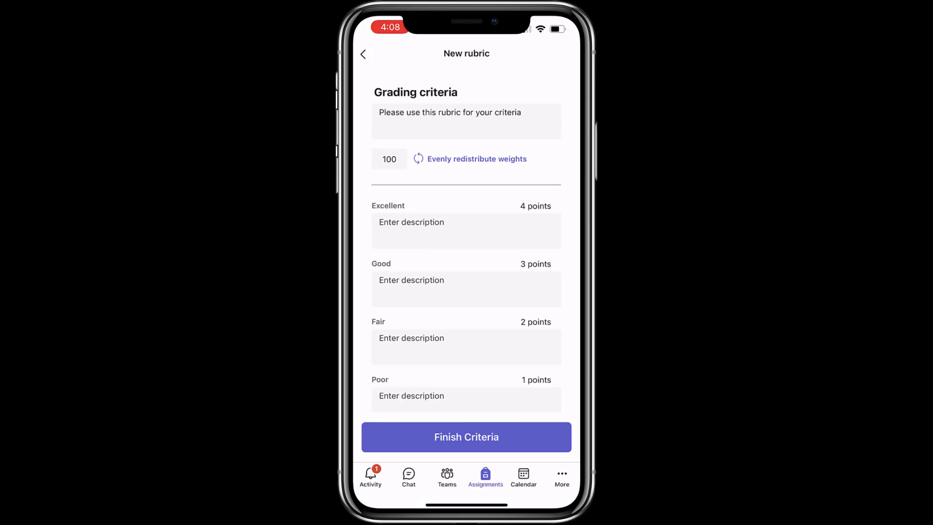
click(466, 437)
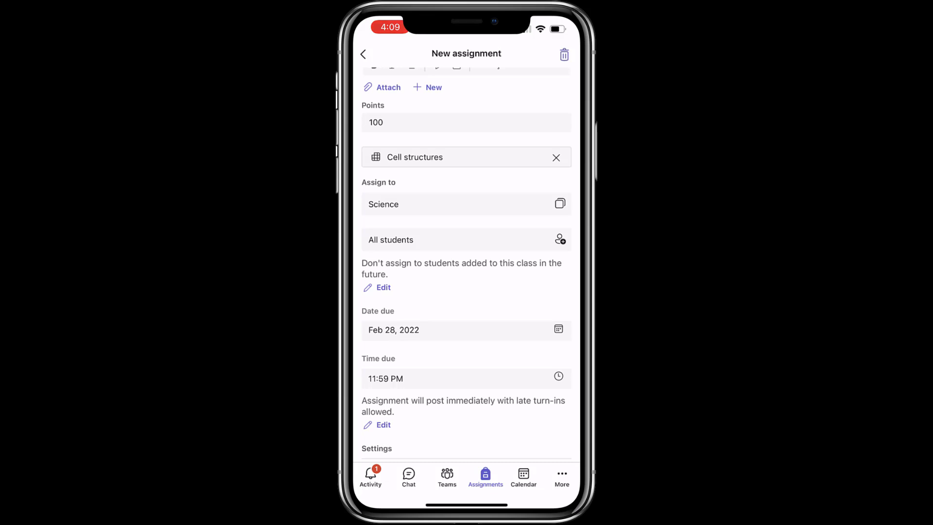
Confirm the Cell structures title and assign it to all Science students
scroll(up, 3)
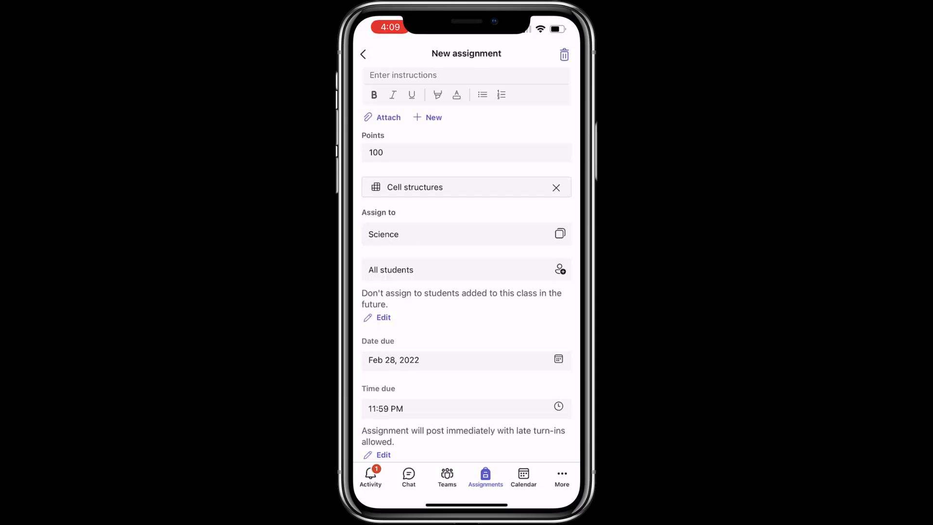
click(414, 186)
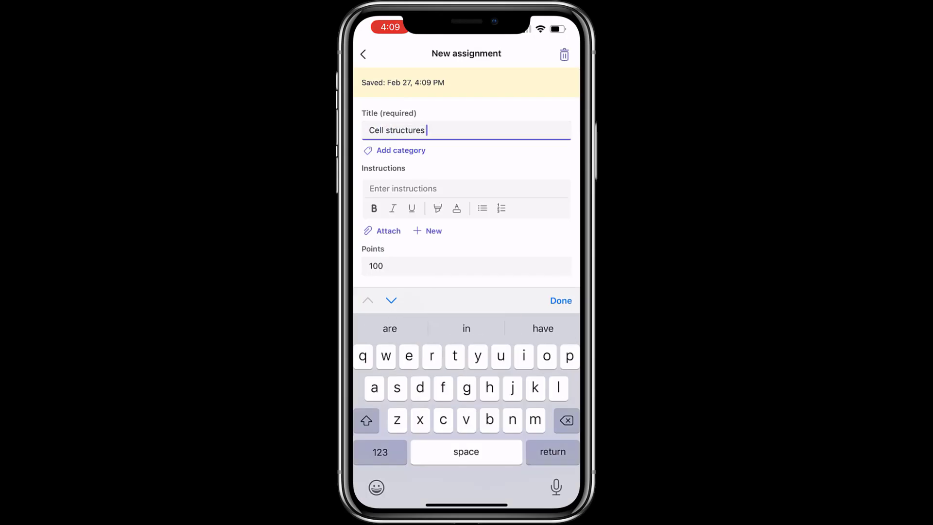
click(560, 300)
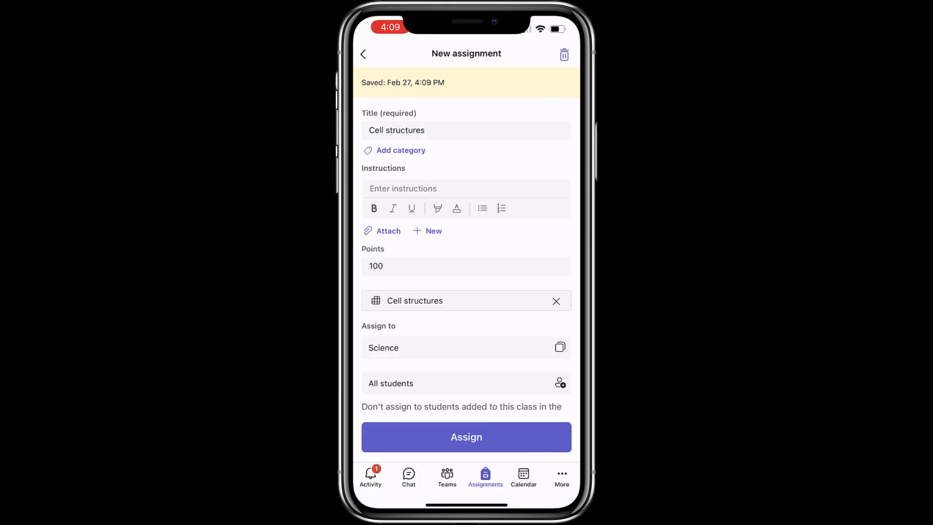
click(466, 437)
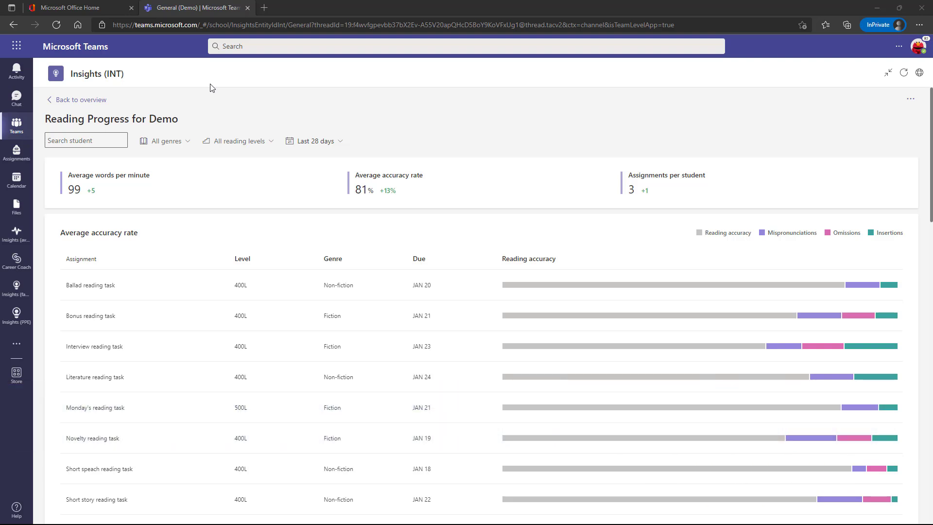
mouse_move(242, 202)
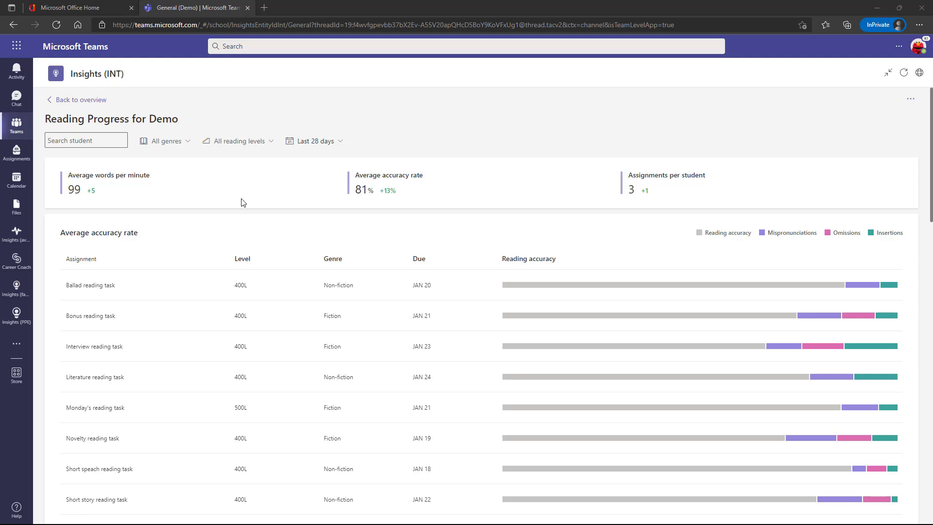
Create a challenge assignment from the Demo class's Challenging words in Reading Progress insights
scroll(down, 3)
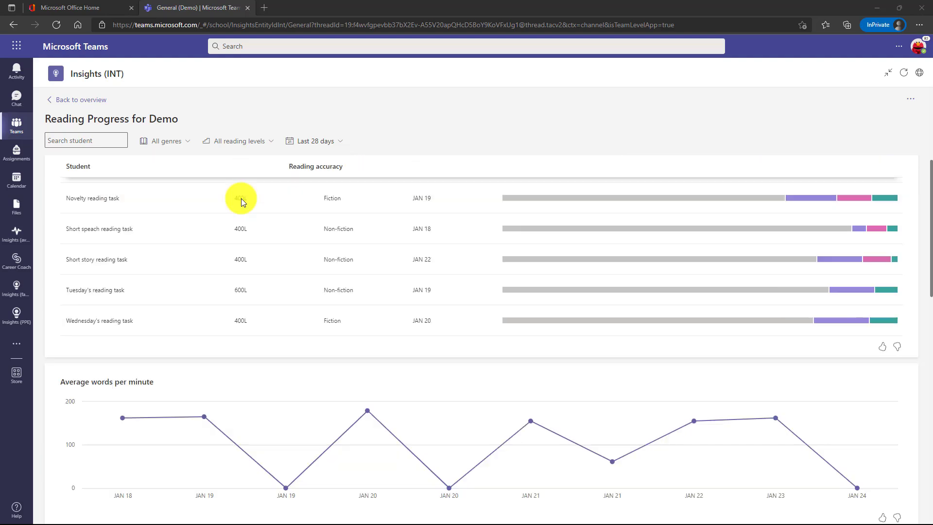
scroll(down, 3)
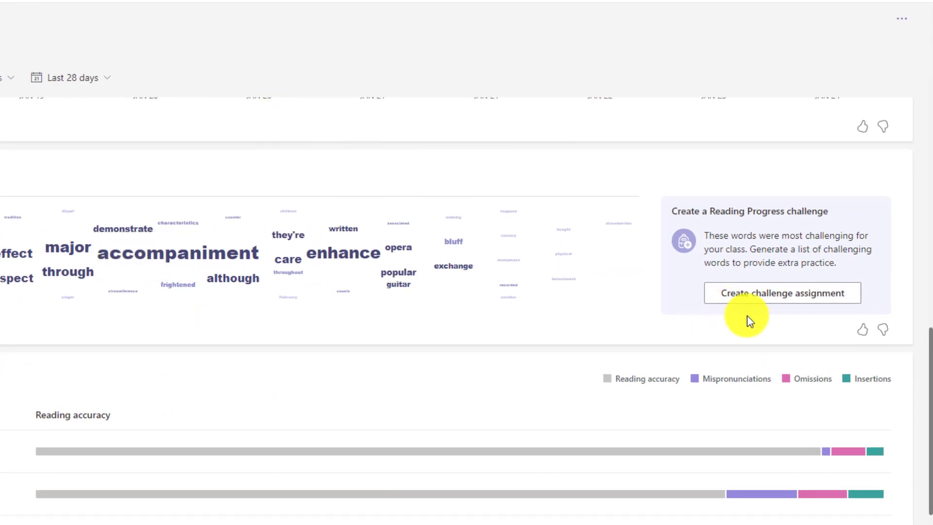
mouse_move(839, 303)
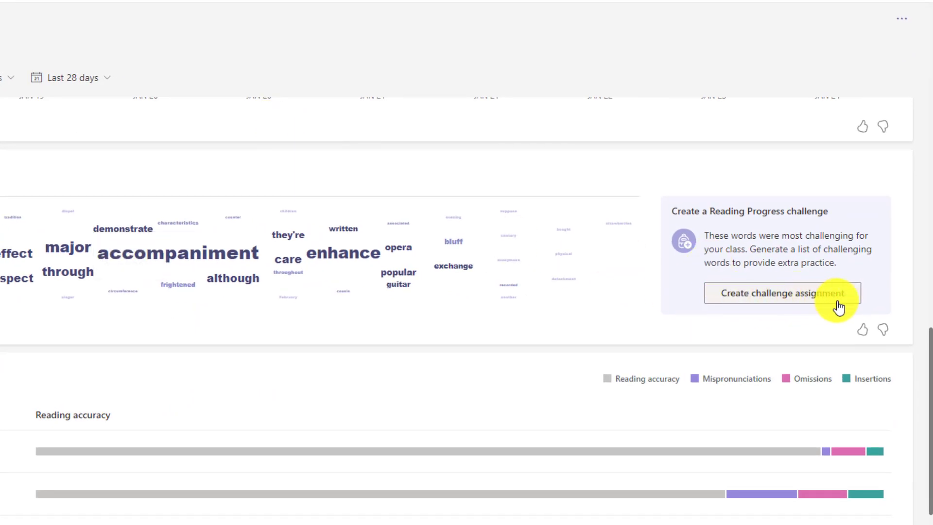
mouse_move(592, 274)
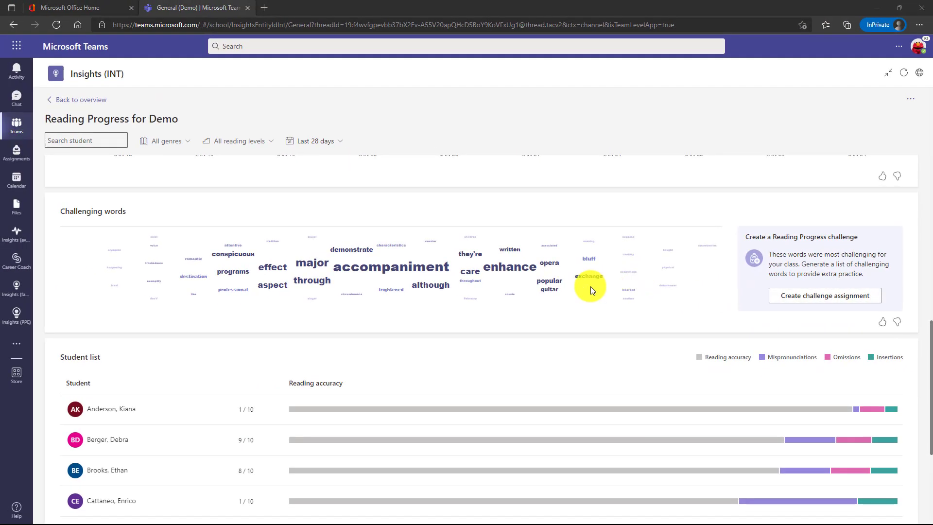
mouse_move(819, 302)
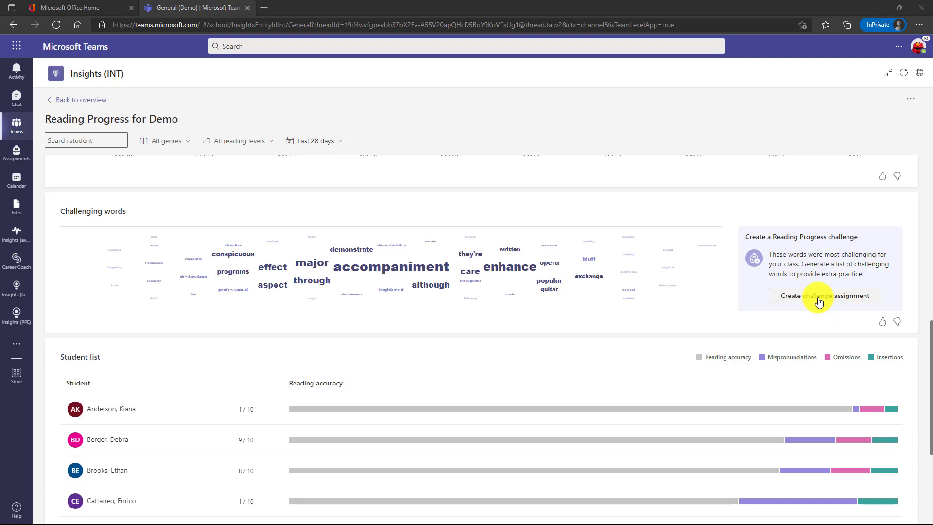
mouse_move(376, 282)
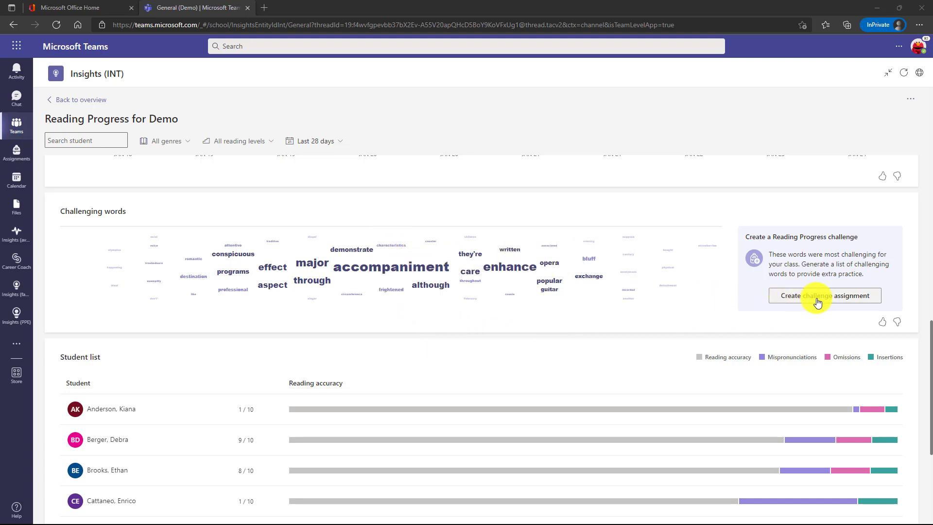
click(824, 295)
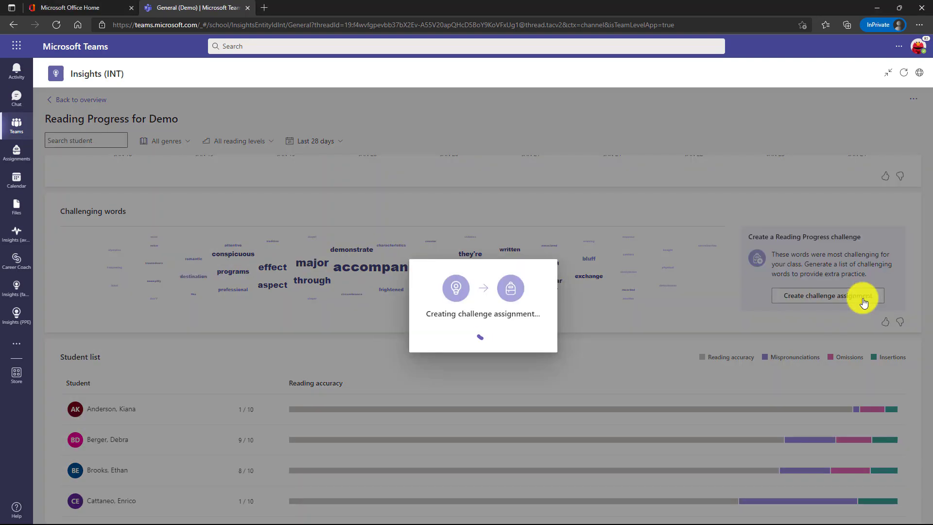
mouse_move(857, 303)
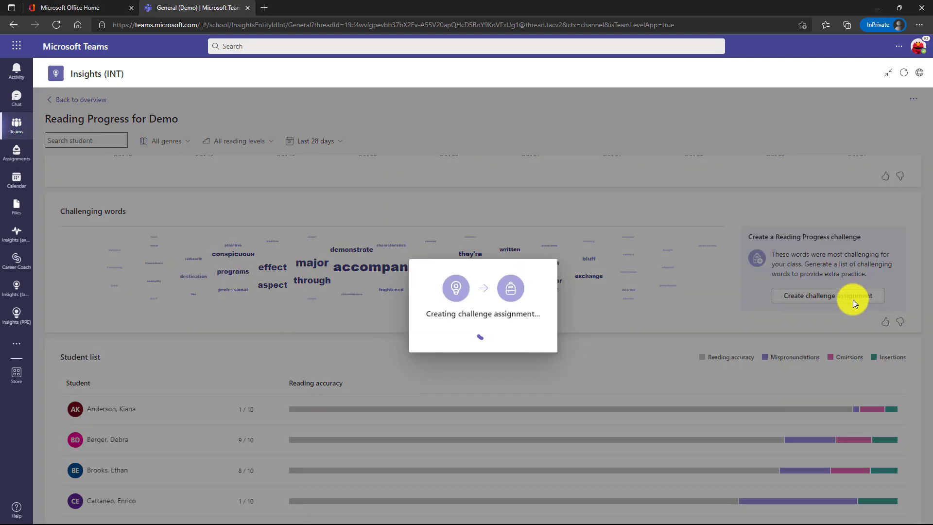
Accept the generated 10-word challenge passage and continue to the assignment details
click(826, 296)
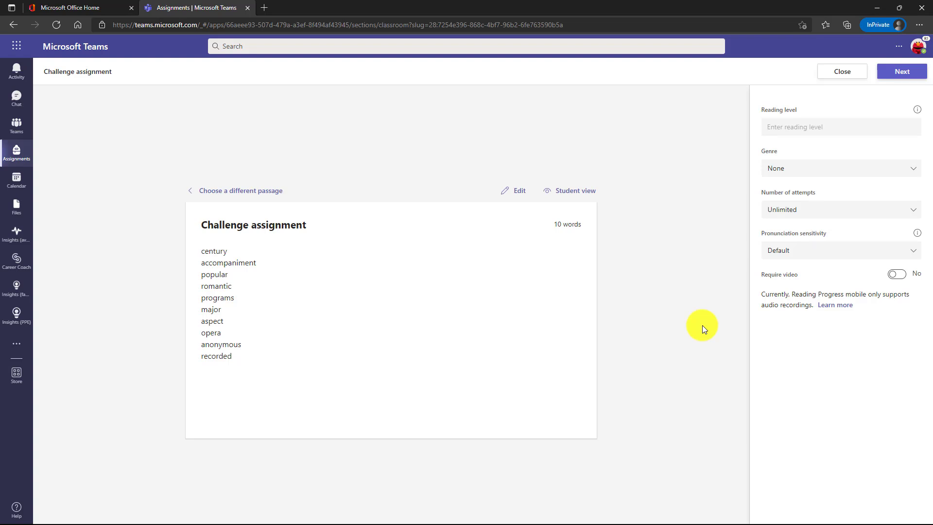
mouse_move(219, 250)
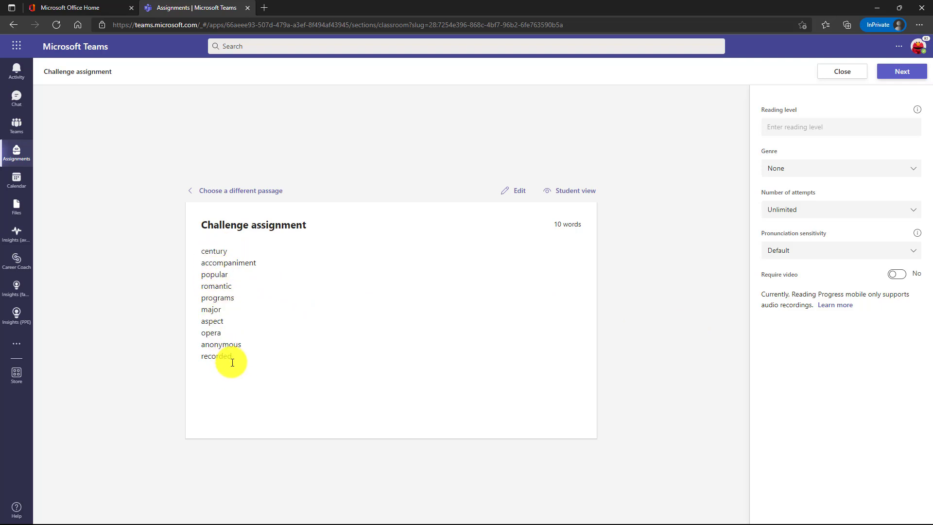
mouse_move(823, 132)
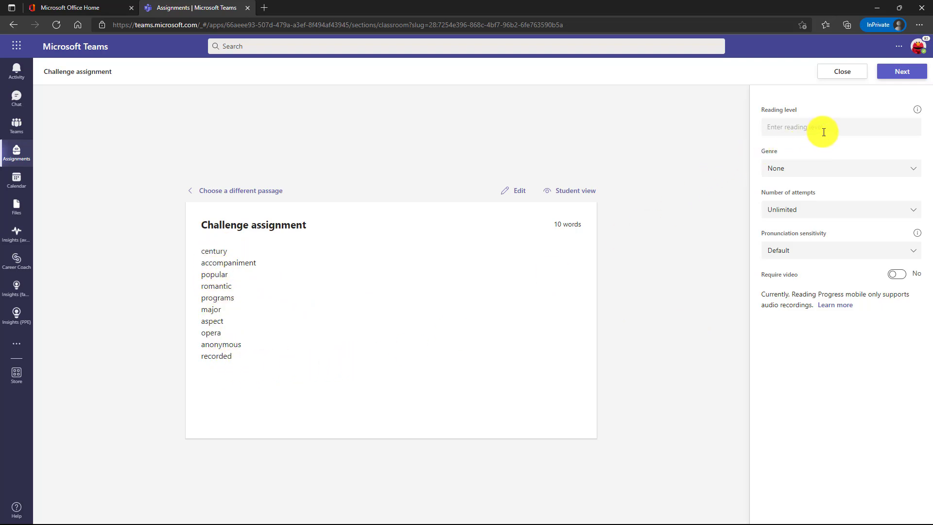
click(901, 71)
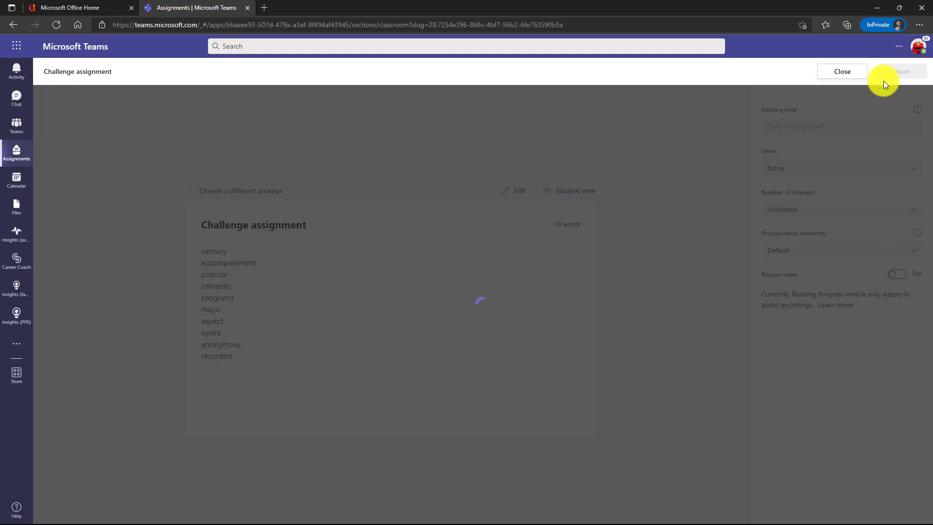
click(841, 71)
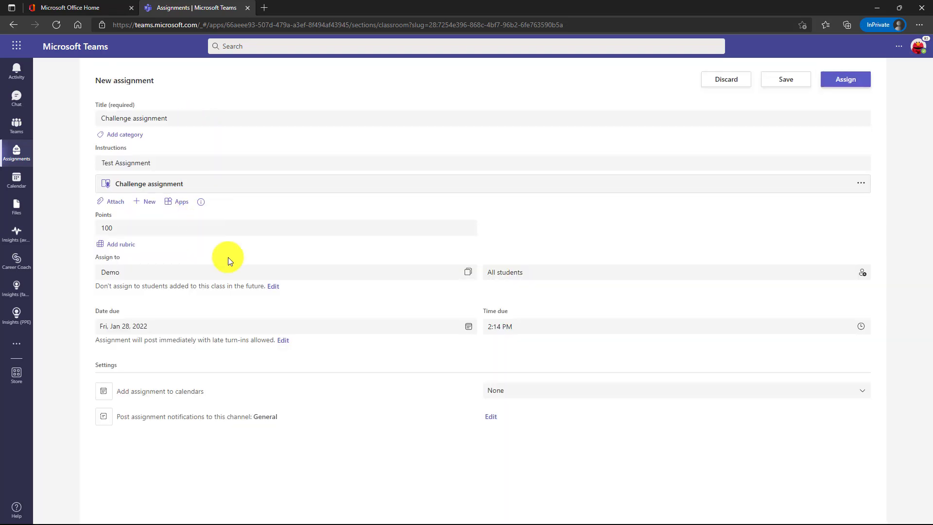
mouse_move(845, 80)
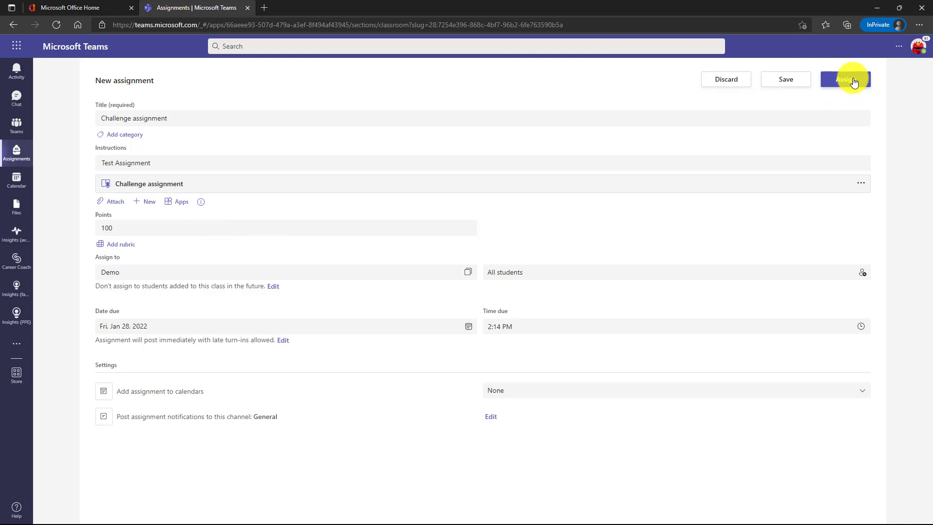
mouse_move(784, 148)
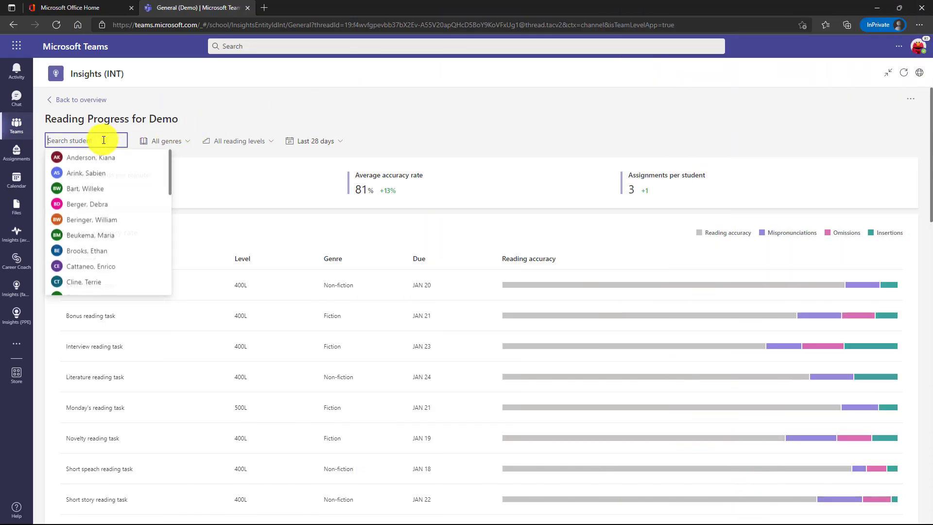
scroll(down, 3)
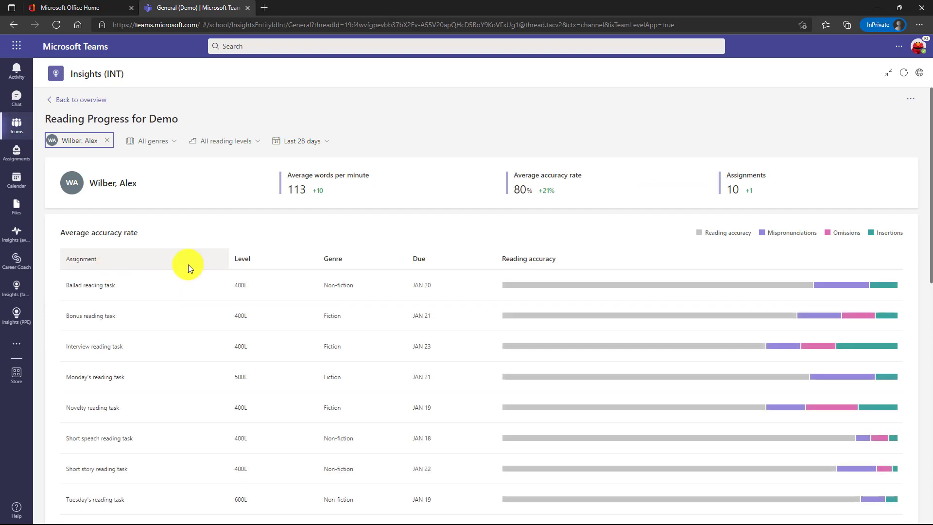
scroll(down, 3)
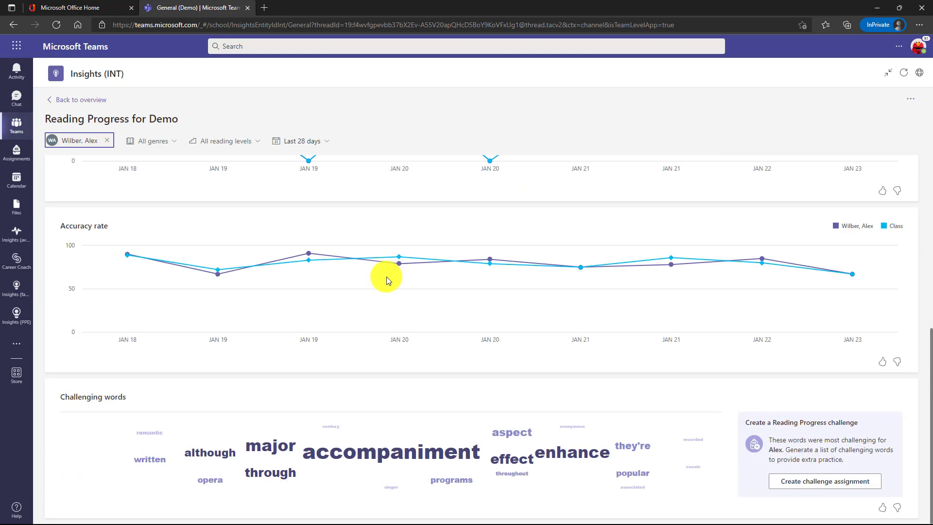
mouse_move(296, 449)
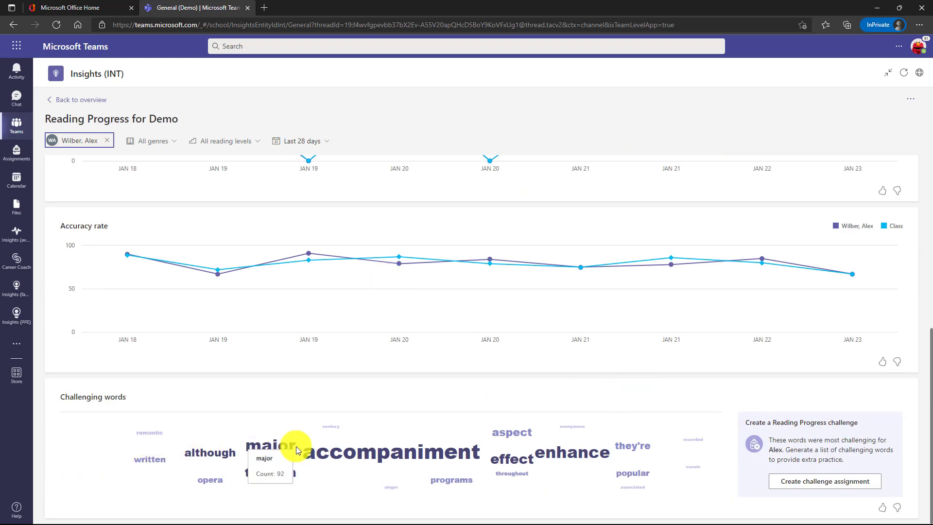
mouse_move(607, 399)
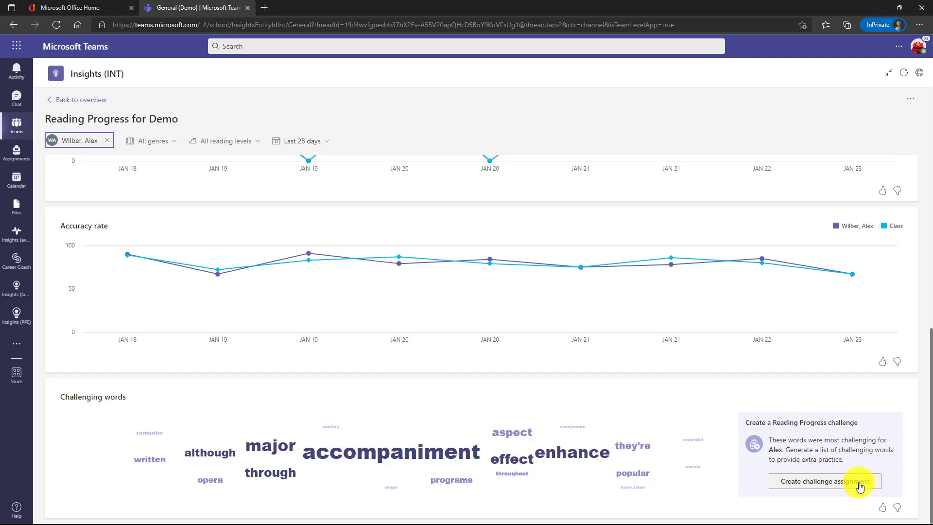
click(824, 481)
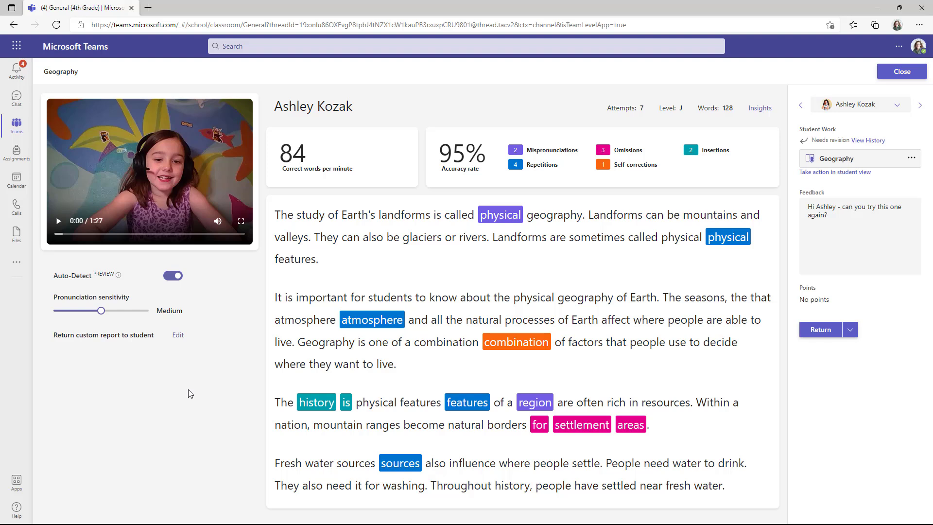
mouse_move(165, 409)
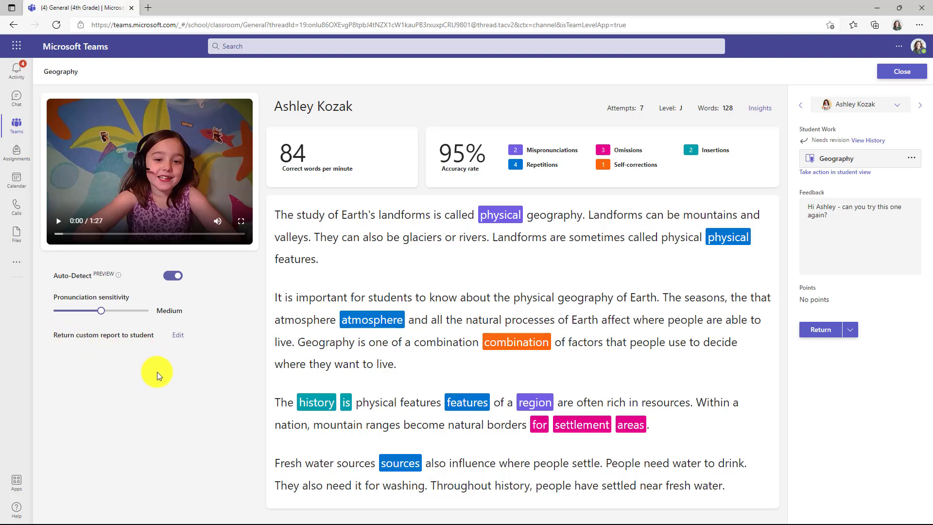
mouse_move(216, 363)
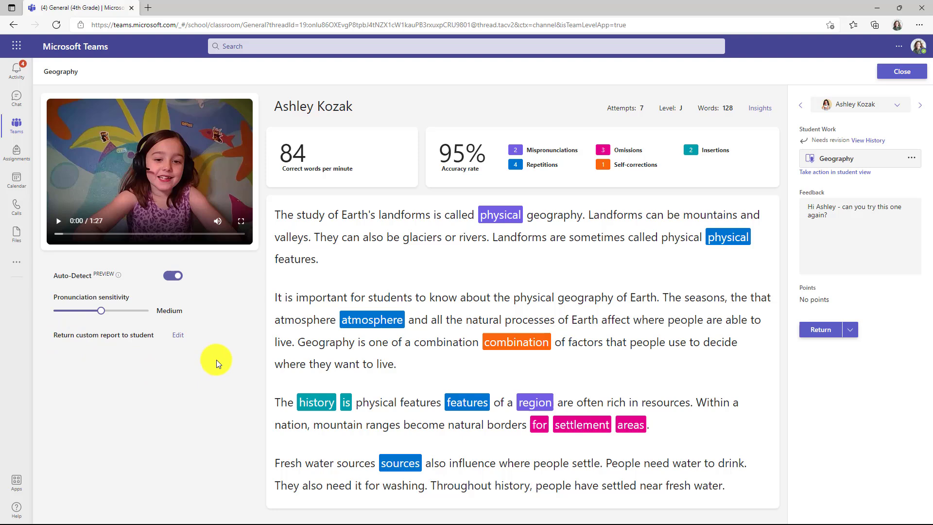
mouse_move(178, 341)
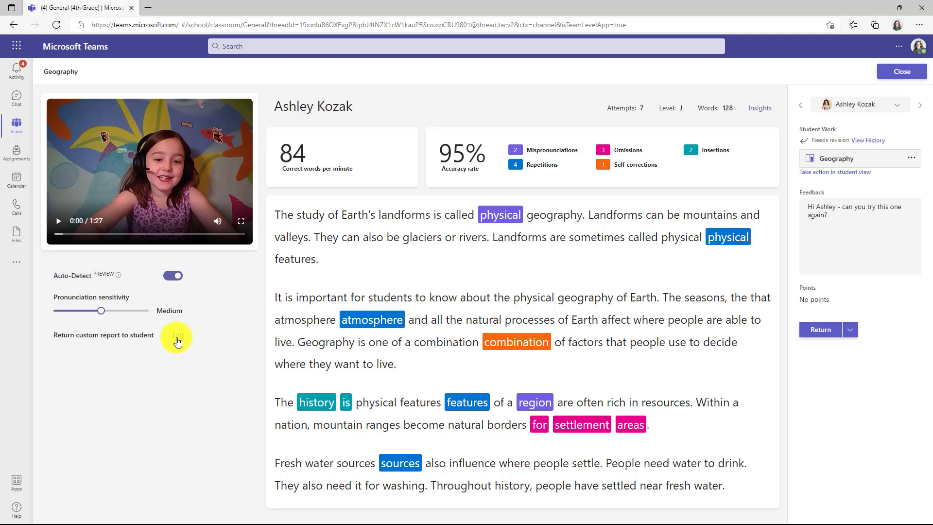
click(177, 337)
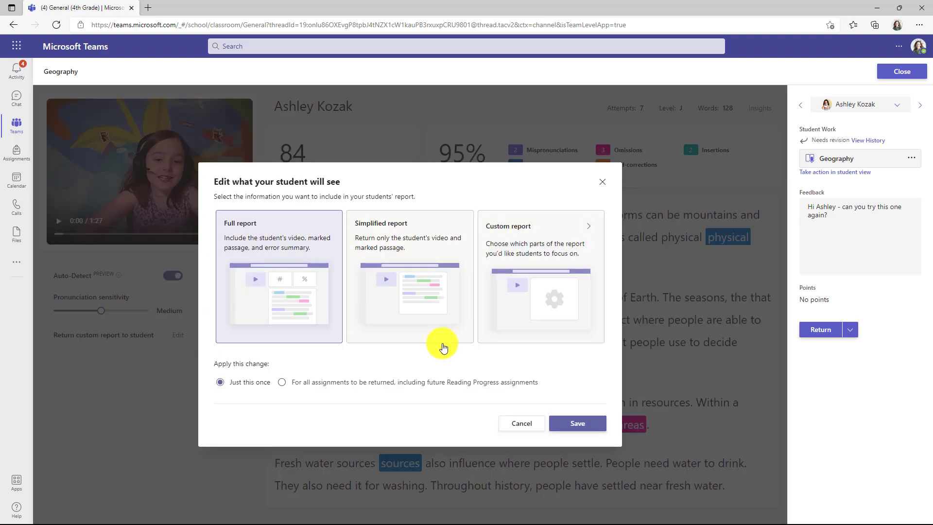
Save a Custom report for Ashley hiding accuracy rate, number of attempts and reading level
click(409, 276)
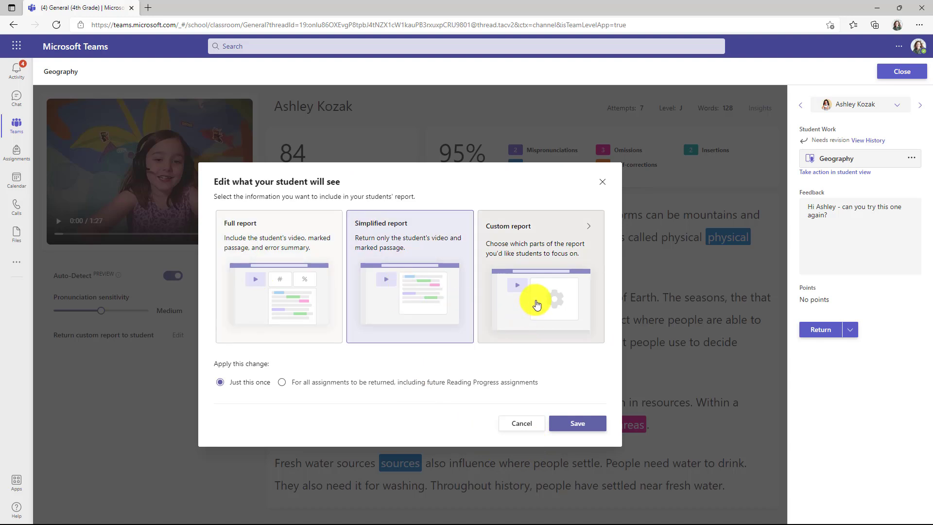
click(540, 275)
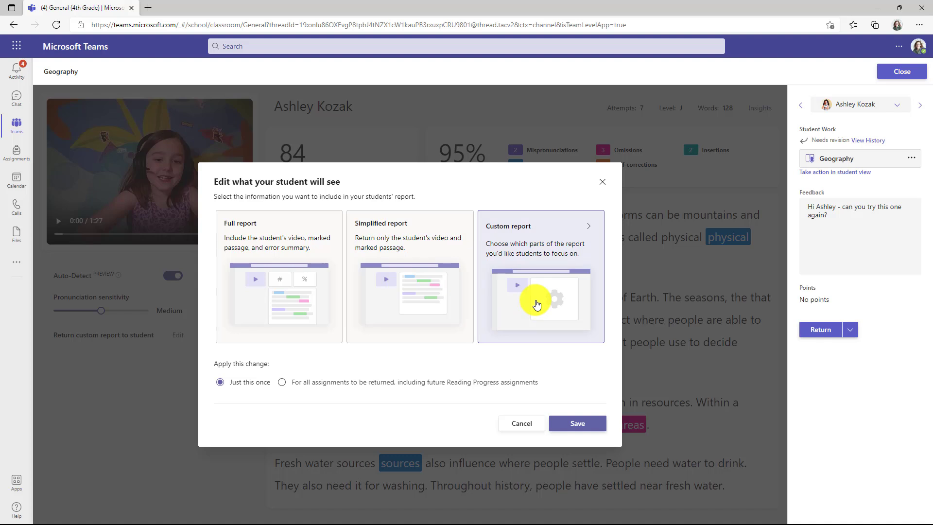
mouse_move(583, 226)
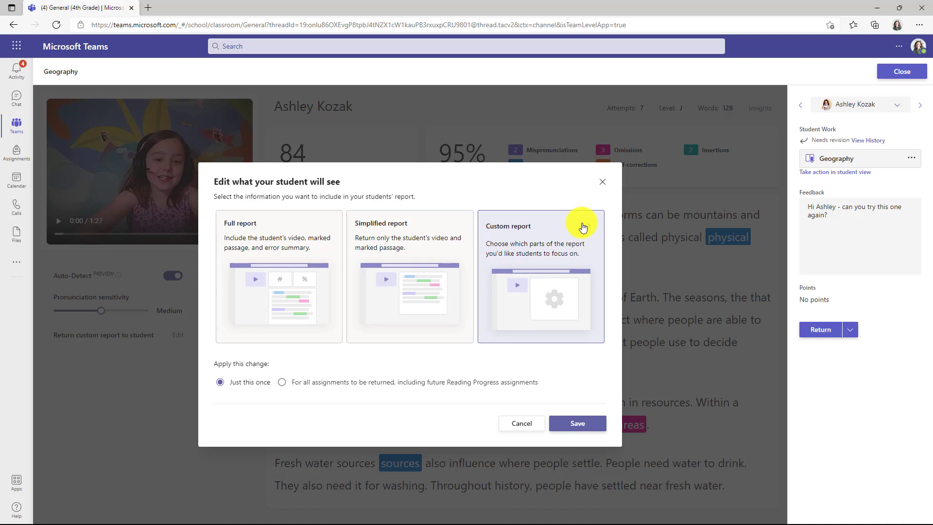
click(539, 276)
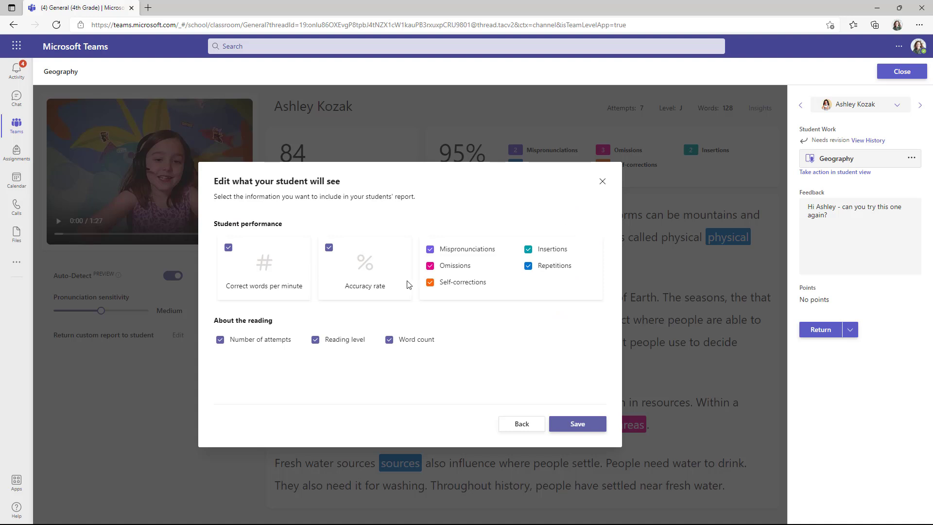
click(429, 282)
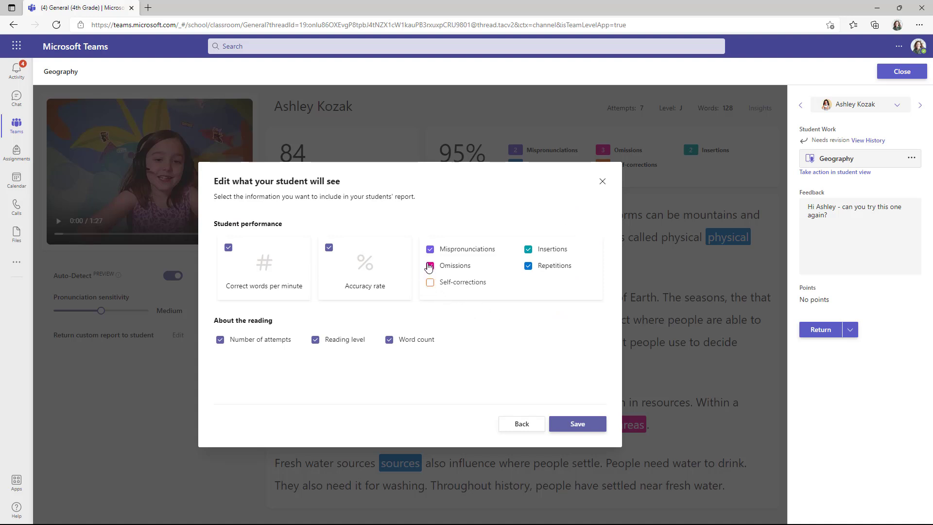
click(429, 265)
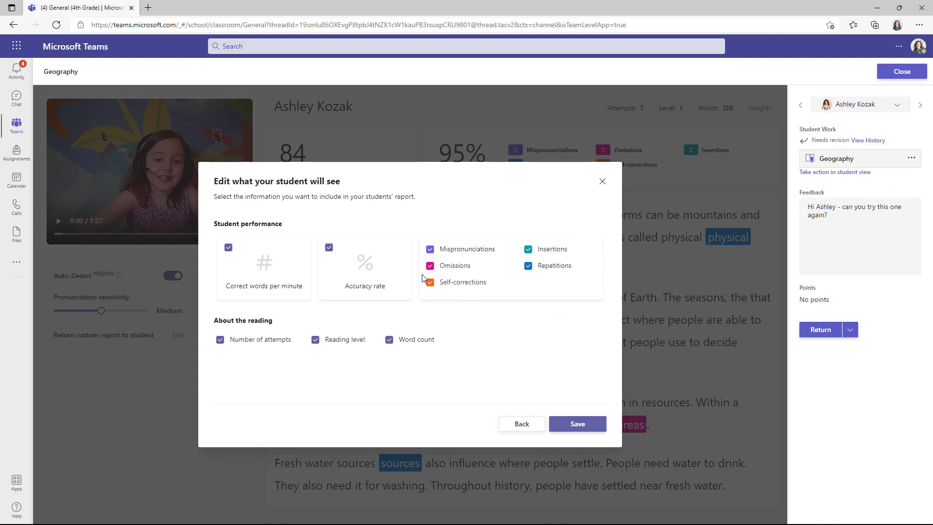
click(329, 247)
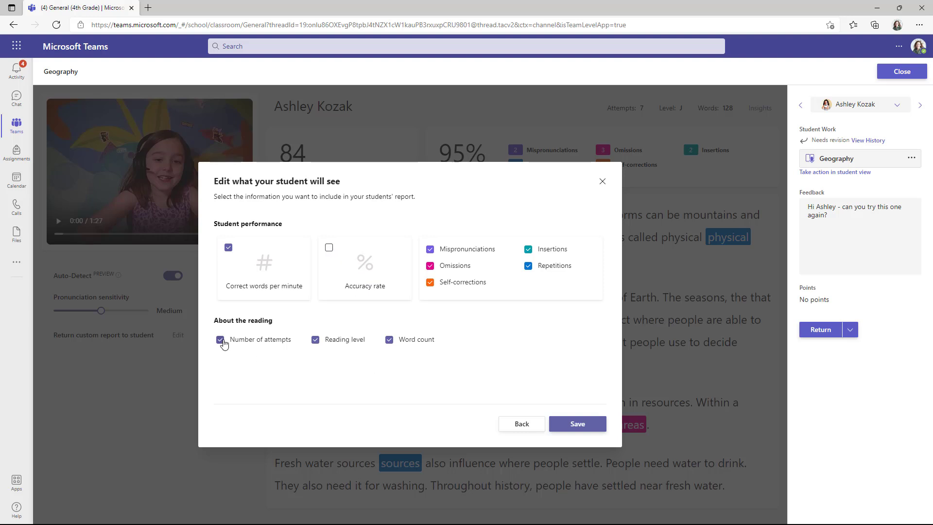
click(220, 339)
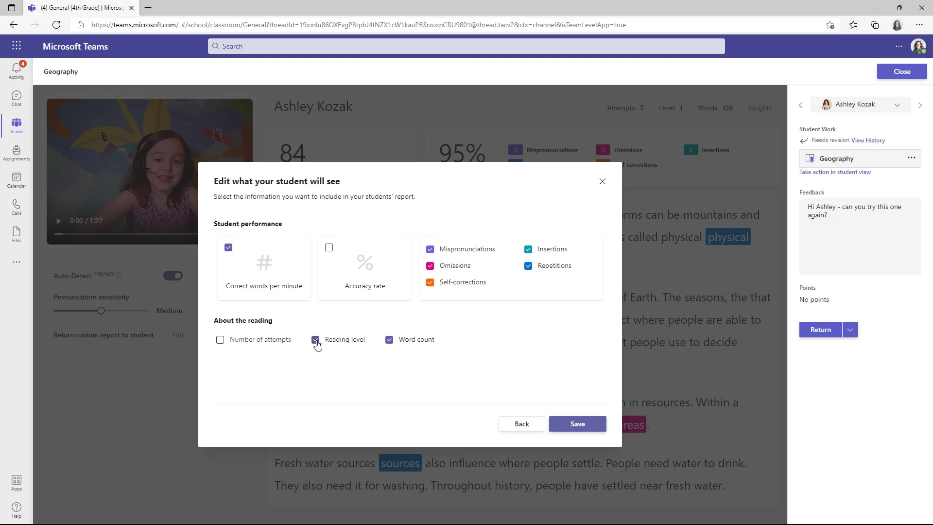
click(315, 339)
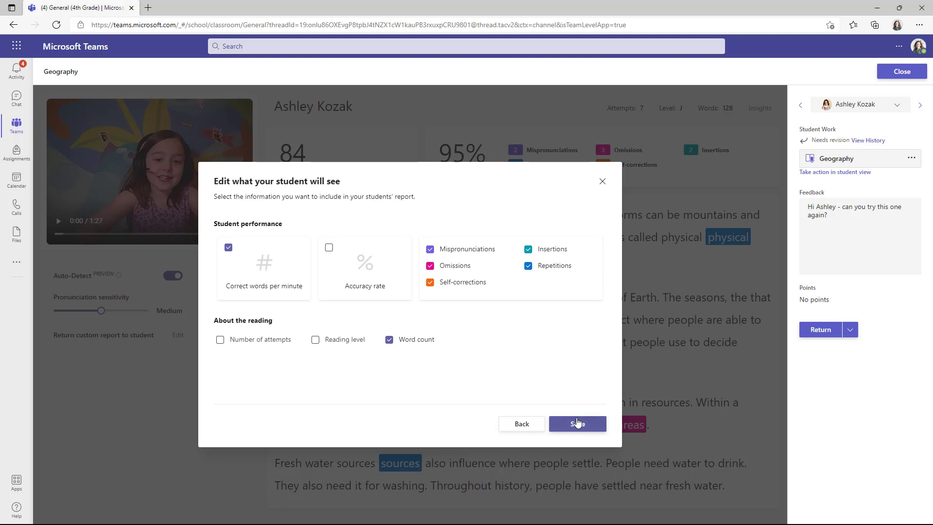
click(576, 423)
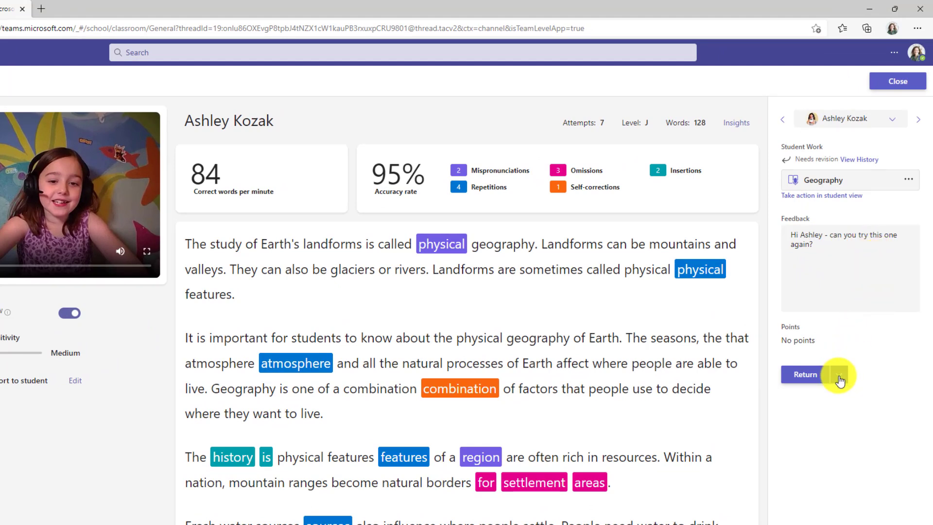
click(837, 374)
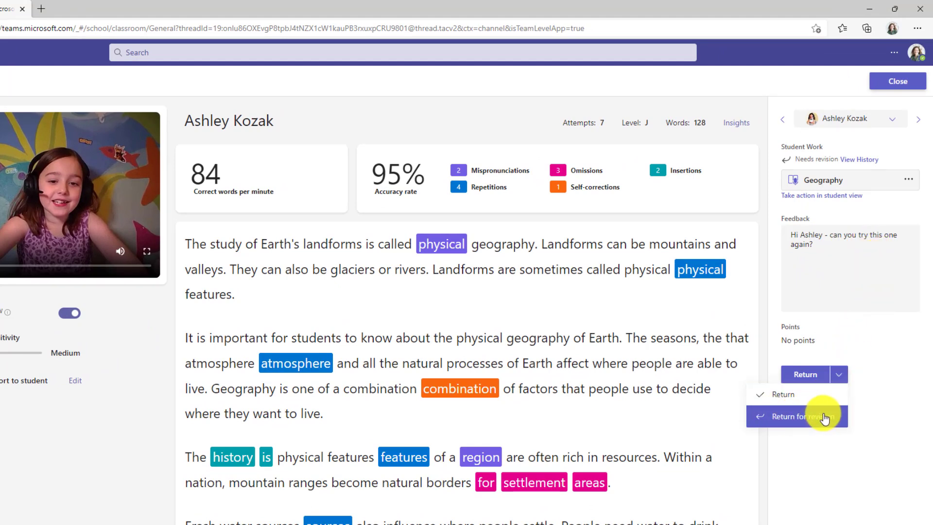
click(798, 415)
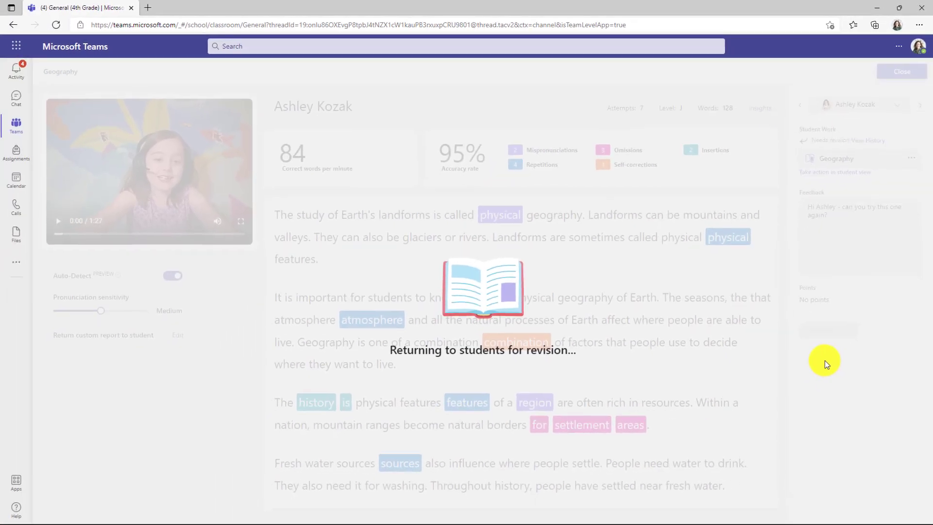
click(820, 337)
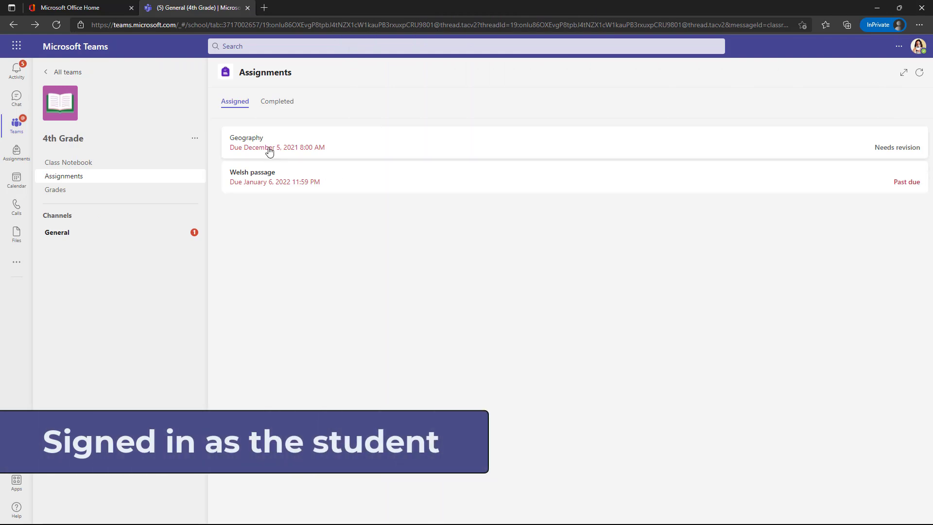
mouse_move(904, 147)
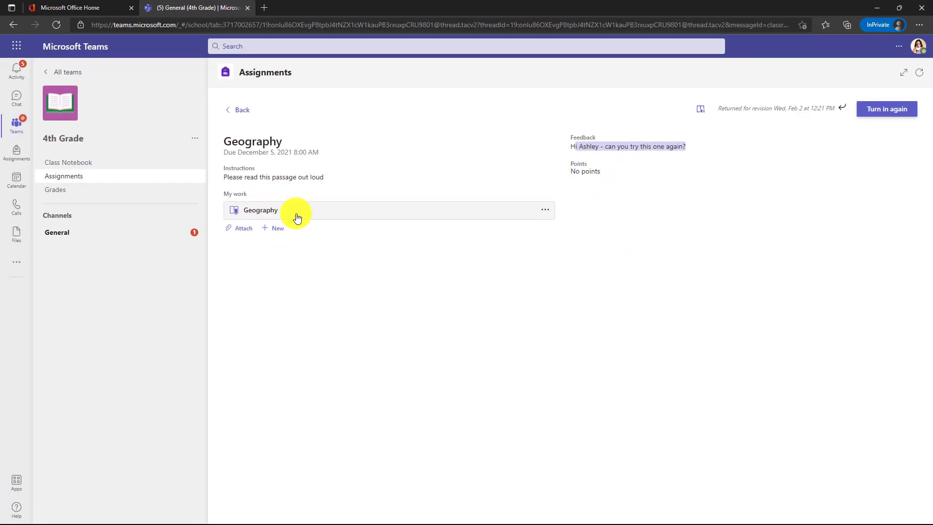
As Ashley, open the returned Geography reading report under My work
click(260, 210)
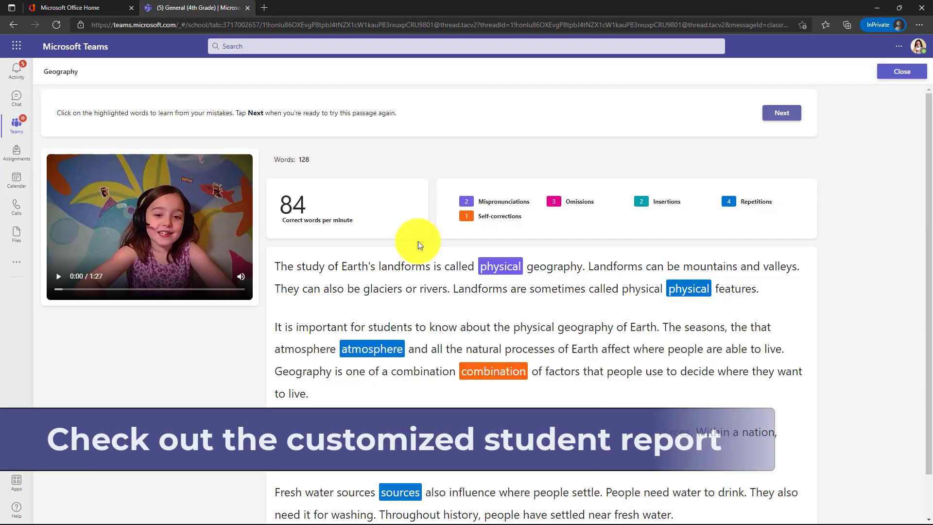
mouse_move(345, 228)
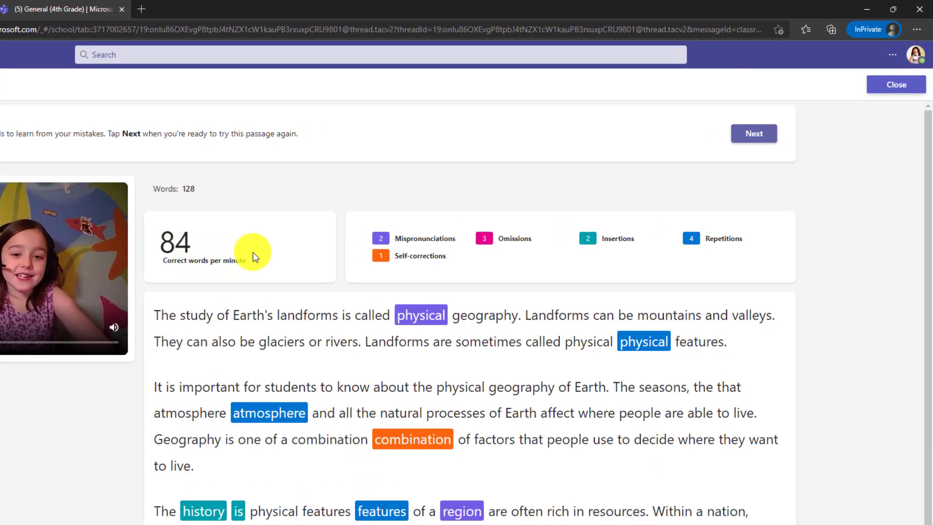
mouse_move(241, 197)
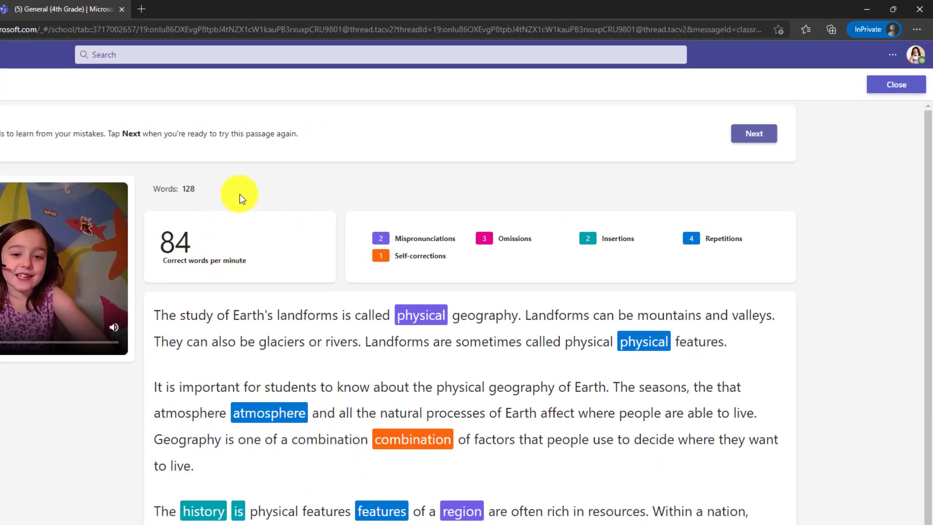
mouse_move(675, 262)
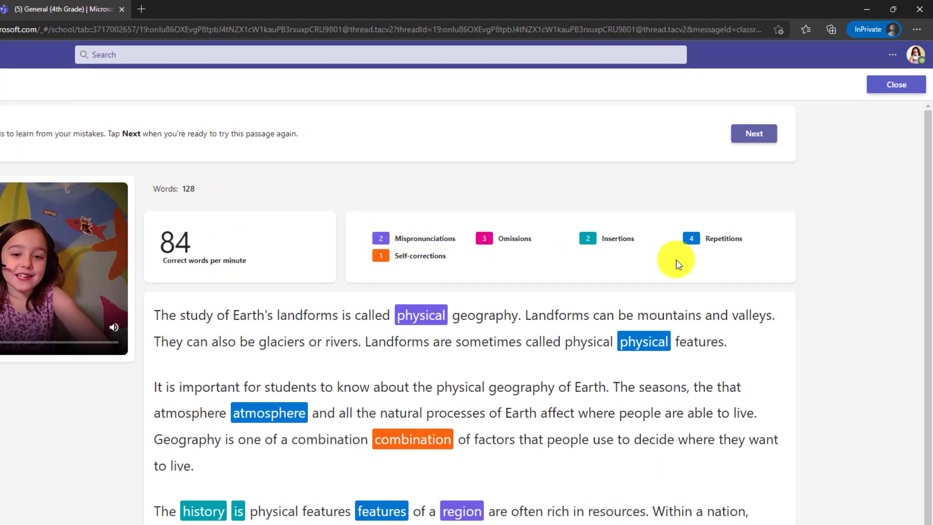
mouse_move(385, 185)
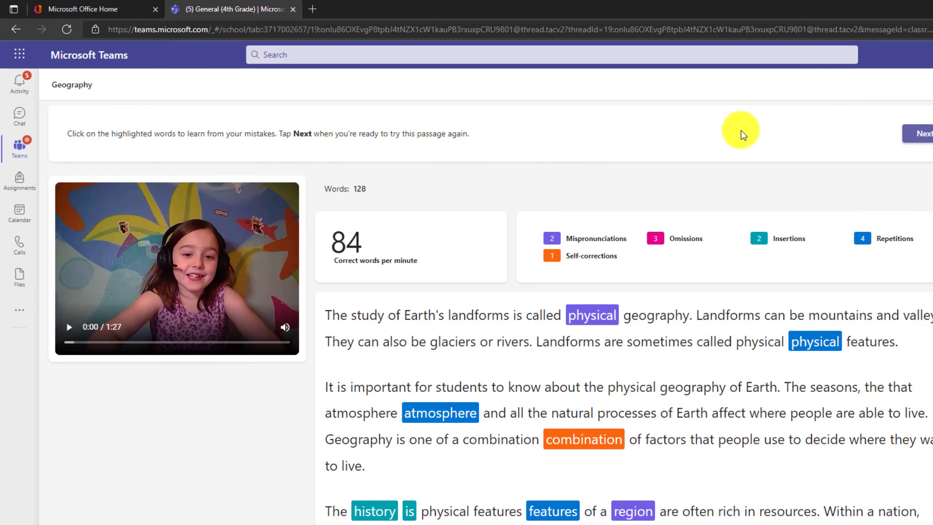
mouse_move(218, 138)
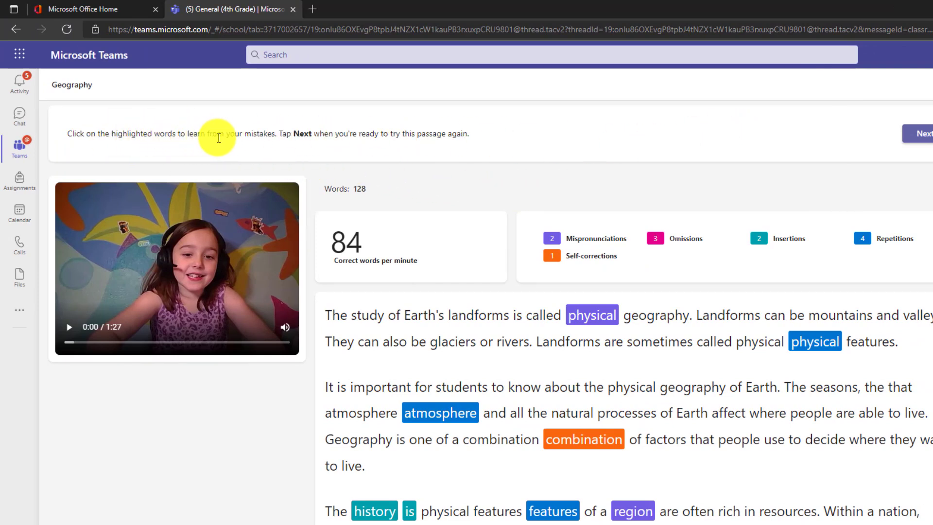
mouse_move(292, 137)
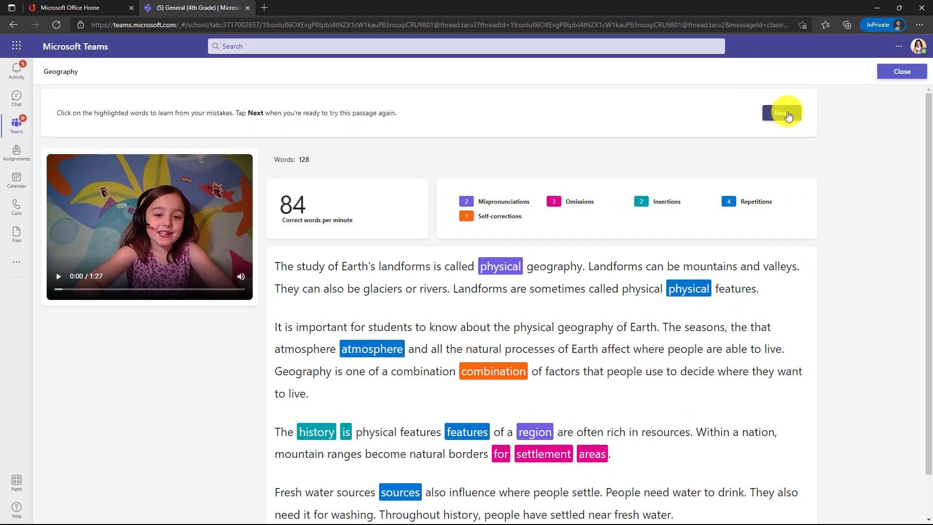
Finish reviewing the report's highlighted words and stats, then proceed to rereading
click(781, 112)
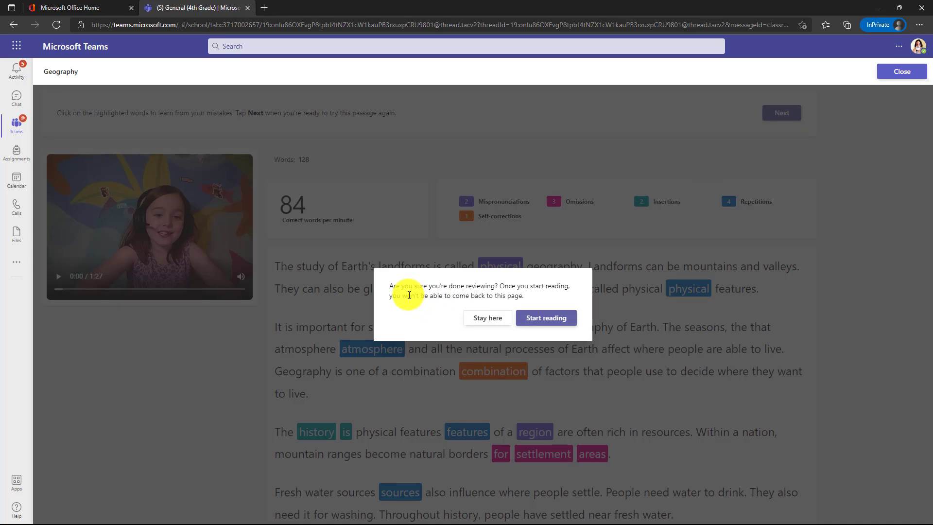
mouse_move(559, 320)
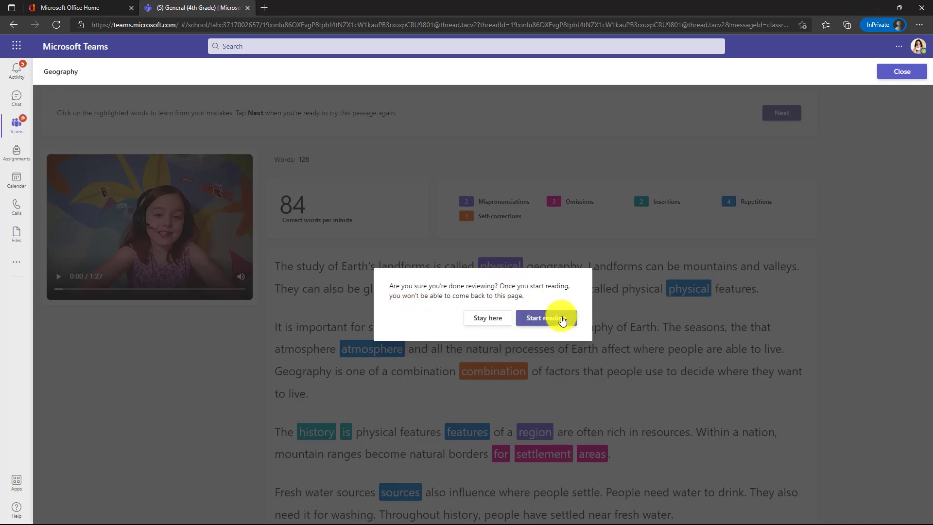
Record a new reading of the Geography passage and finish it
click(543, 317)
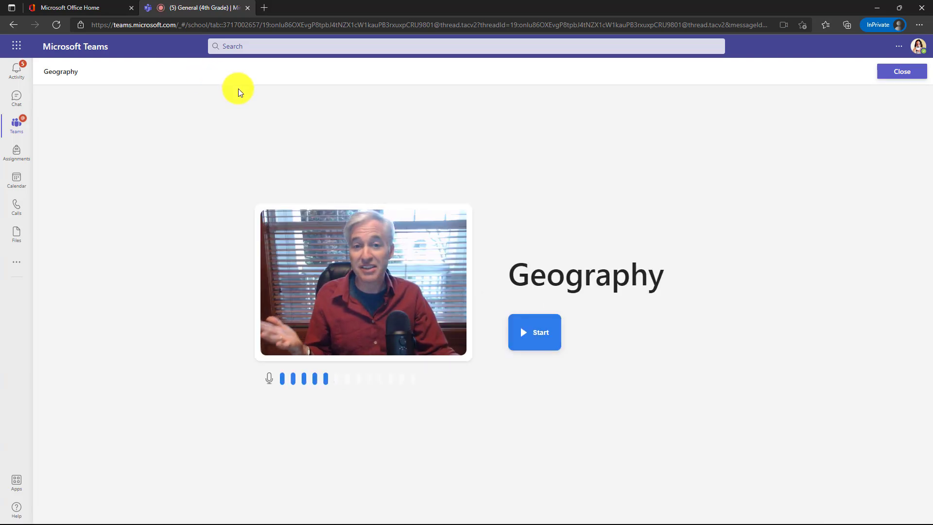
mouse_move(443, 274)
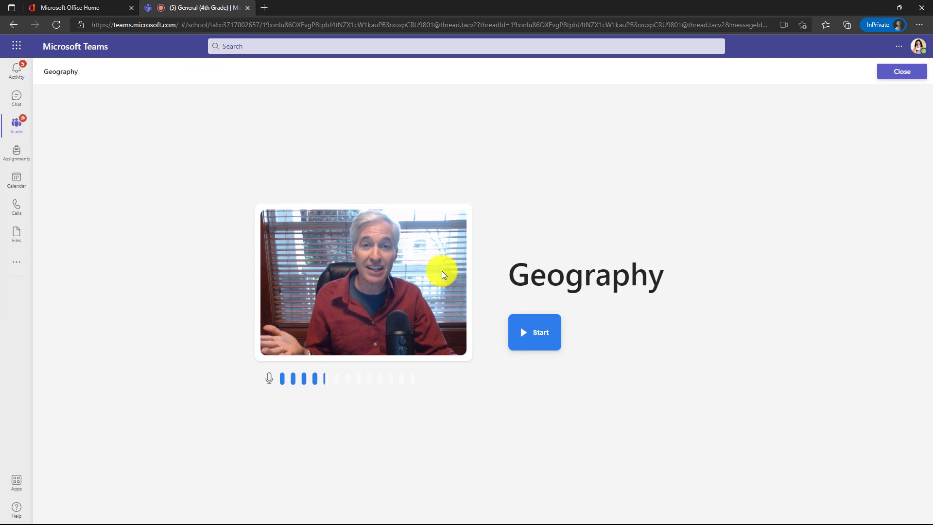
click(534, 332)
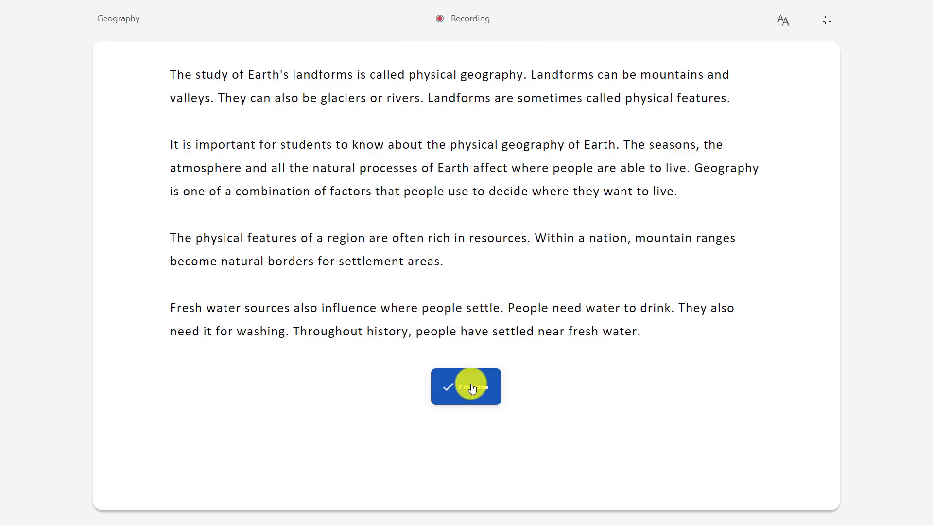
click(466, 386)
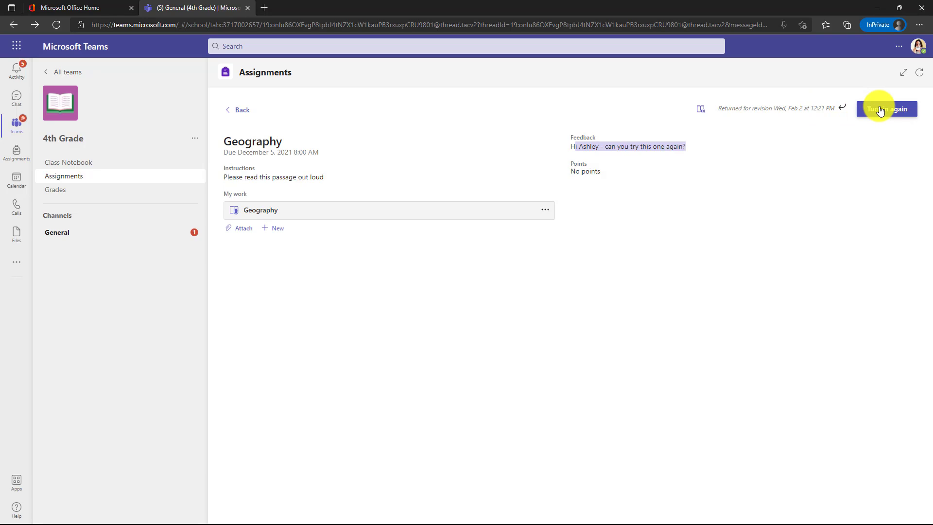
Turn in the reread Geography assignment again
click(886, 109)
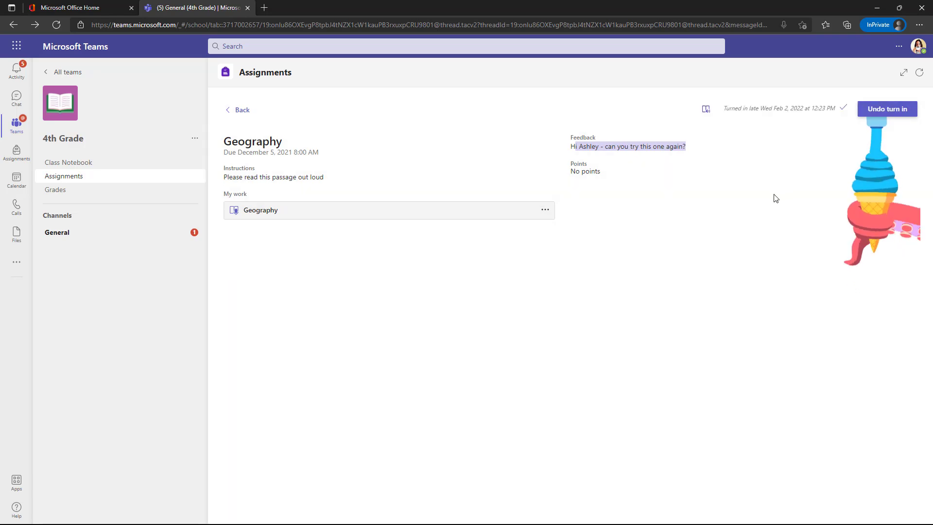